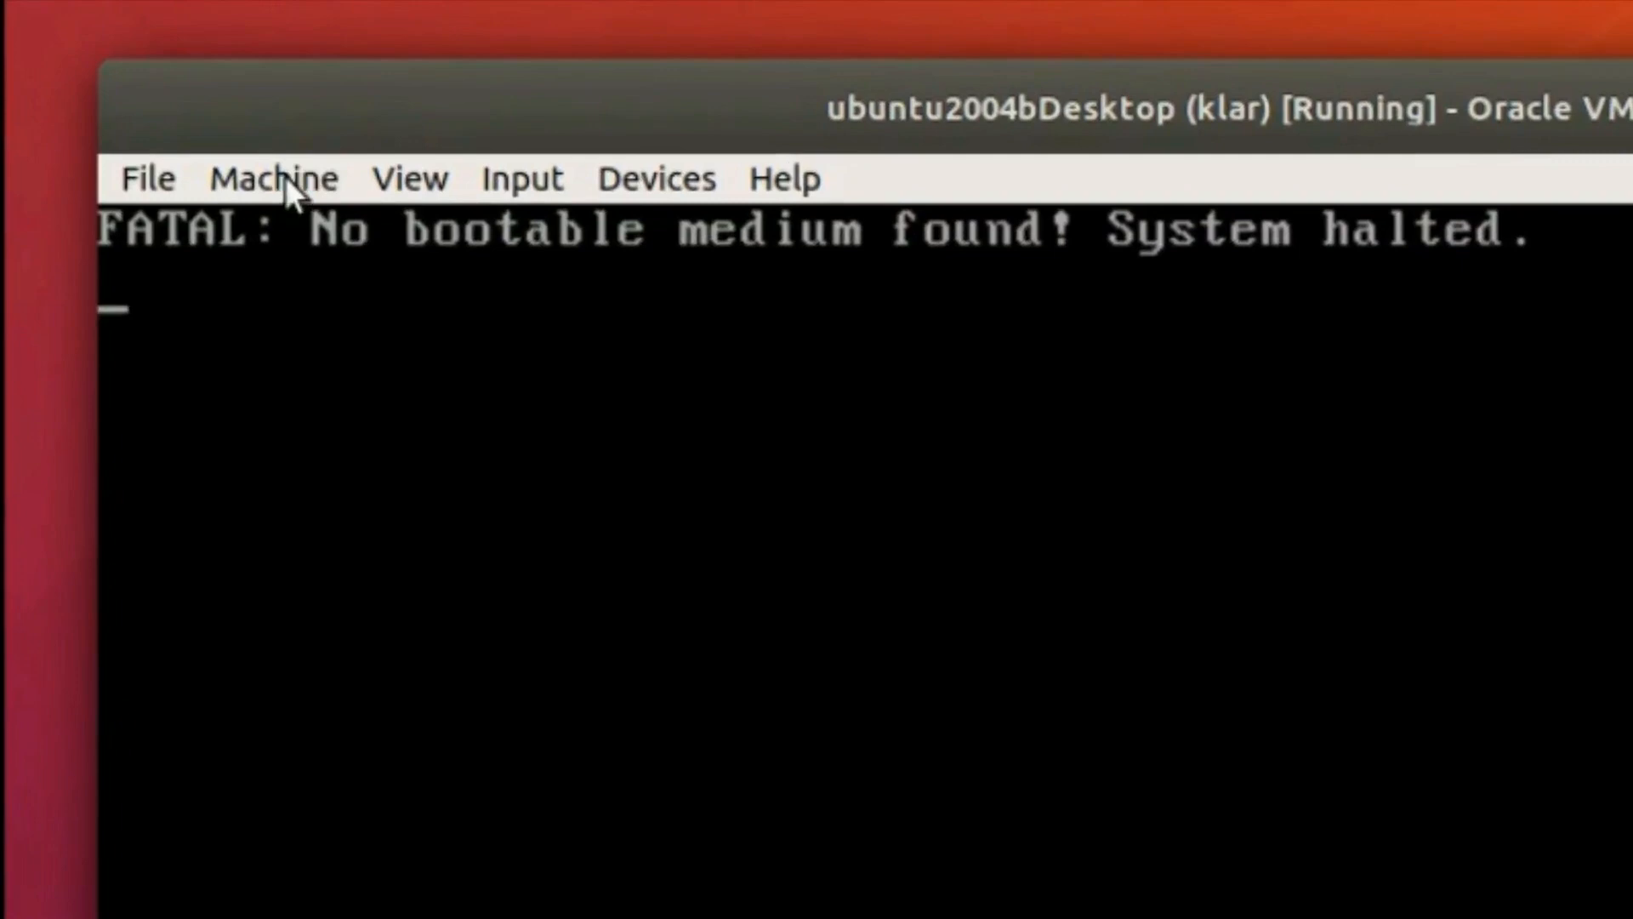
Reset the halted virtual machine from the Machine menu so it boots the Ubuntu disc
left_click(272, 178)
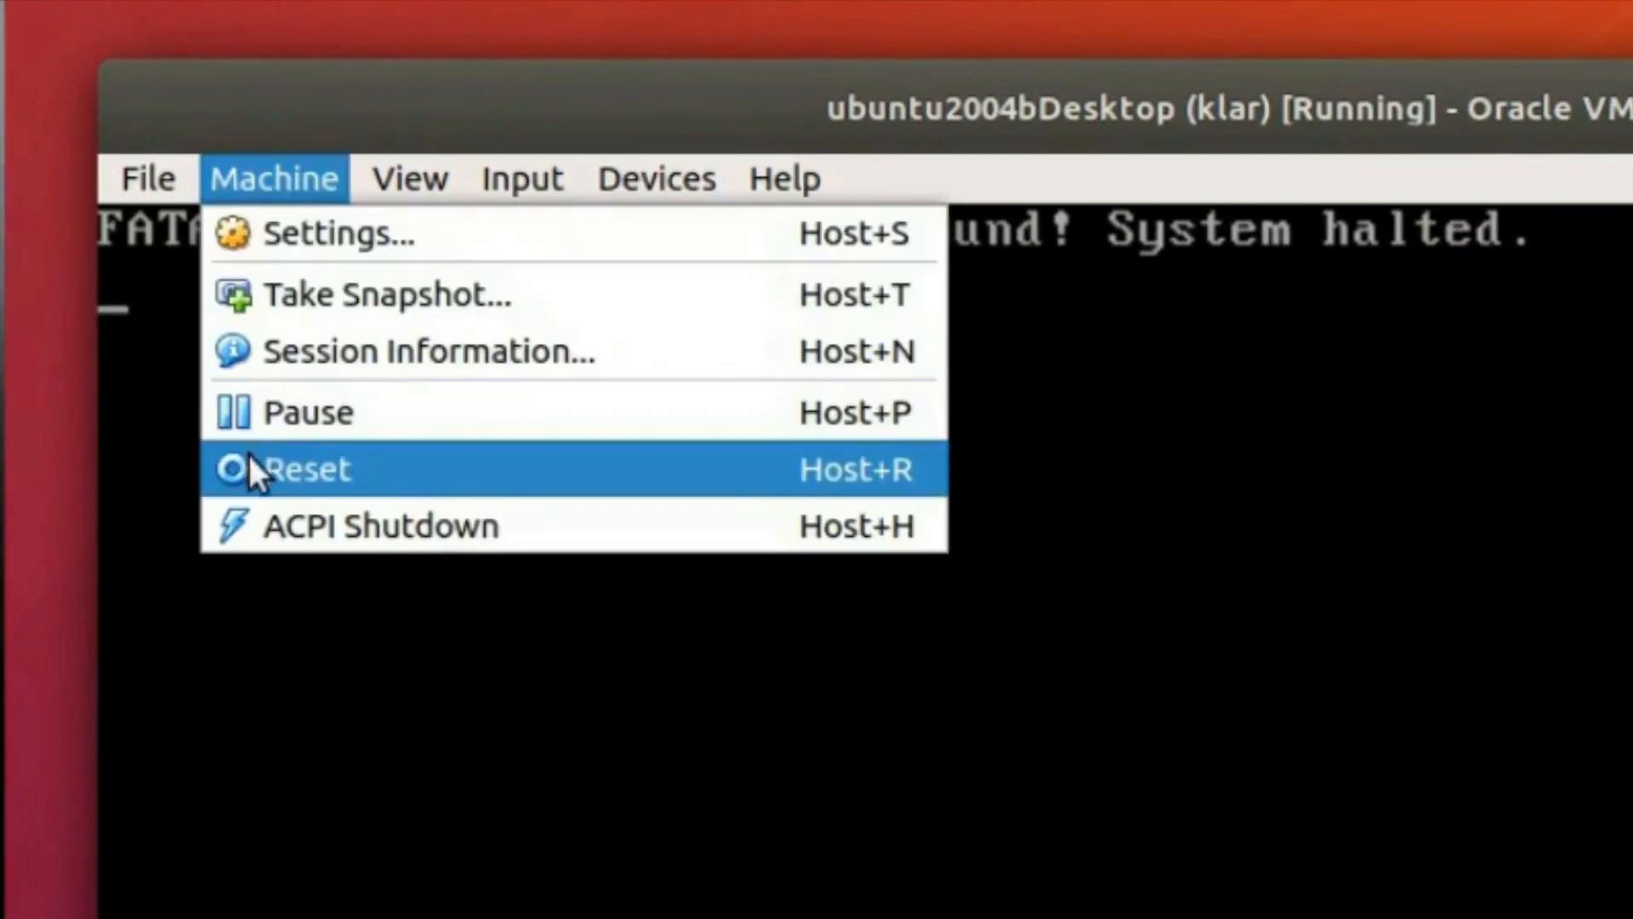
left_click(306, 469)
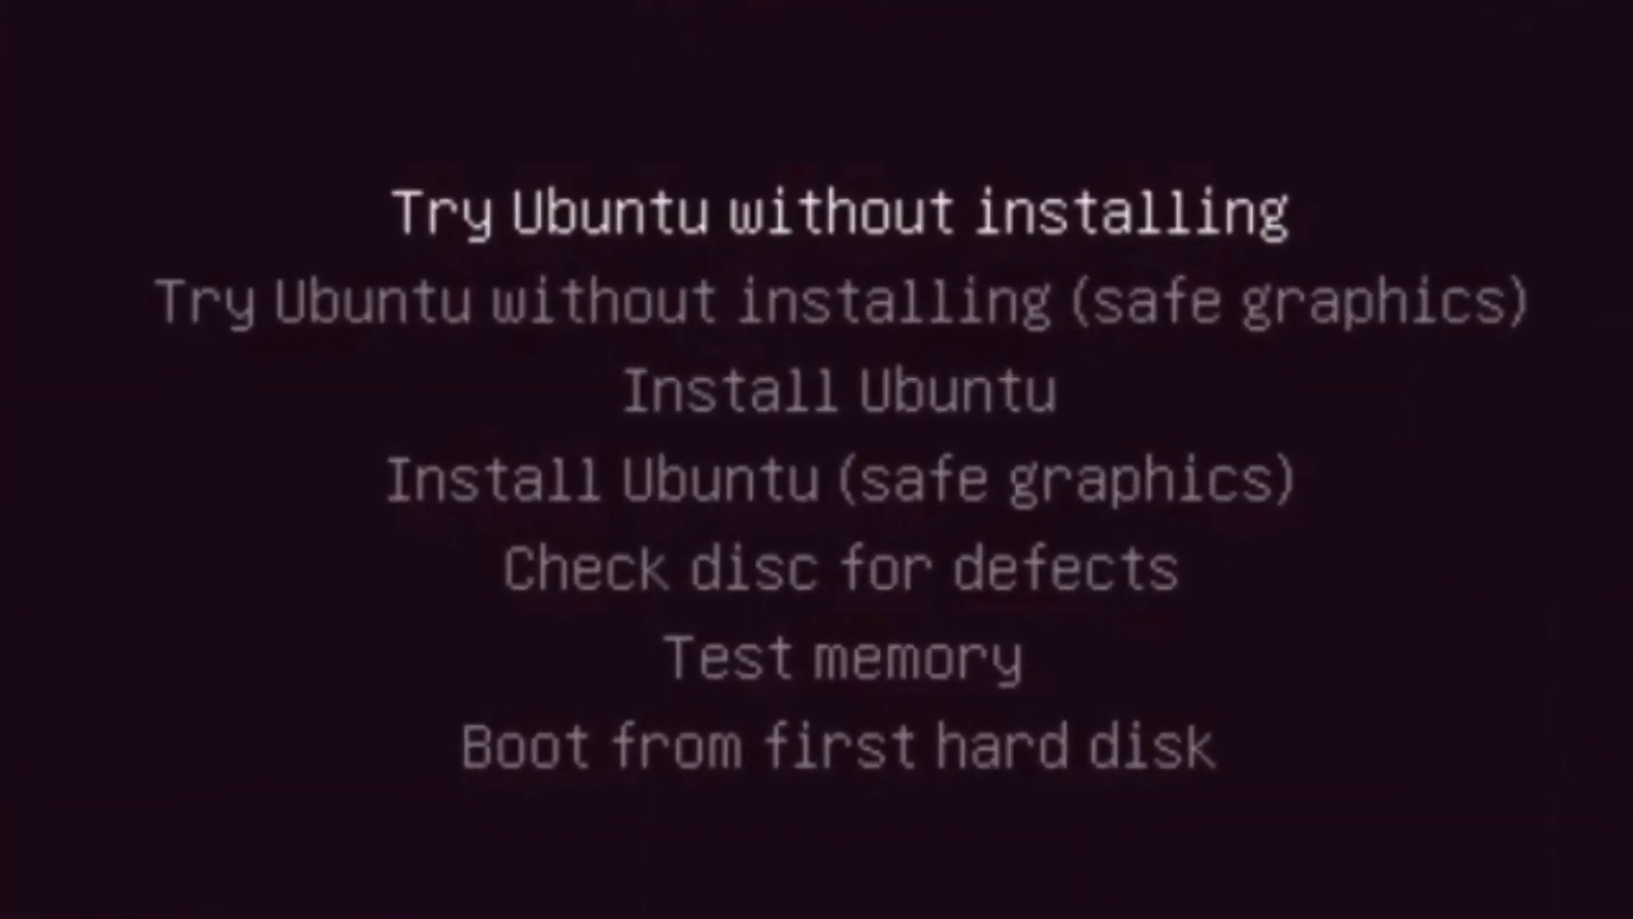
Choose Install Ubuntu in the boot menu and reach the graphical Welcome screen
key("Down")
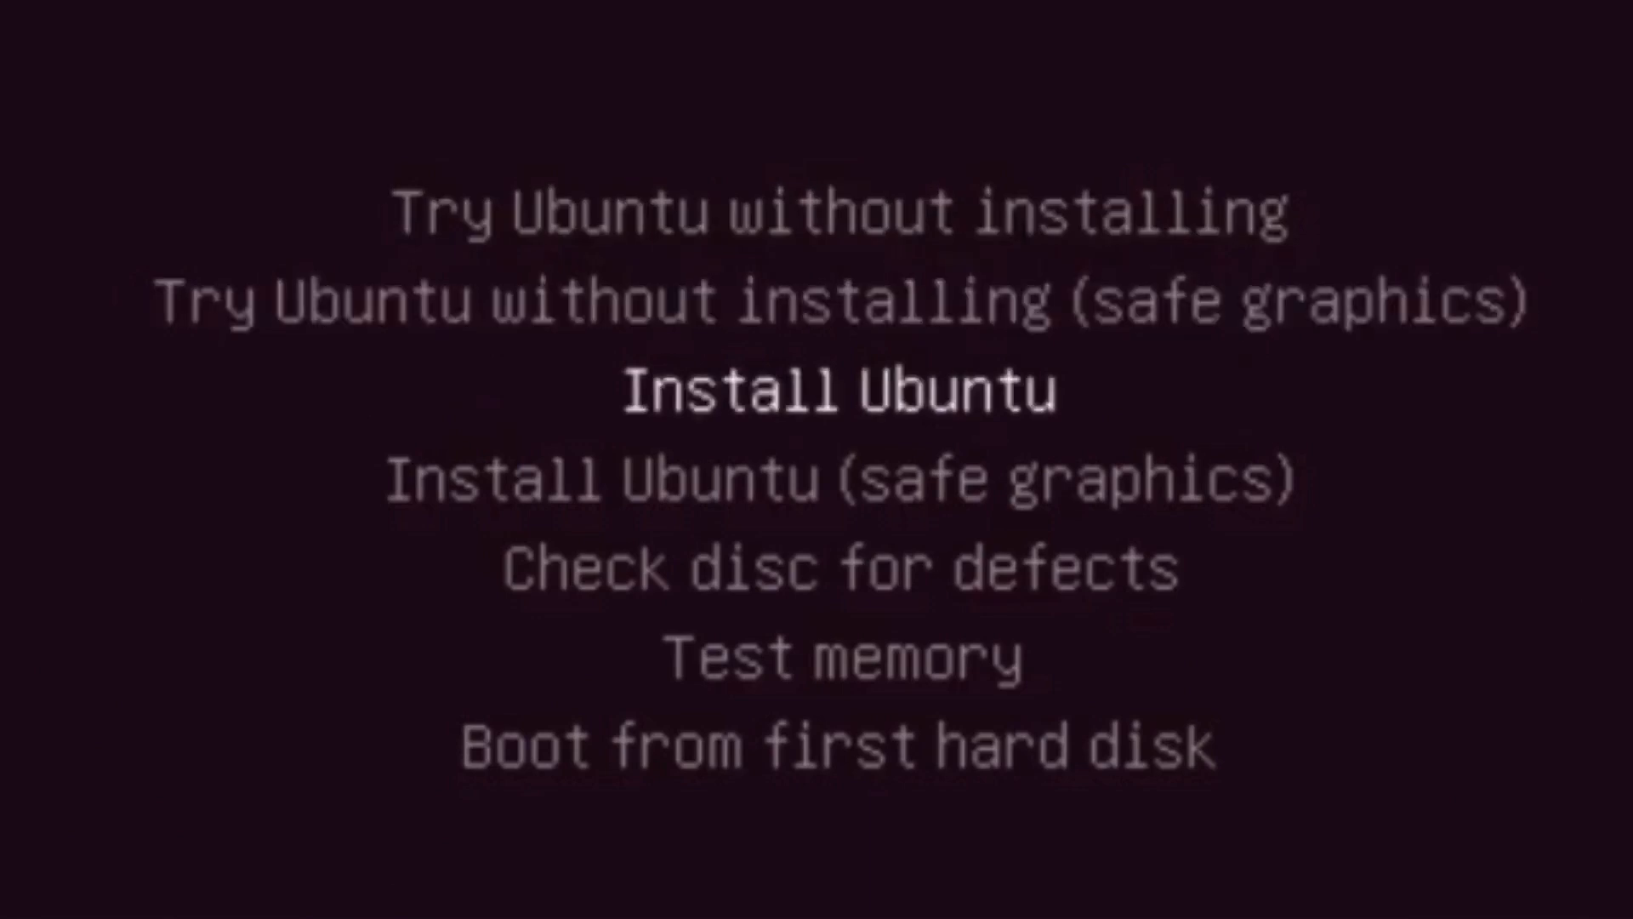
key("Down")
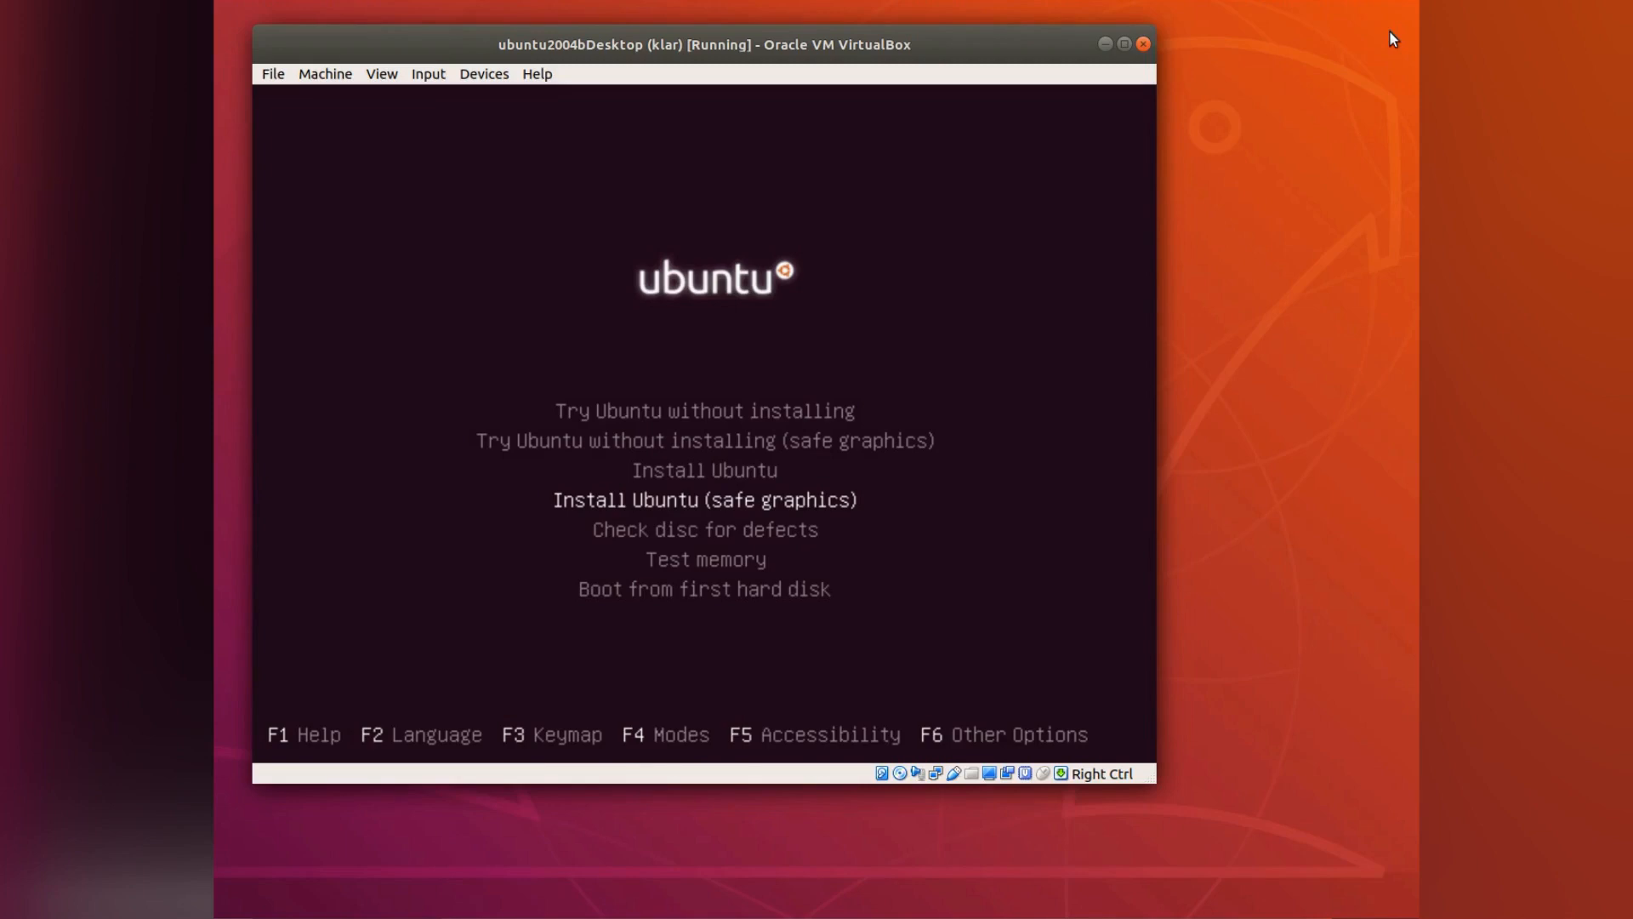
mouse_move(1300, 34)
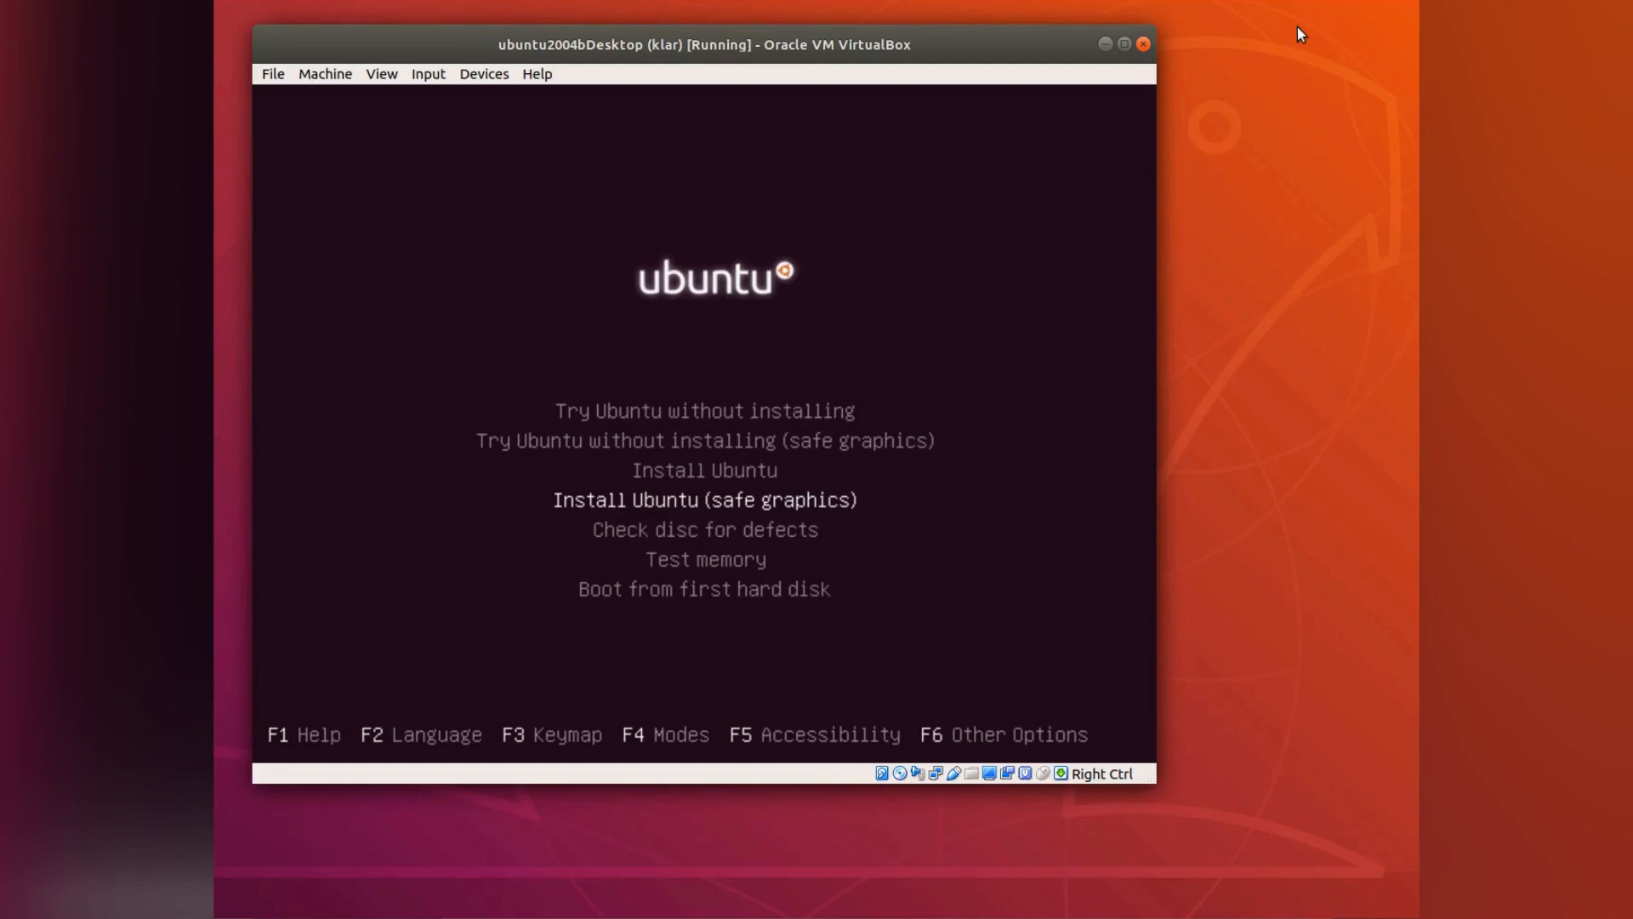
left_click(323, 73)
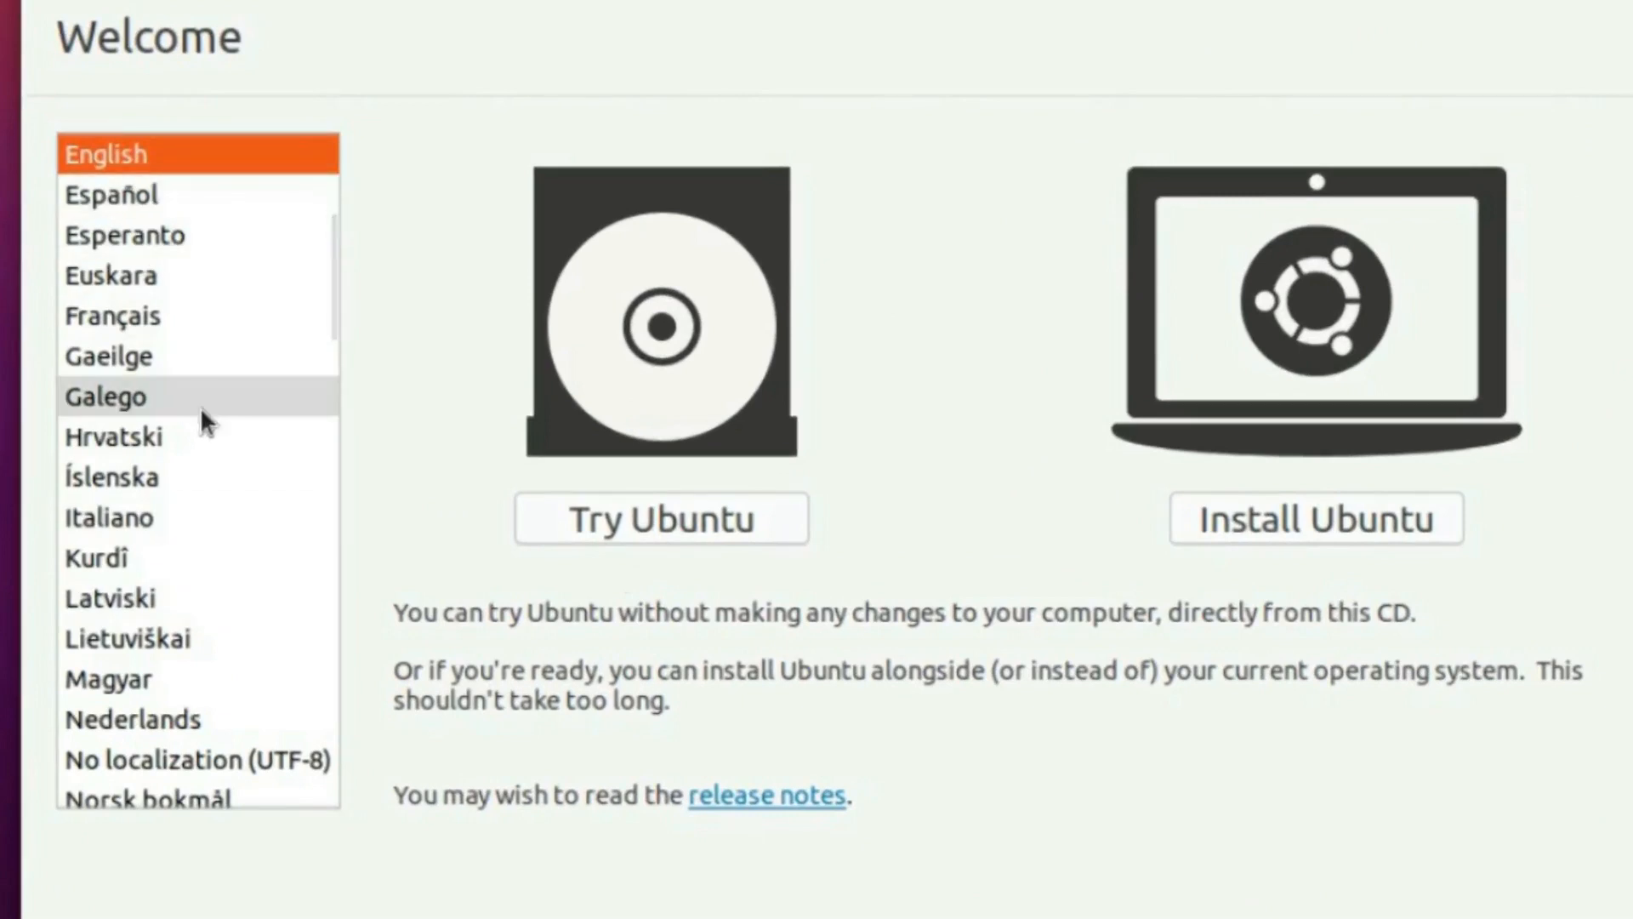
mouse_move(1292, 541)
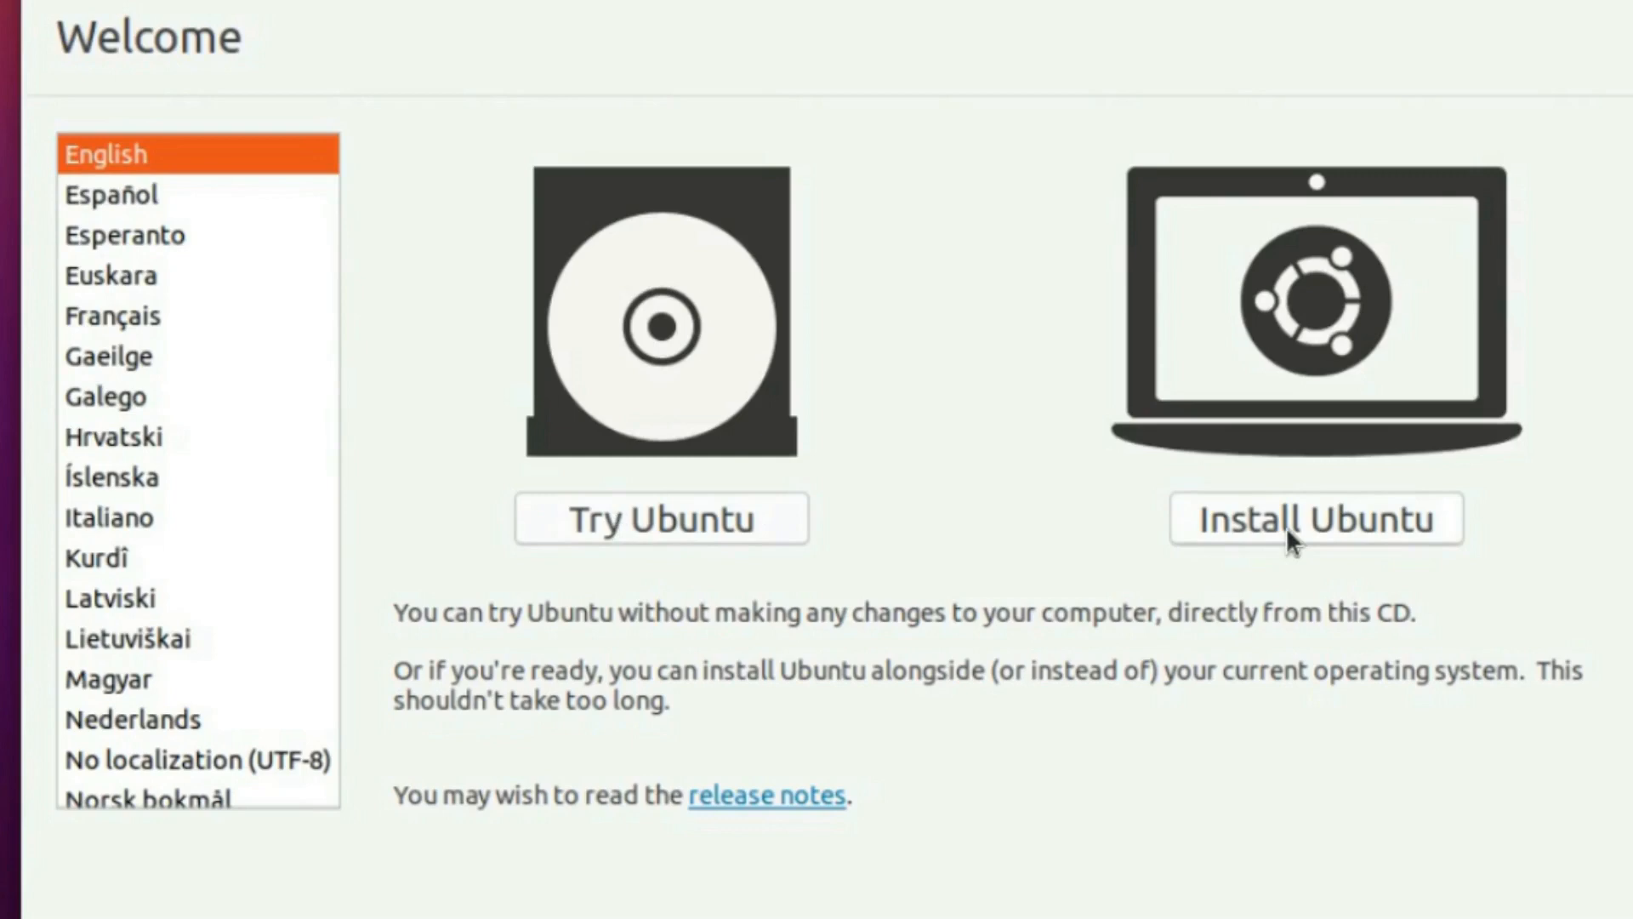
Start Install Ubuntu with English kept, arriving at the Keyboard layout step
left_click(1315, 517)
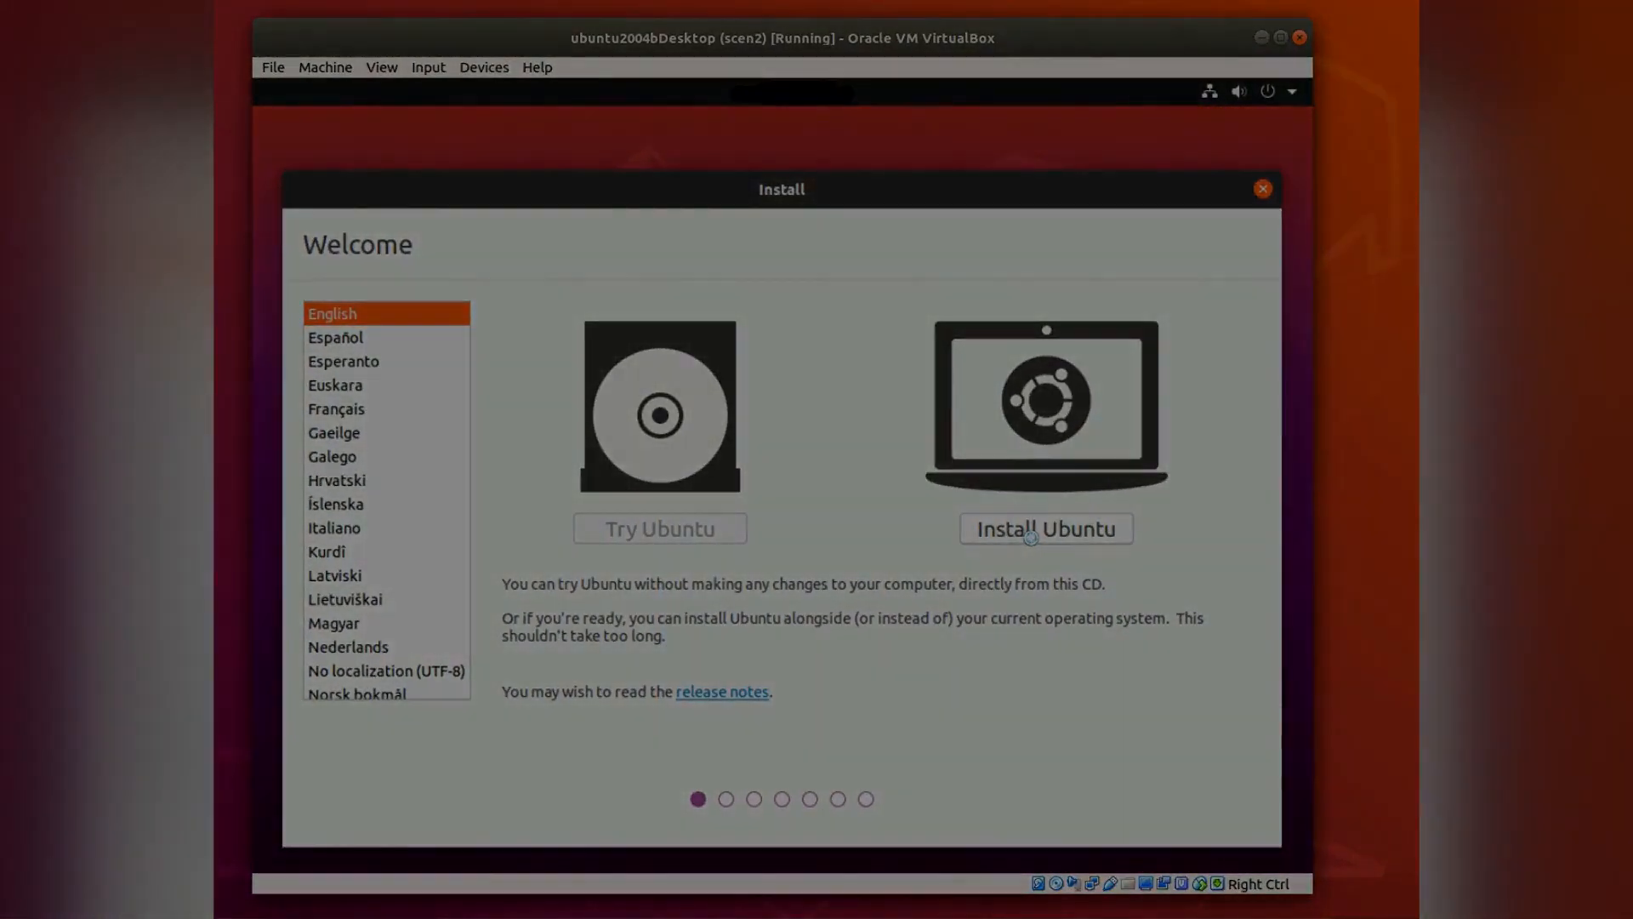
left_click(1045, 527)
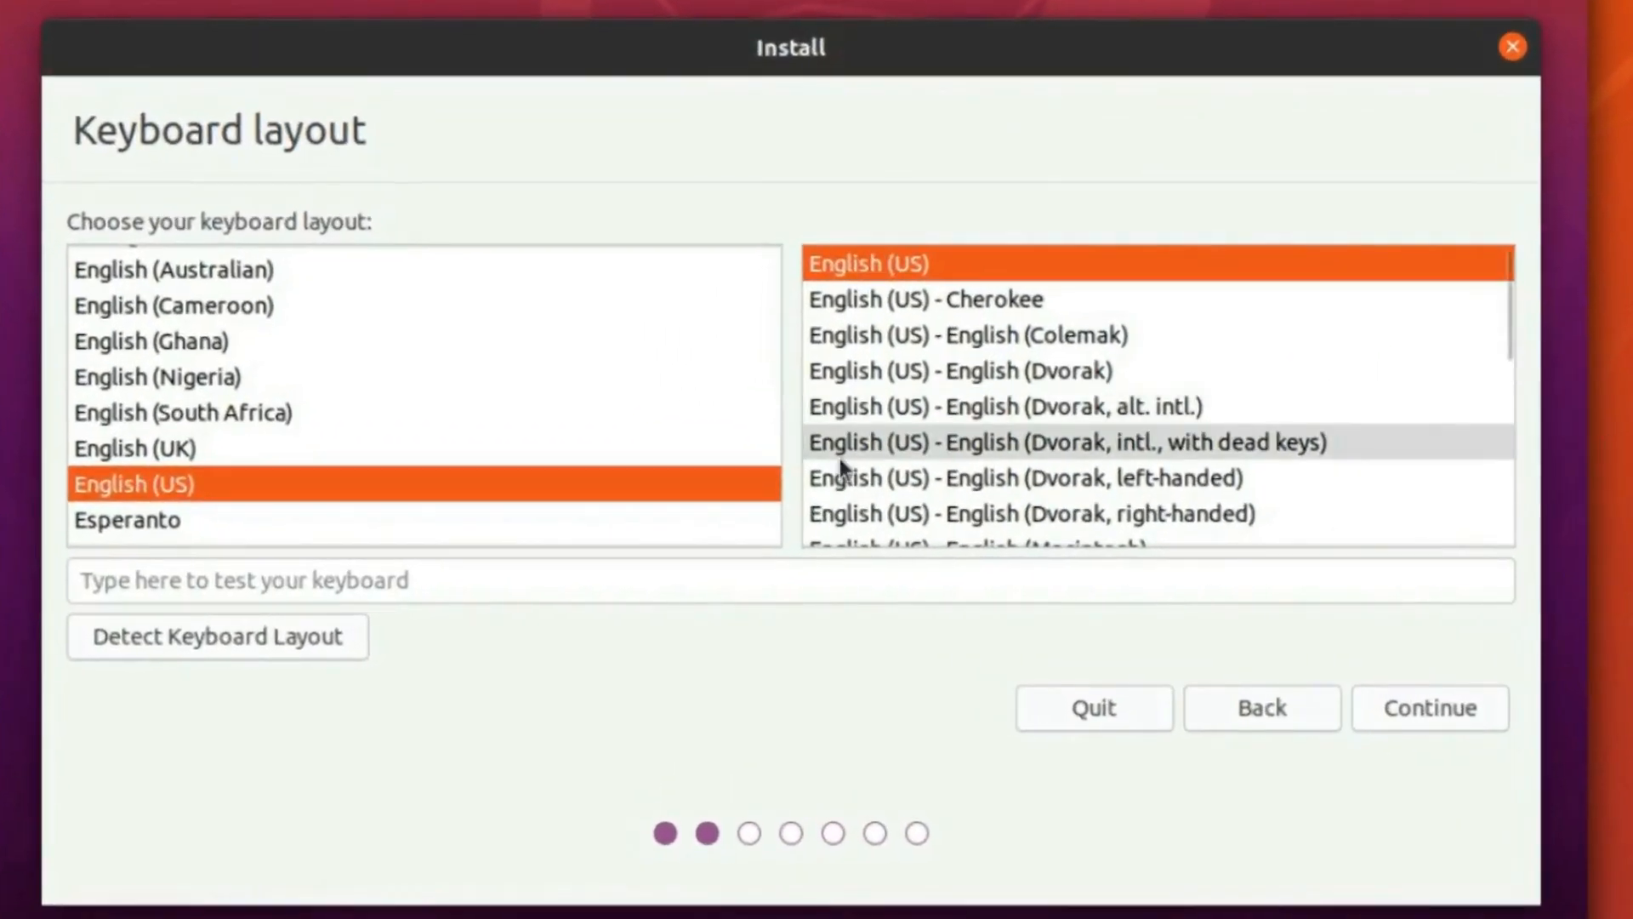
Select Swedish as the keyboard layout with the plain Swedish variant
scroll("down", 3)
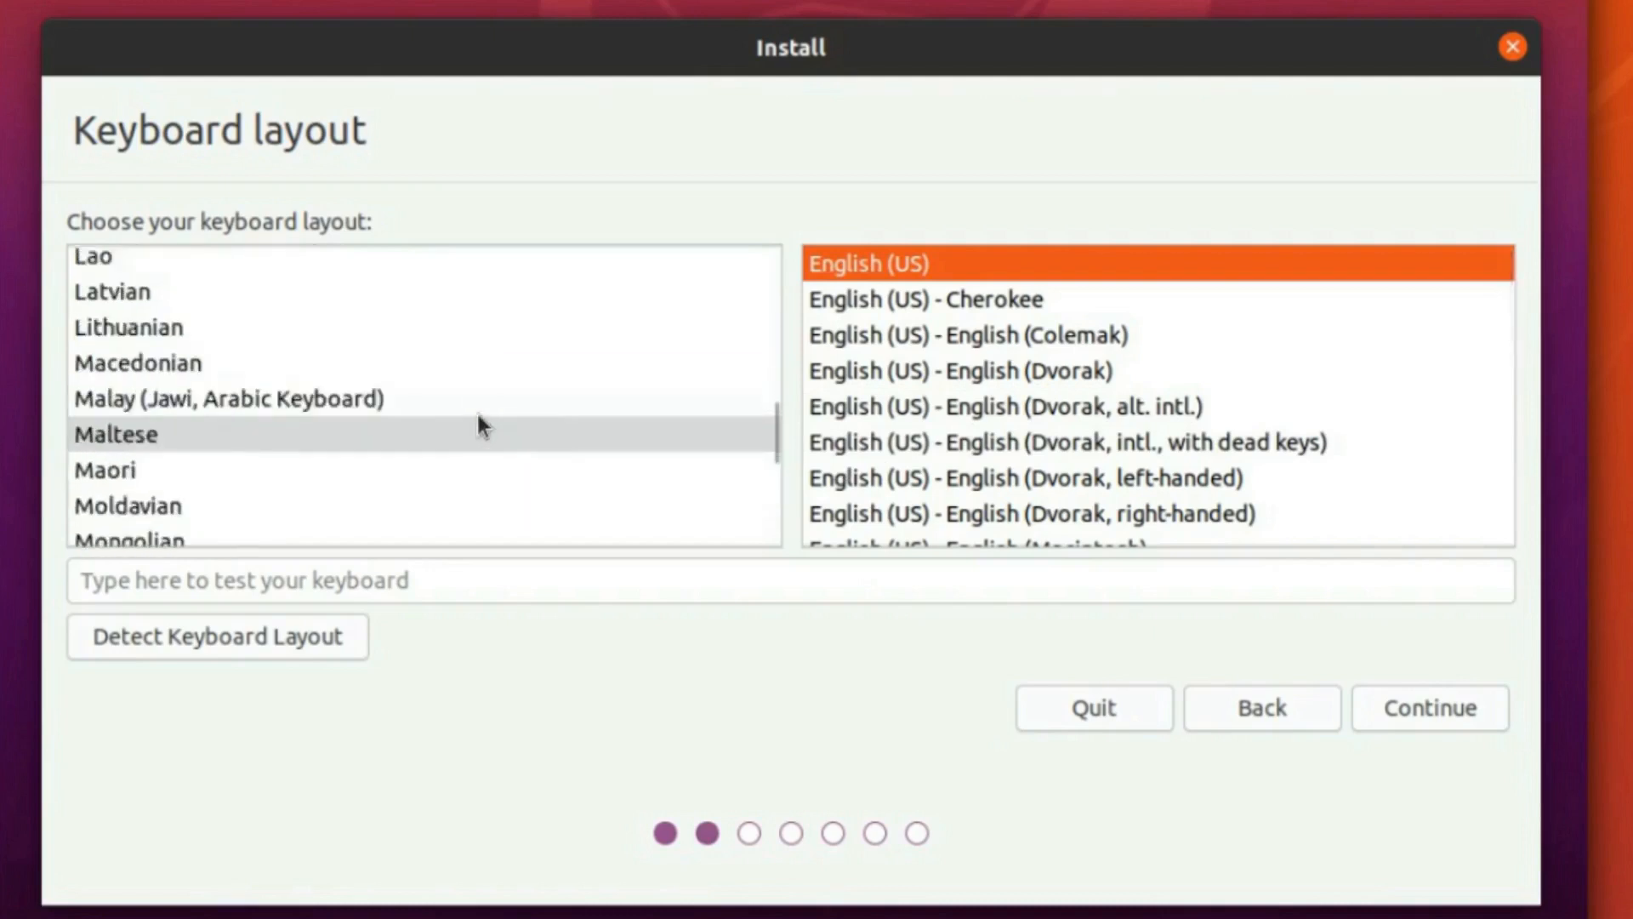
scroll("down", 3)
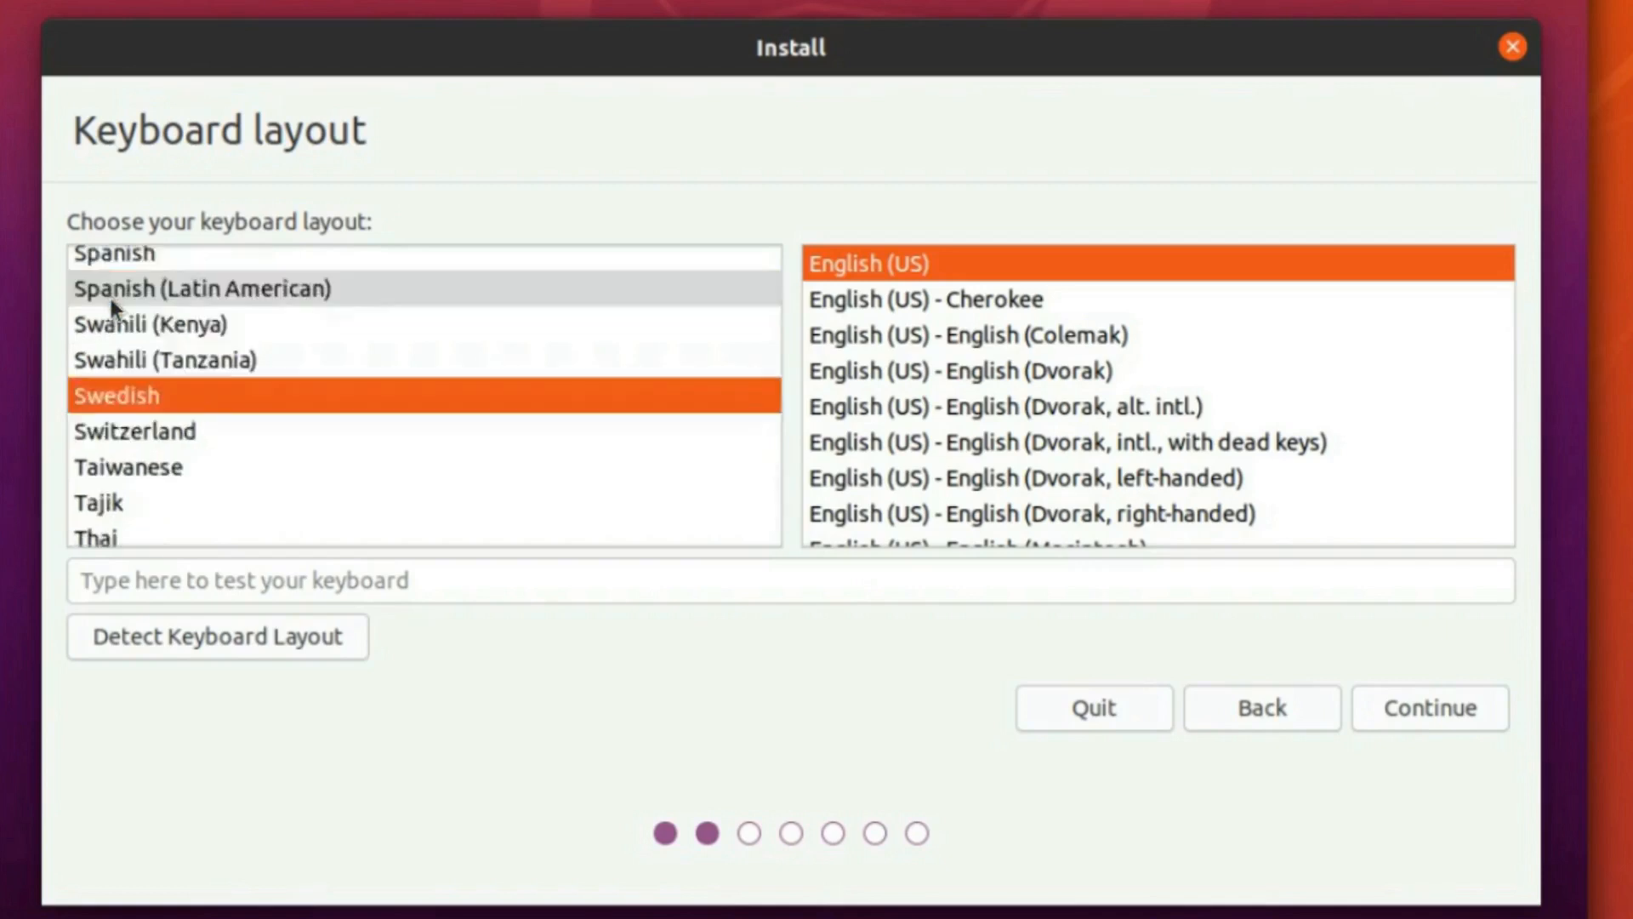
left_click(115, 394)
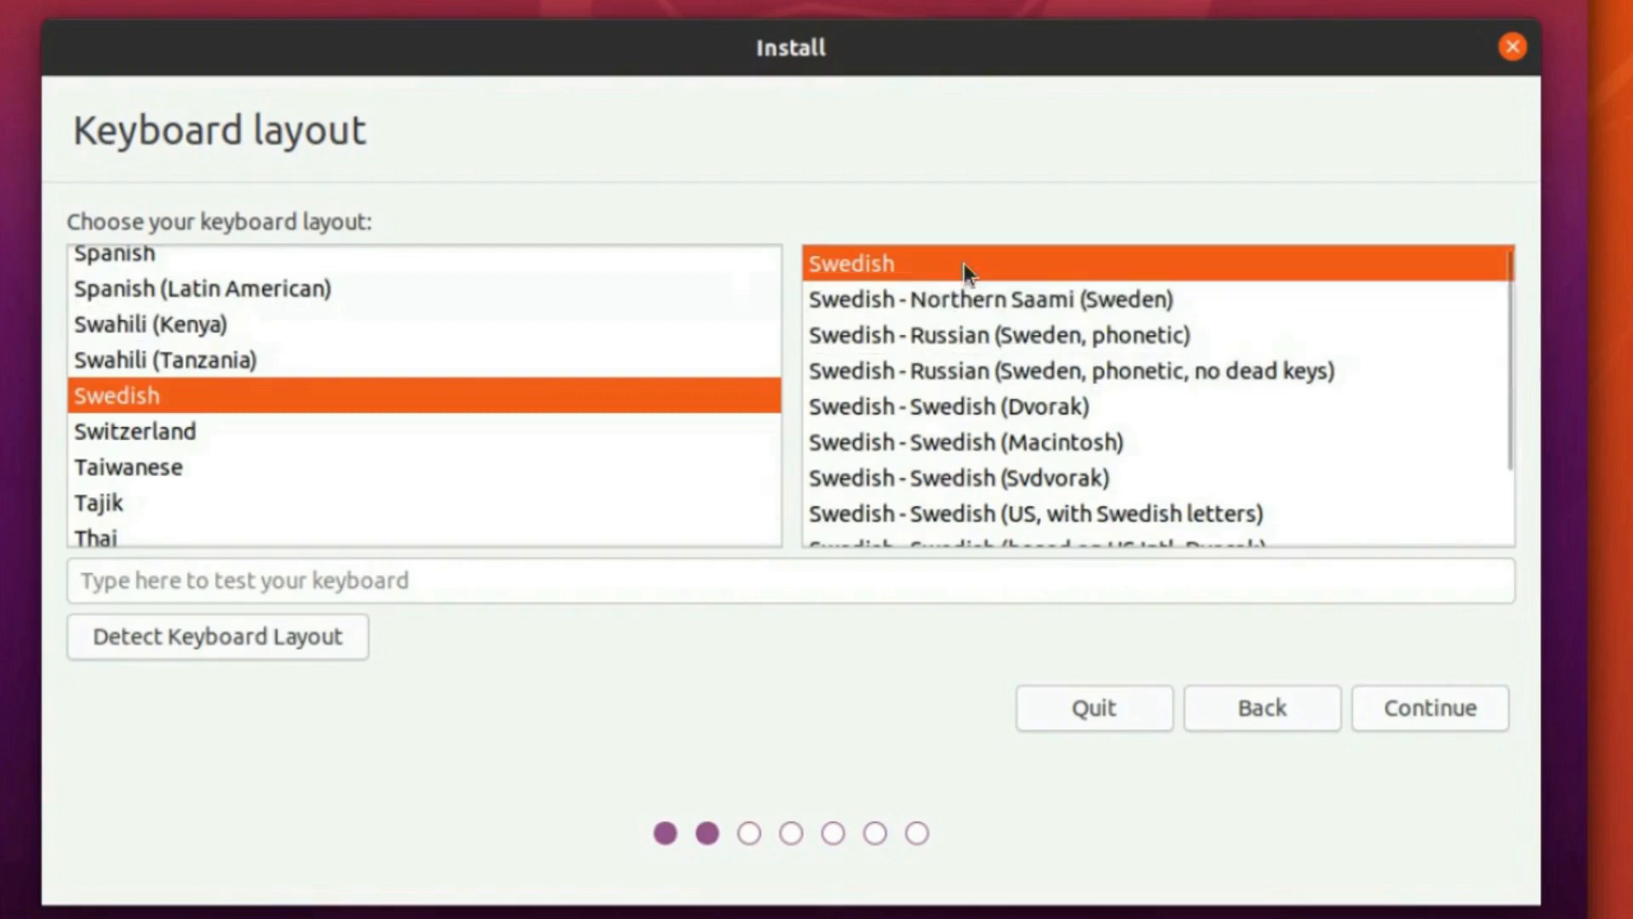
mouse_move(992, 279)
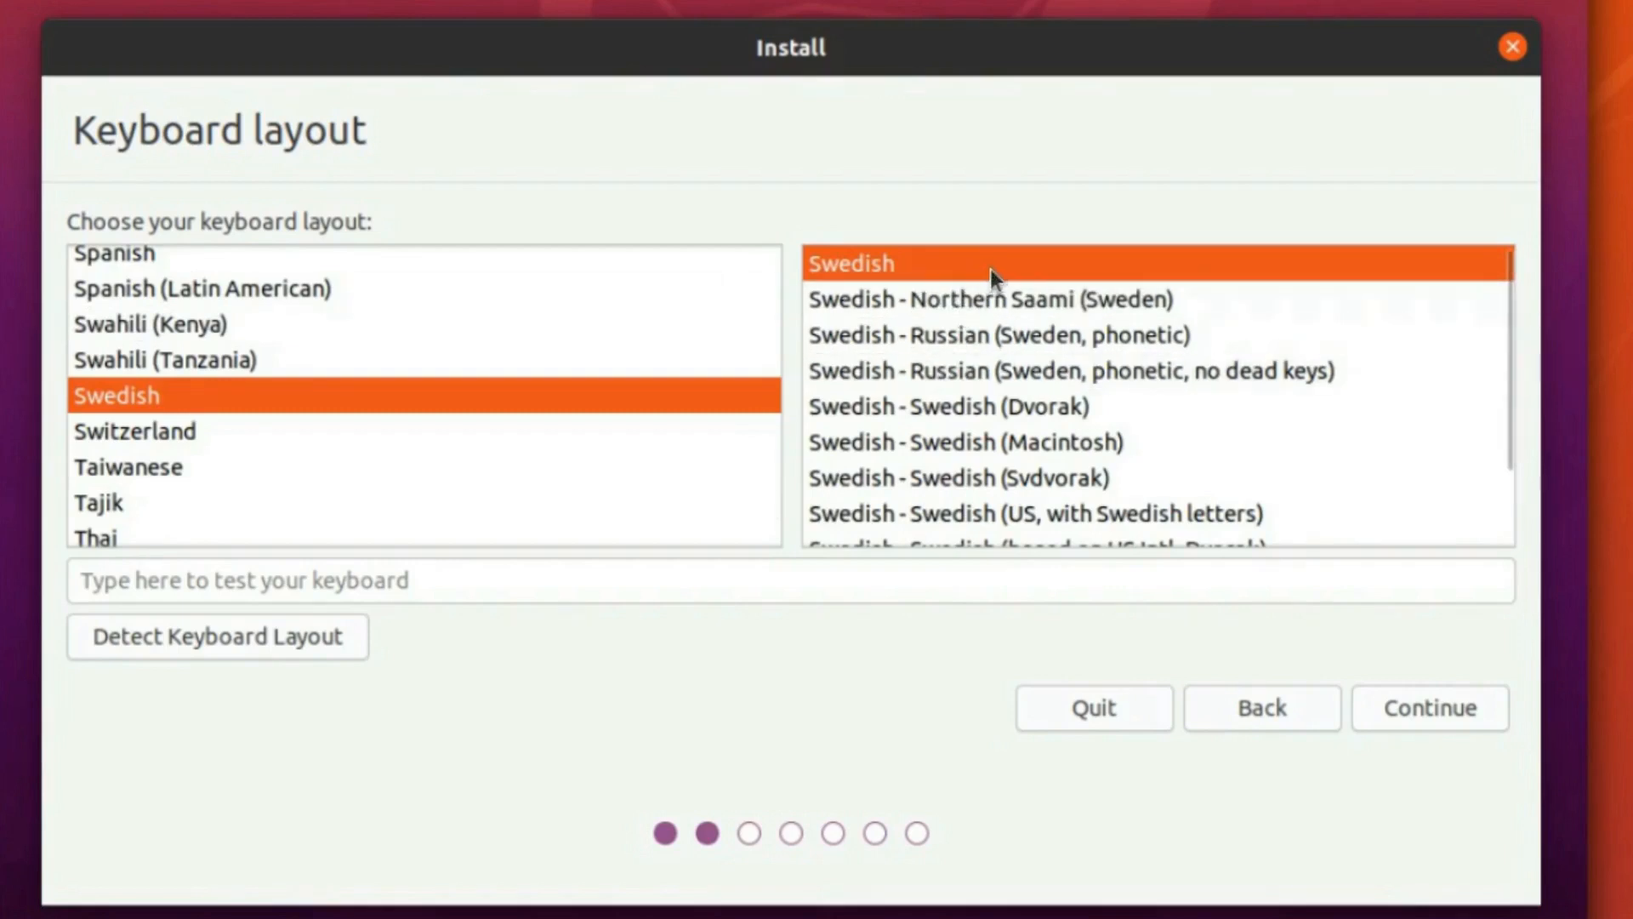
mouse_move(1193, 303)
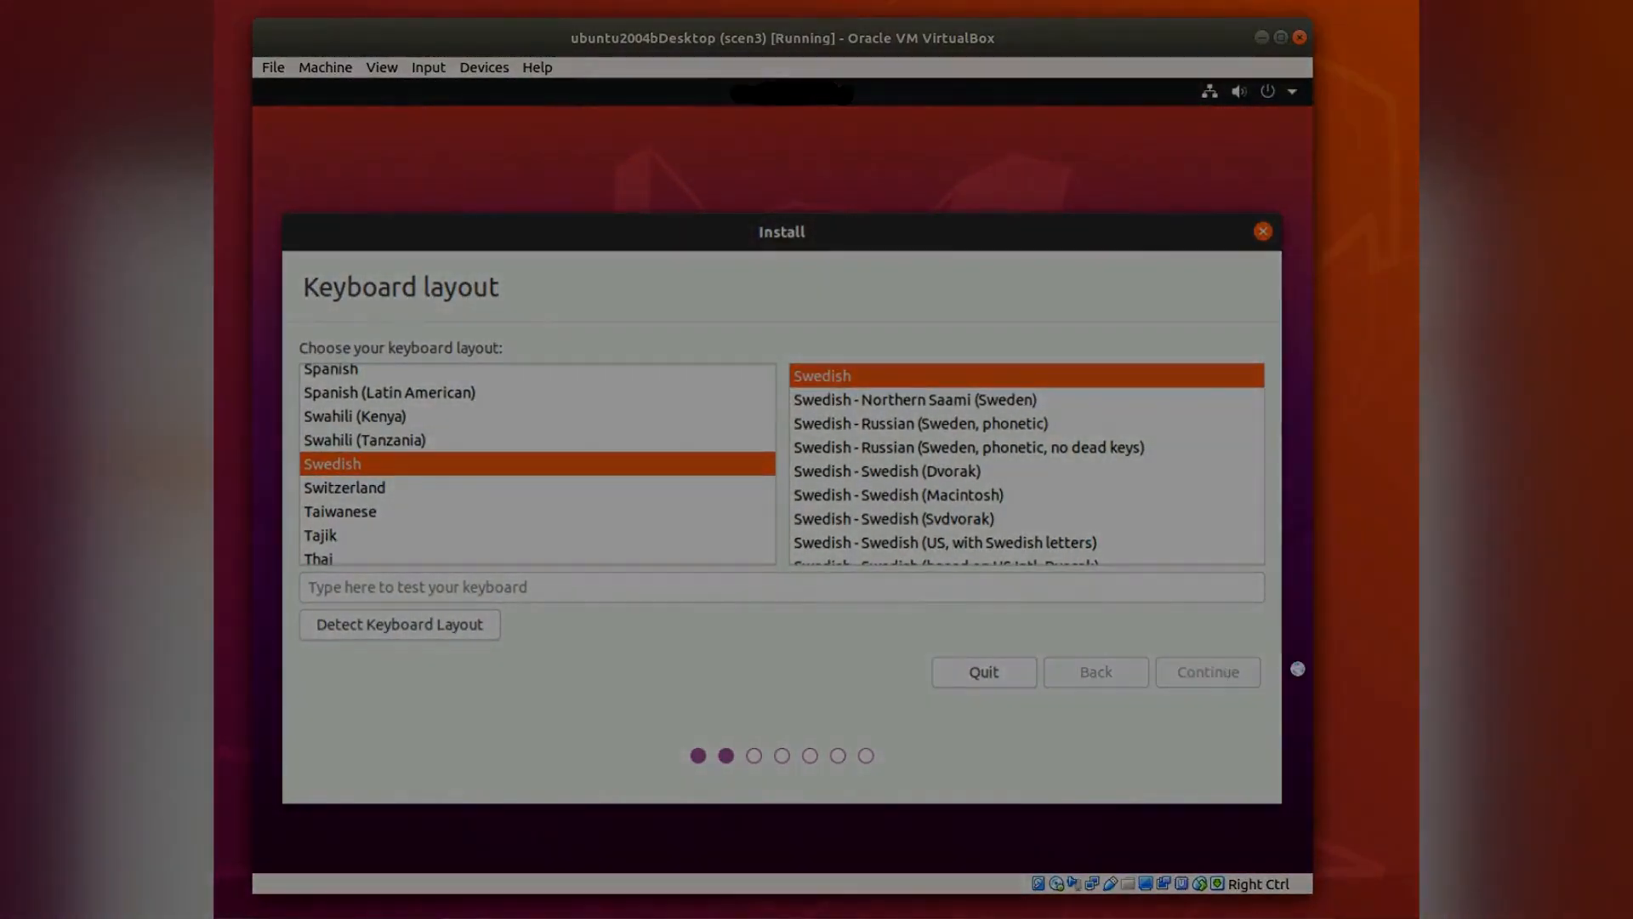
Continue past Keyboard layout with Normal installation and Download updates kept, reaching Installation type
left_click(1206, 671)
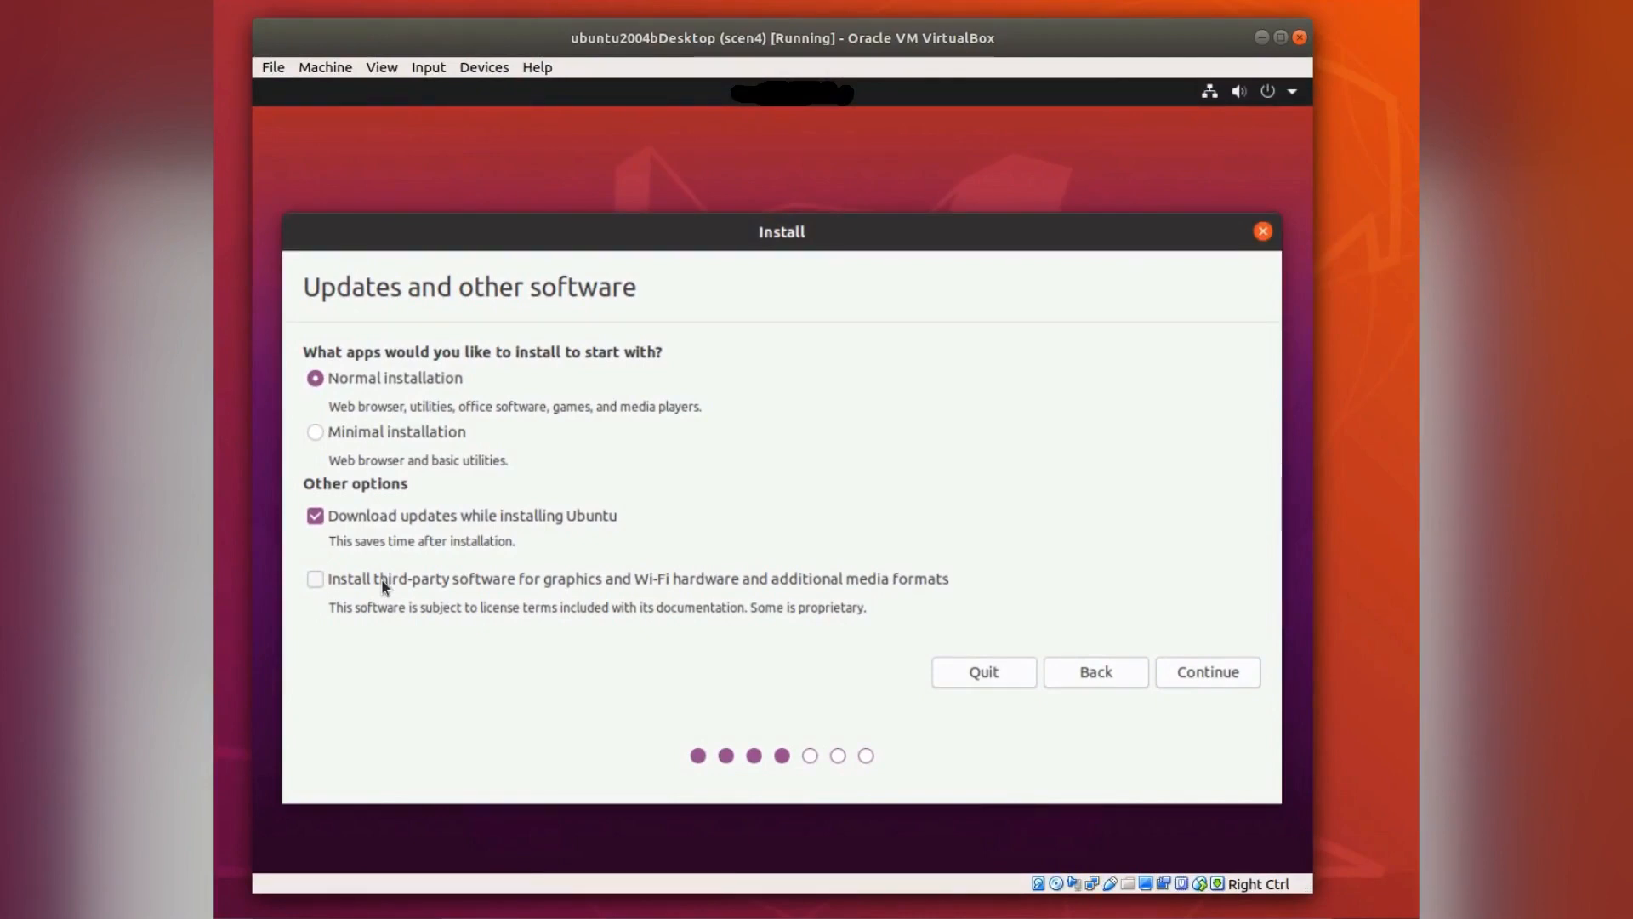
left_click(1207, 672)
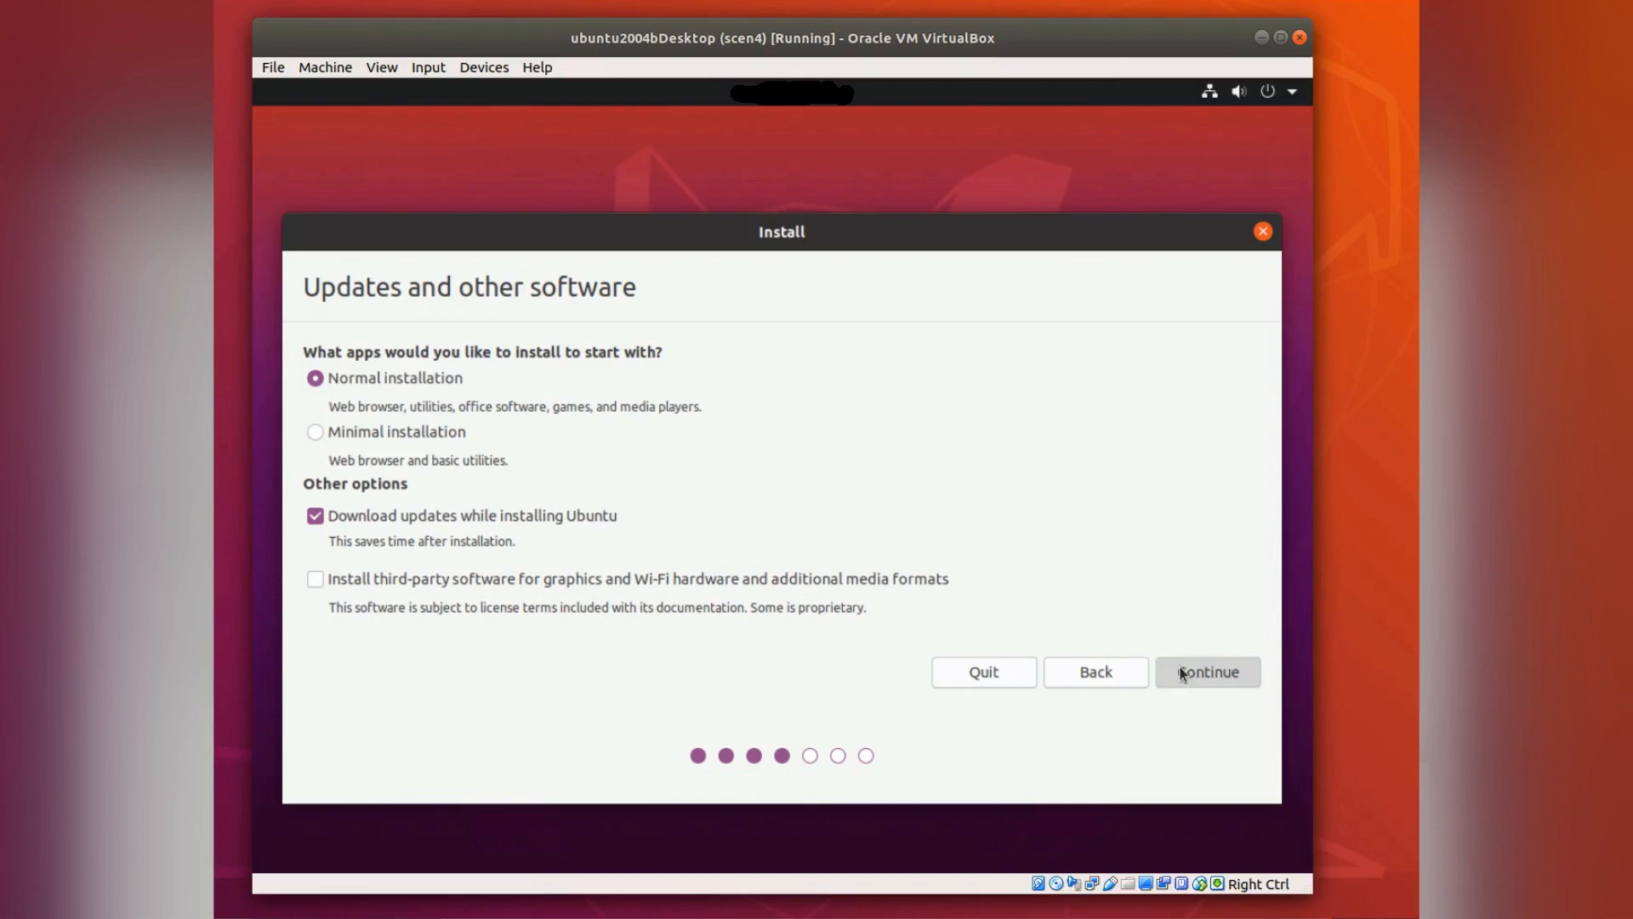
left_click(1206, 672)
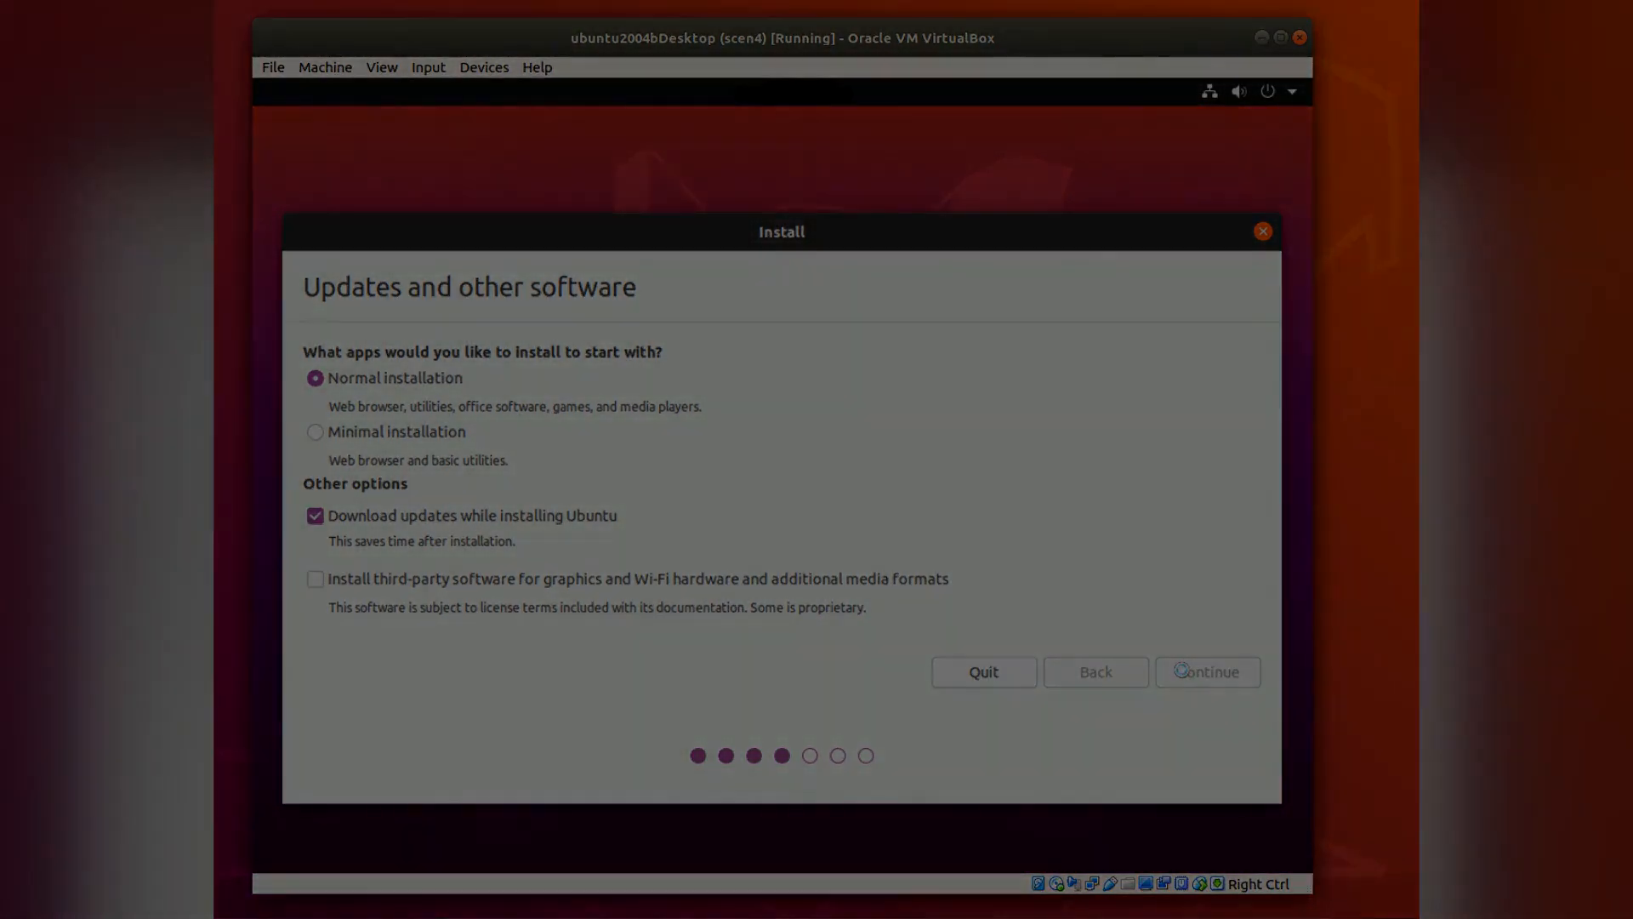
left_click(1204, 670)
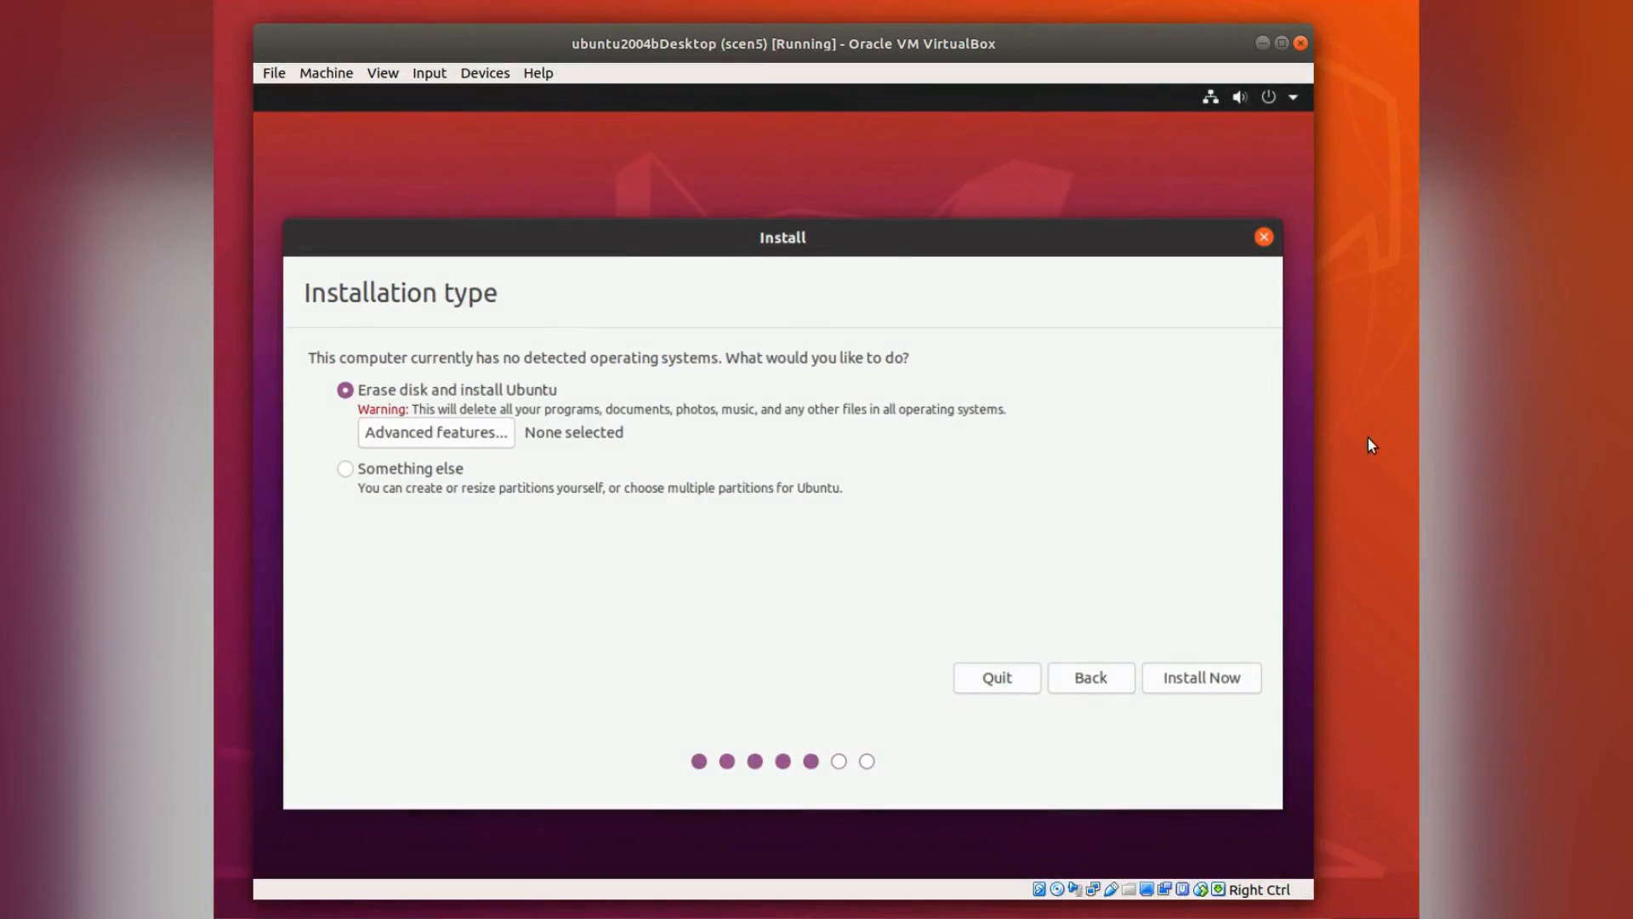
mouse_move(451, 433)
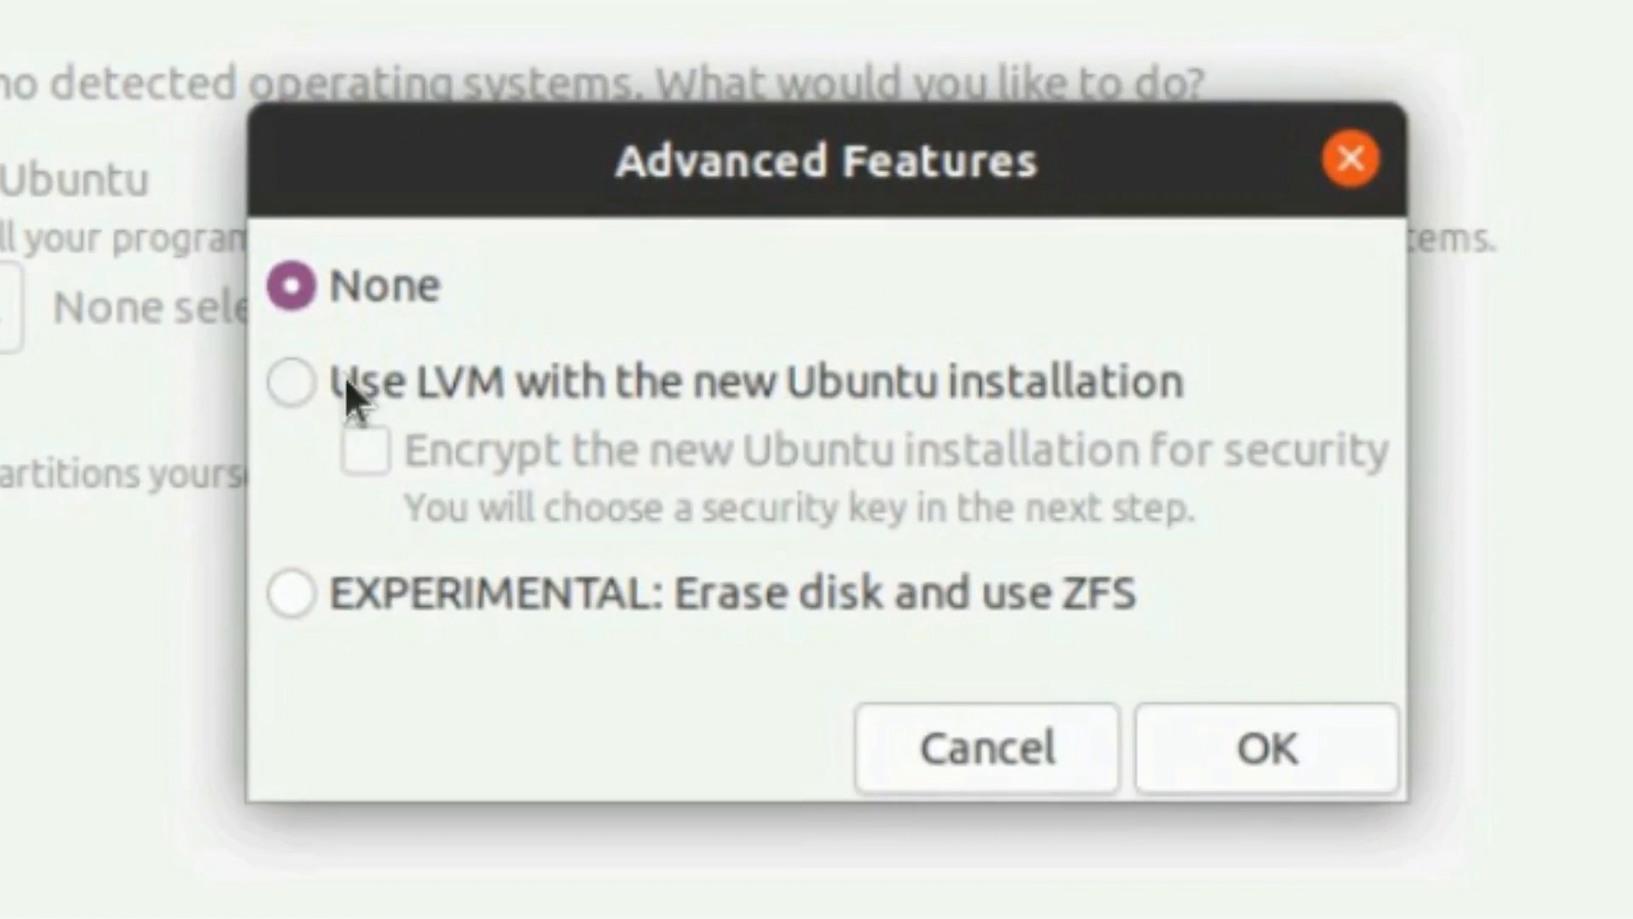
In Advanced features, enable Use LVM and Encrypt the new Ubuntu installation, then confirm
left_click(291, 381)
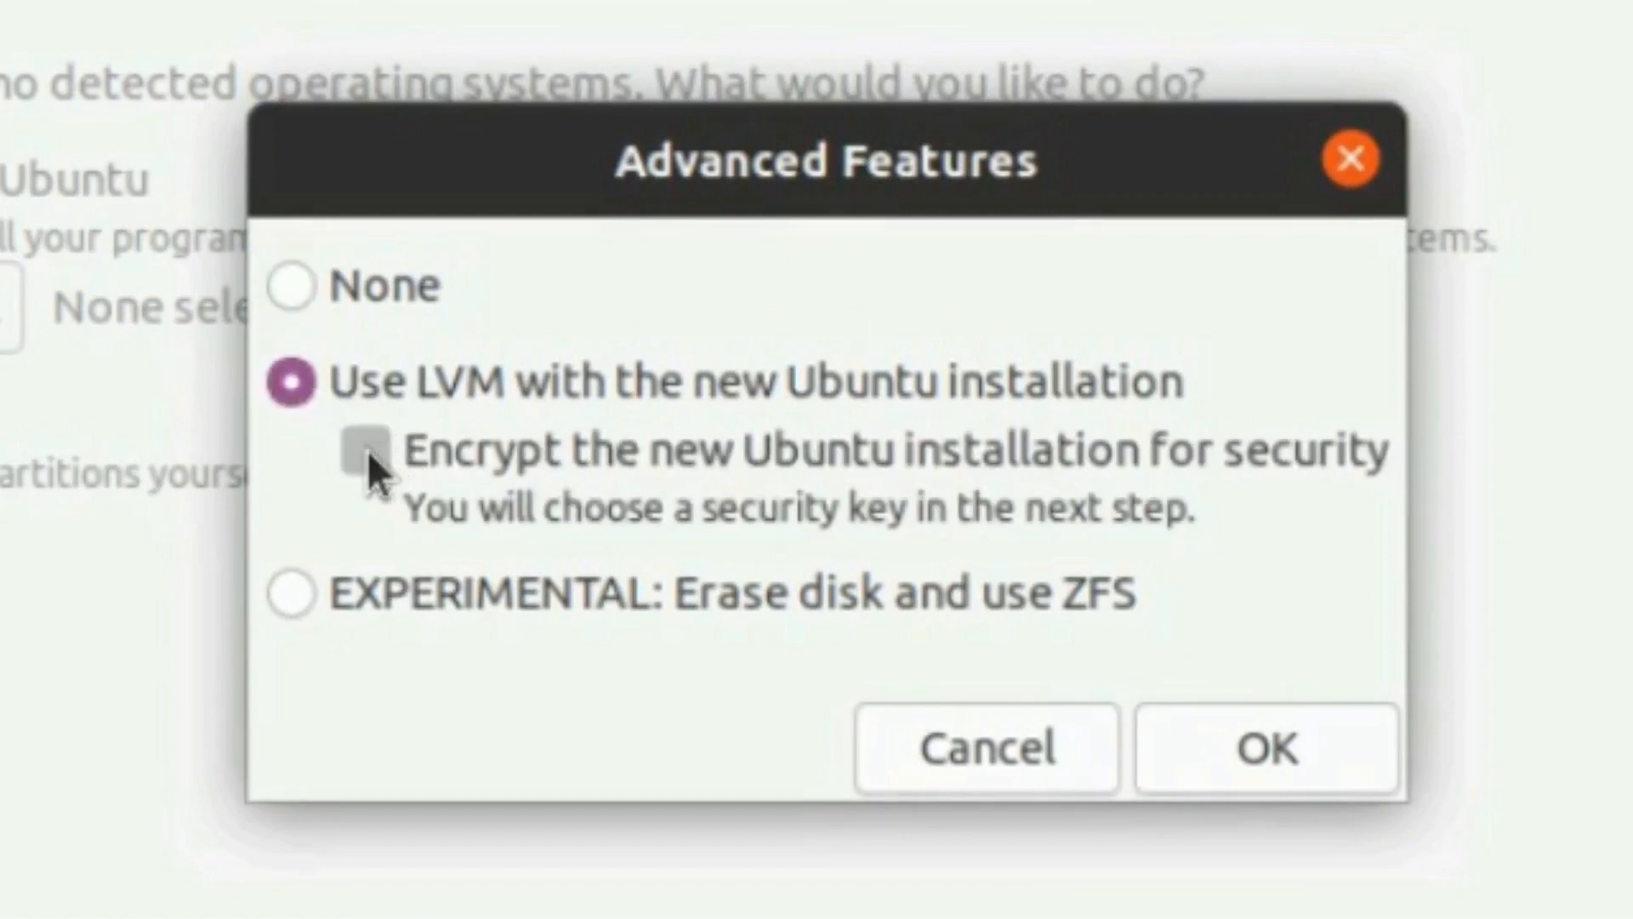
left_click(368, 449)
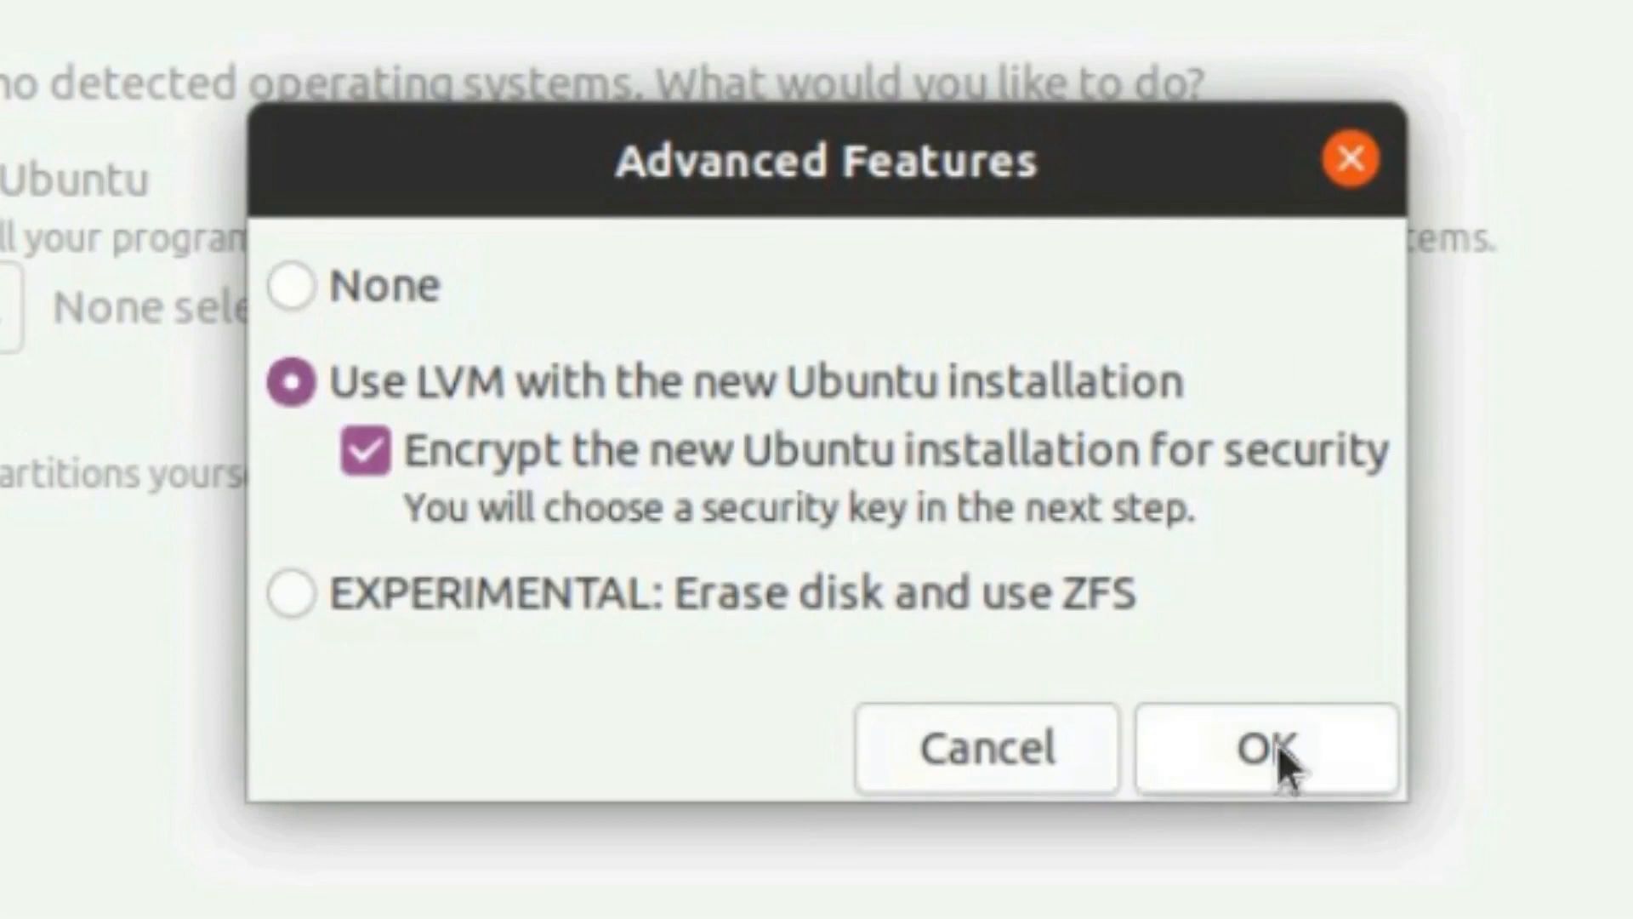
left_click(1266, 749)
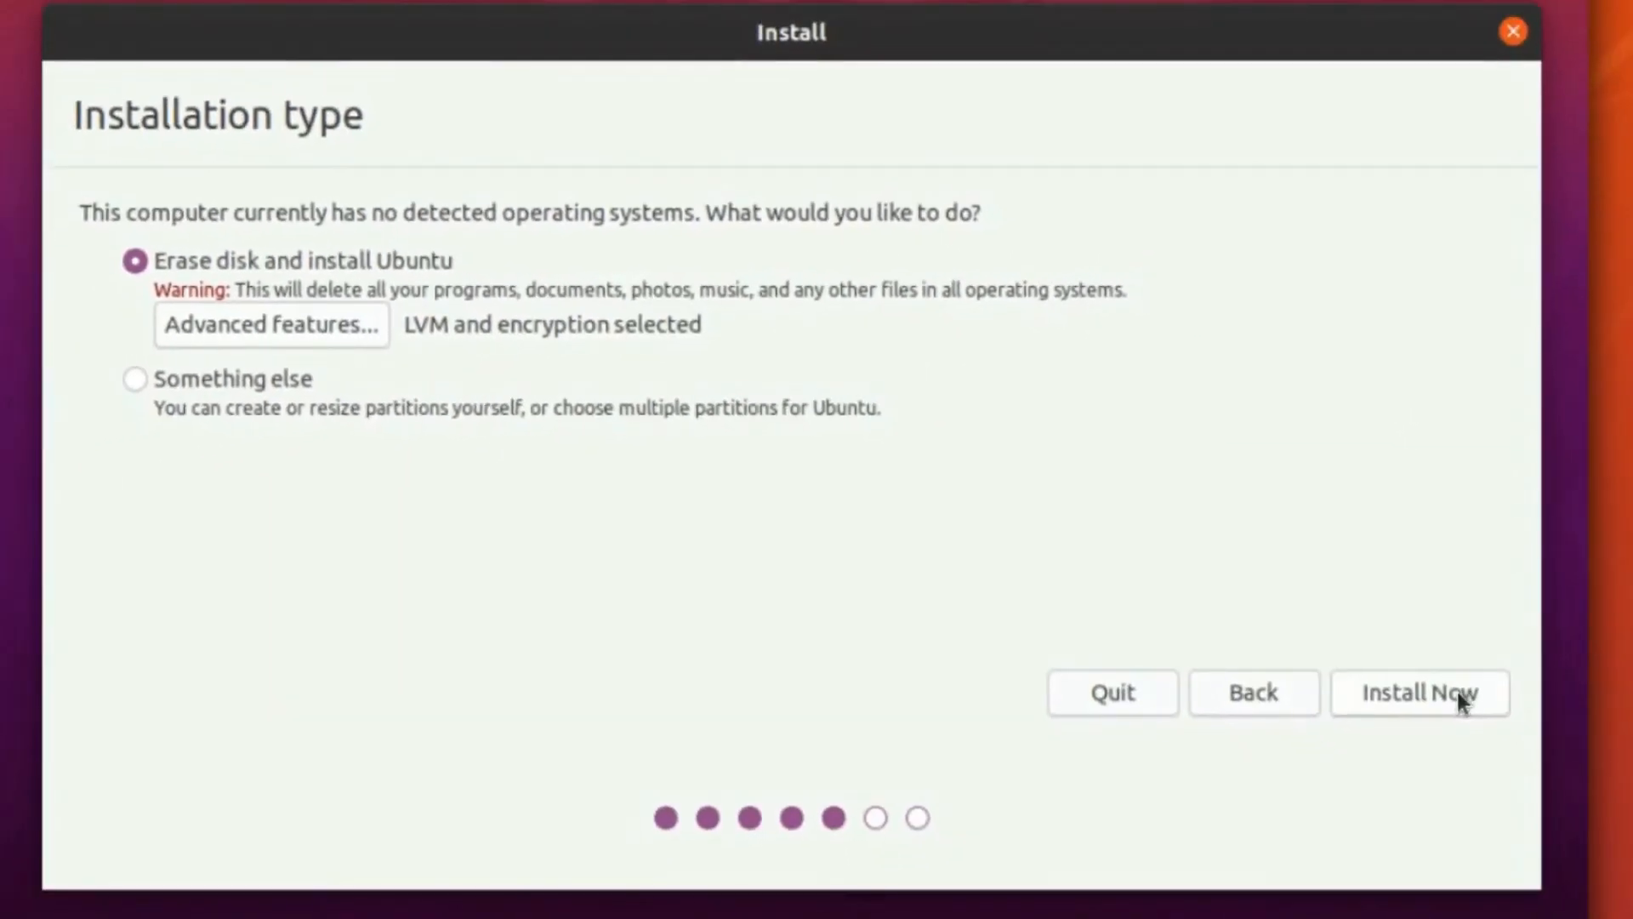
Enter and confirm the security key, start Install Now and accept the disk changes
left_click(1419, 693)
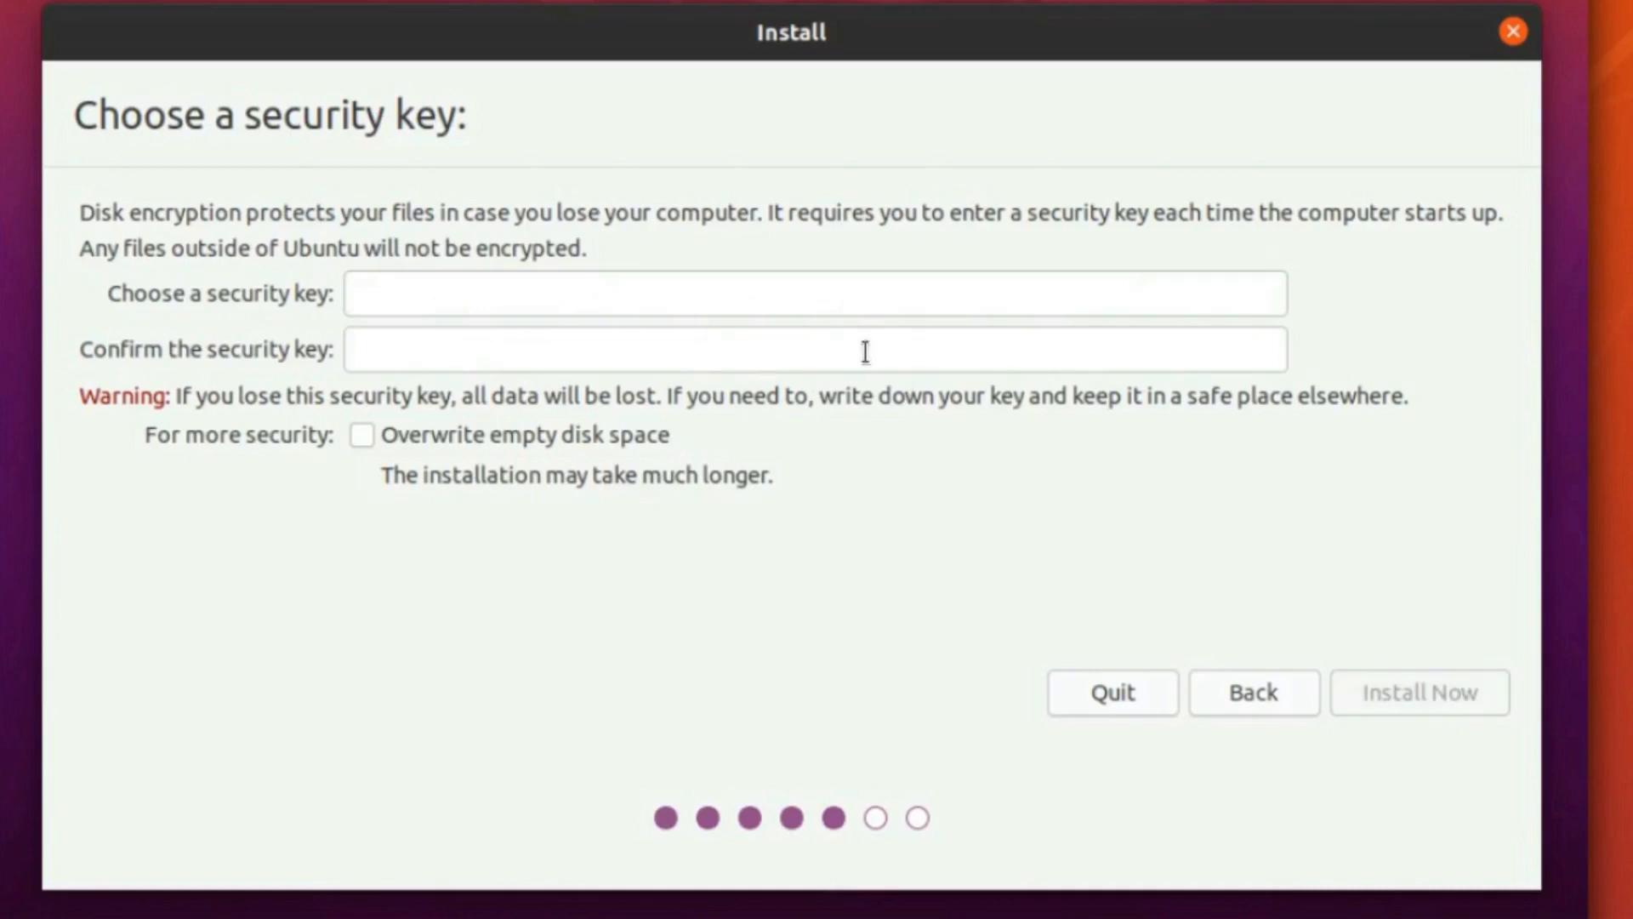
left_click(815, 294)
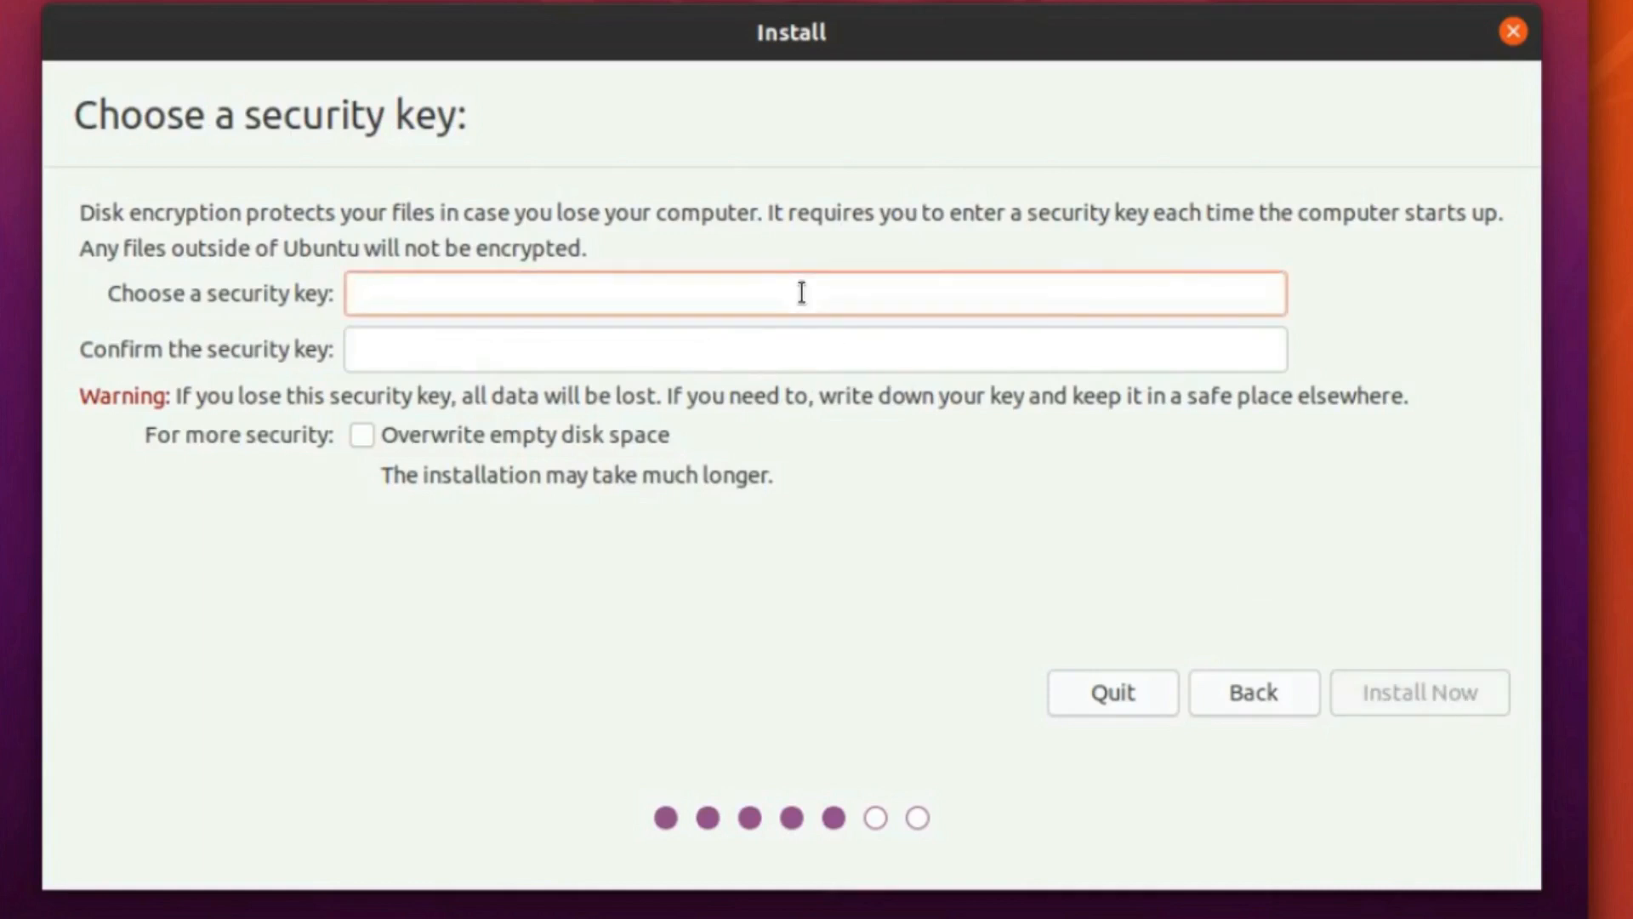
left_click(815, 293)
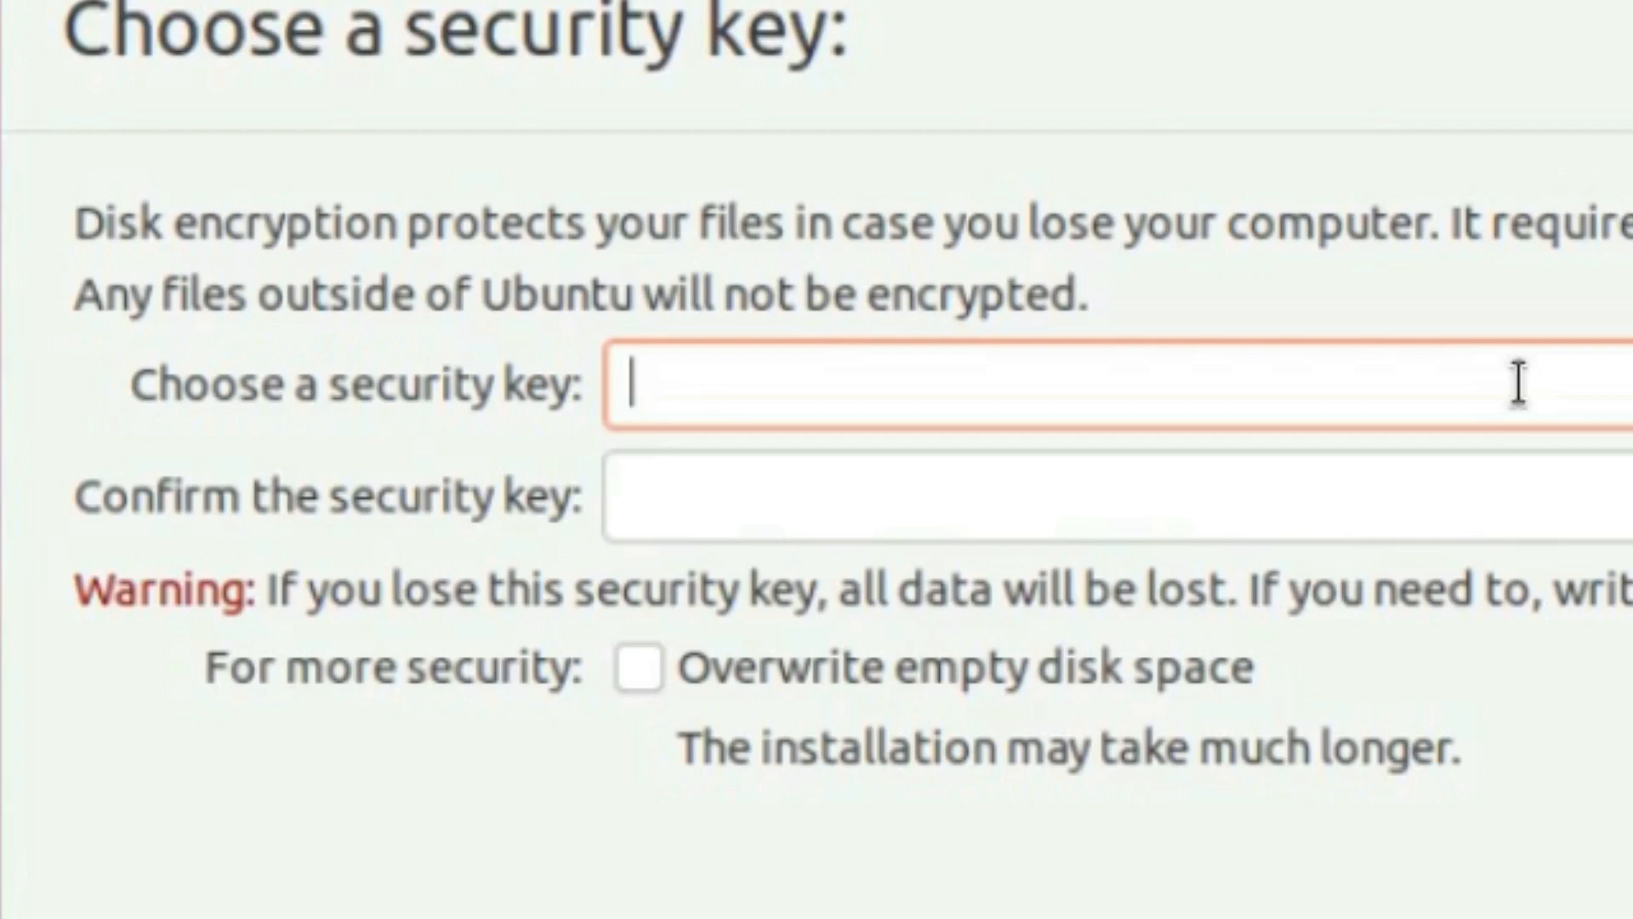
type("••")
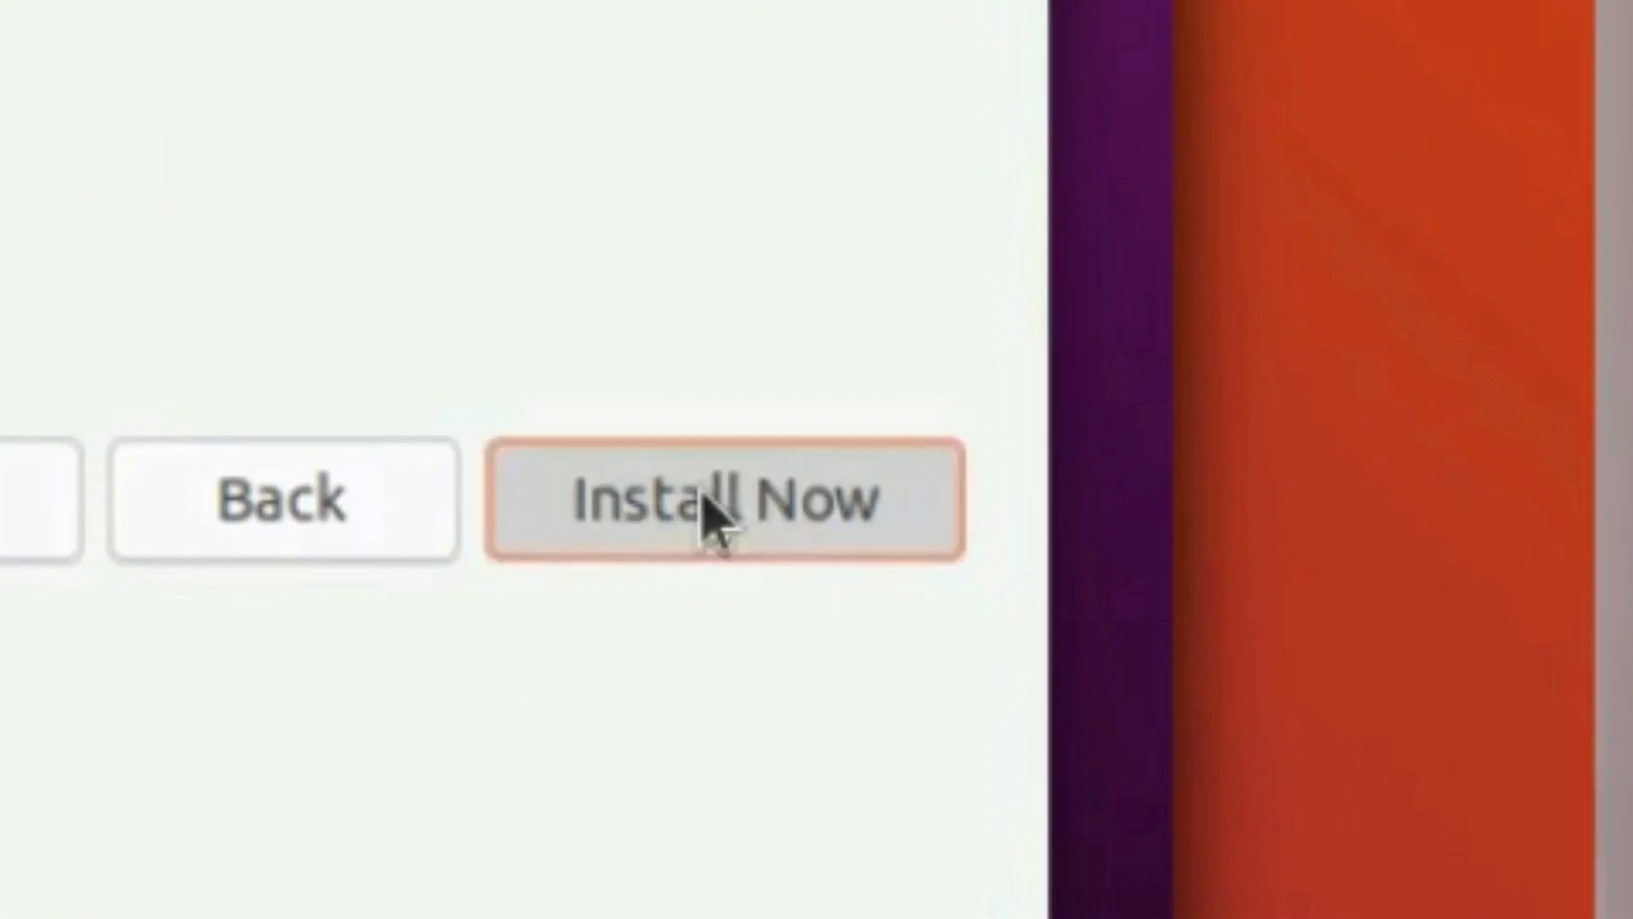
left_click(718, 498)
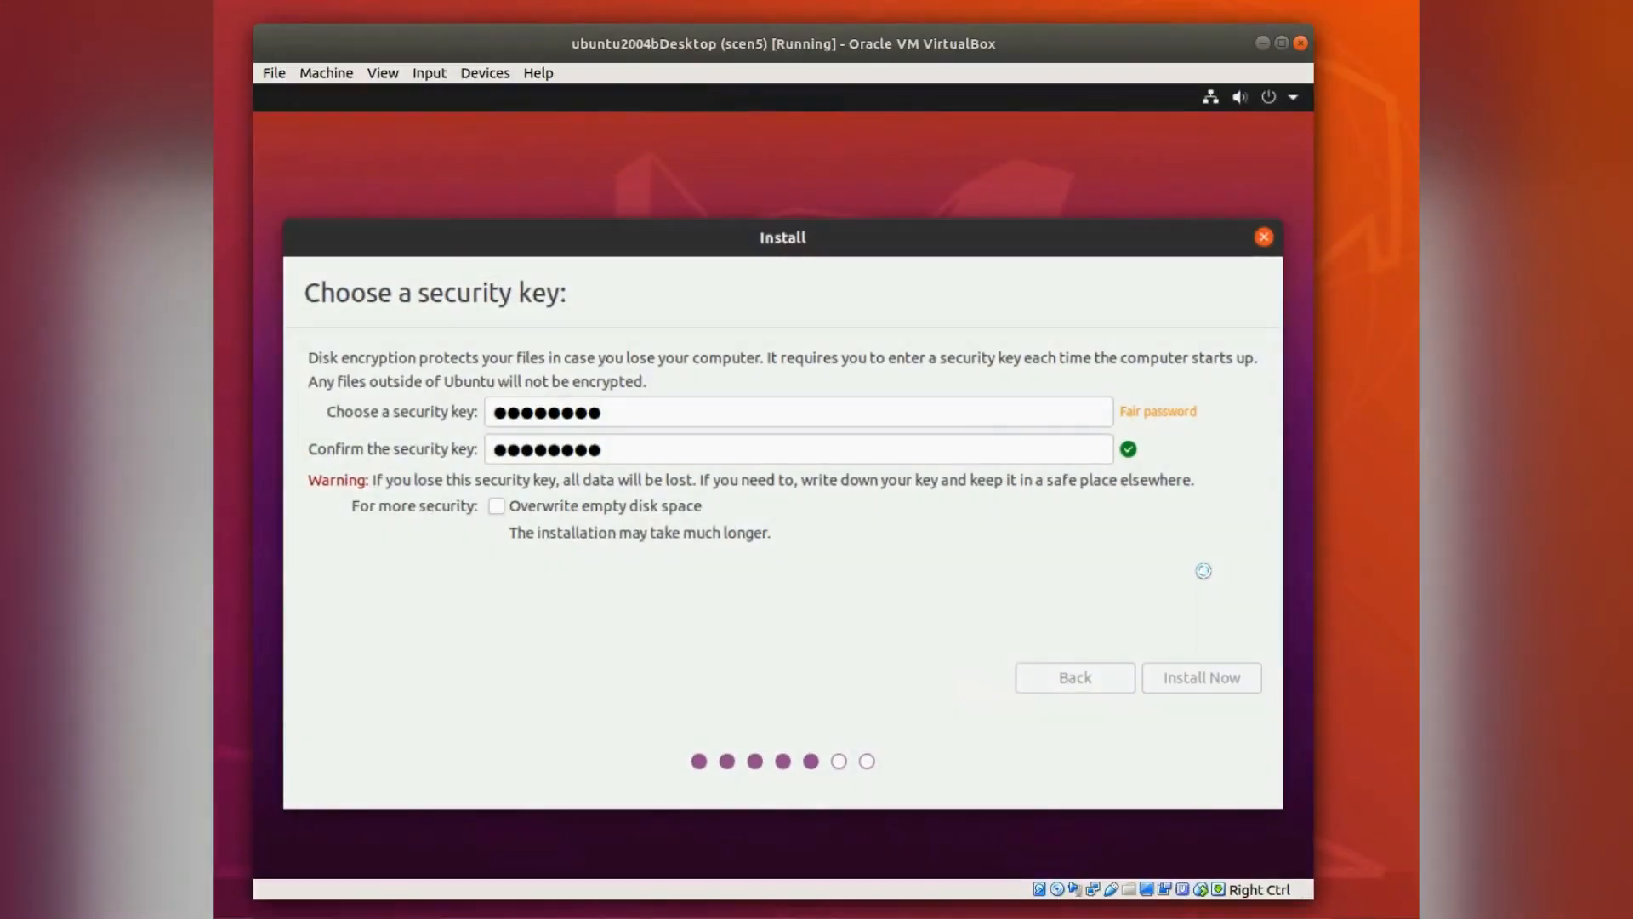
left_click(1199, 677)
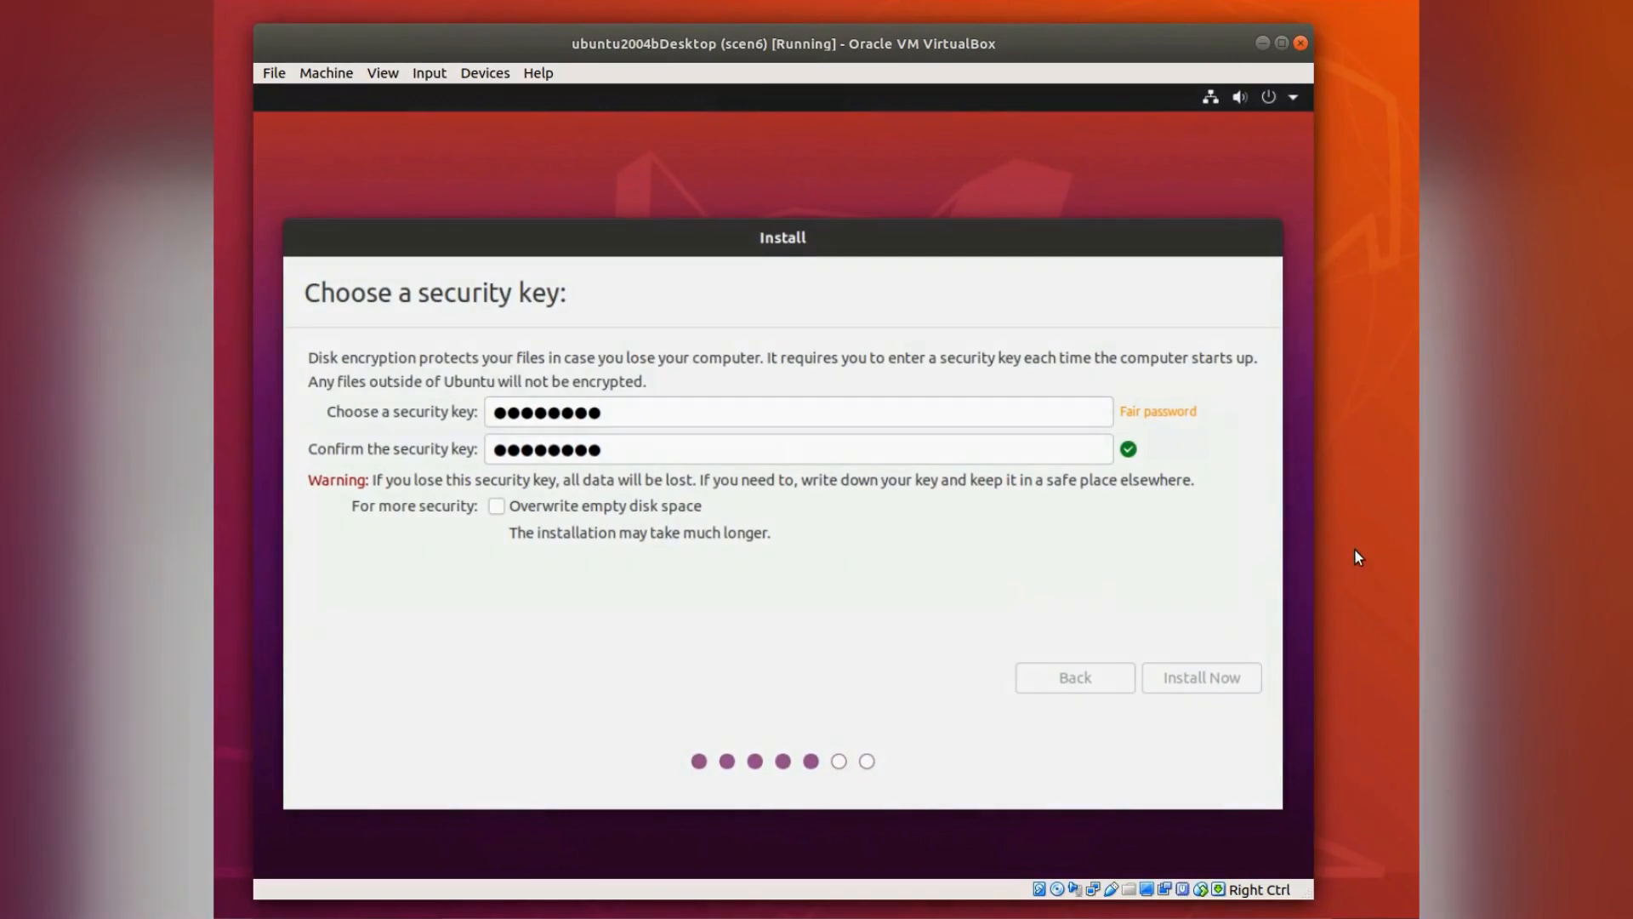
left_click(1200, 677)
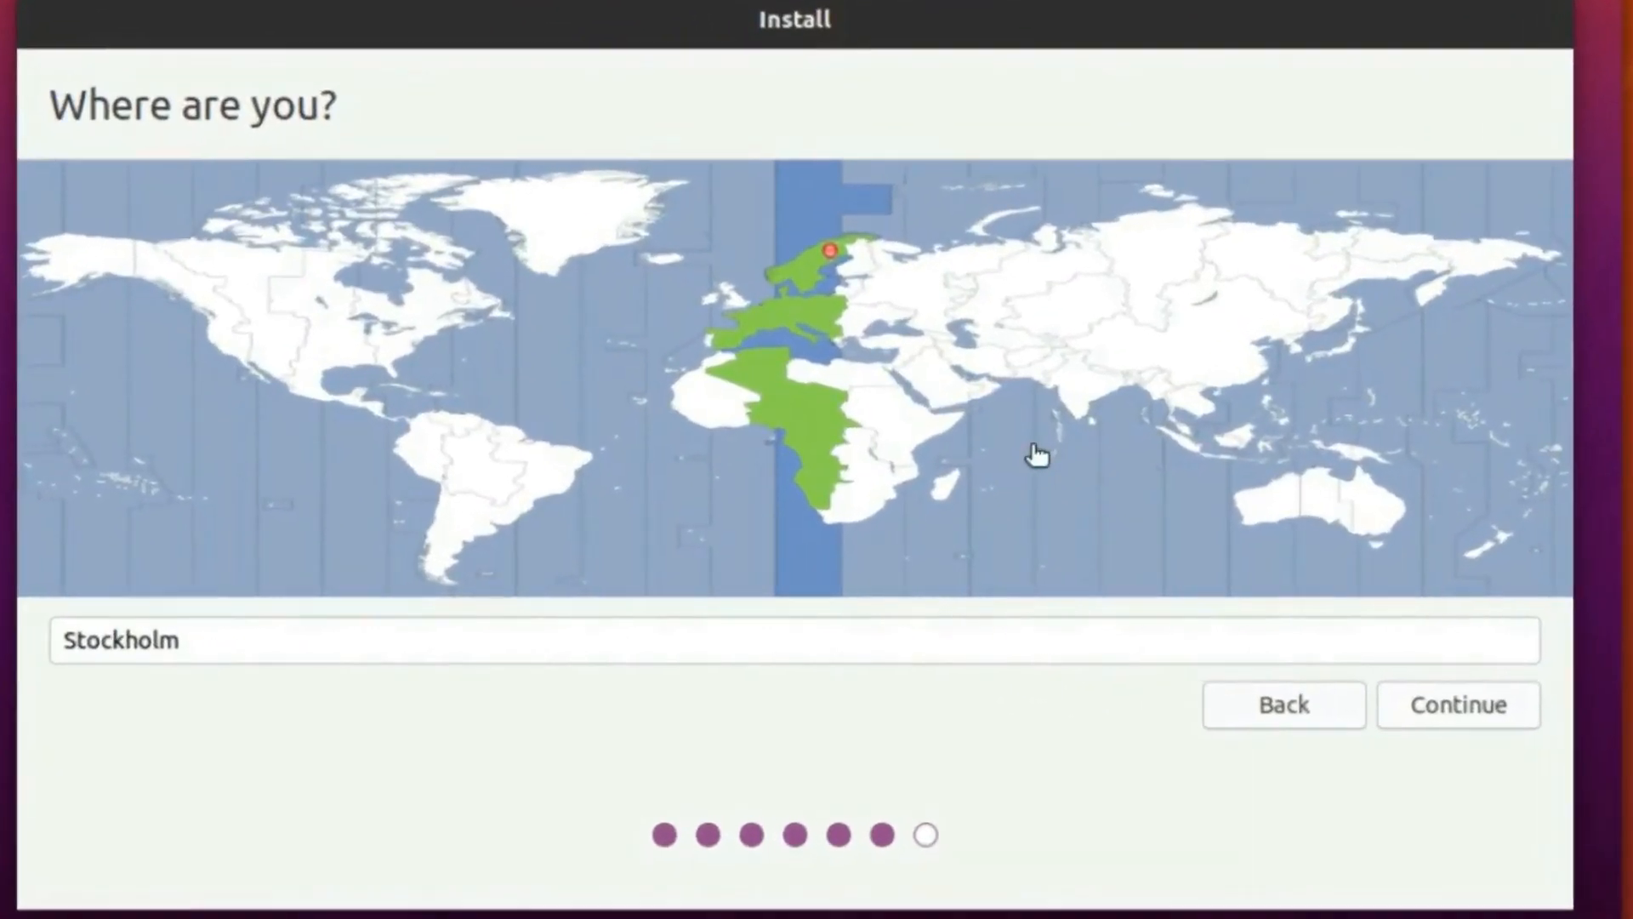
mouse_move(318, 357)
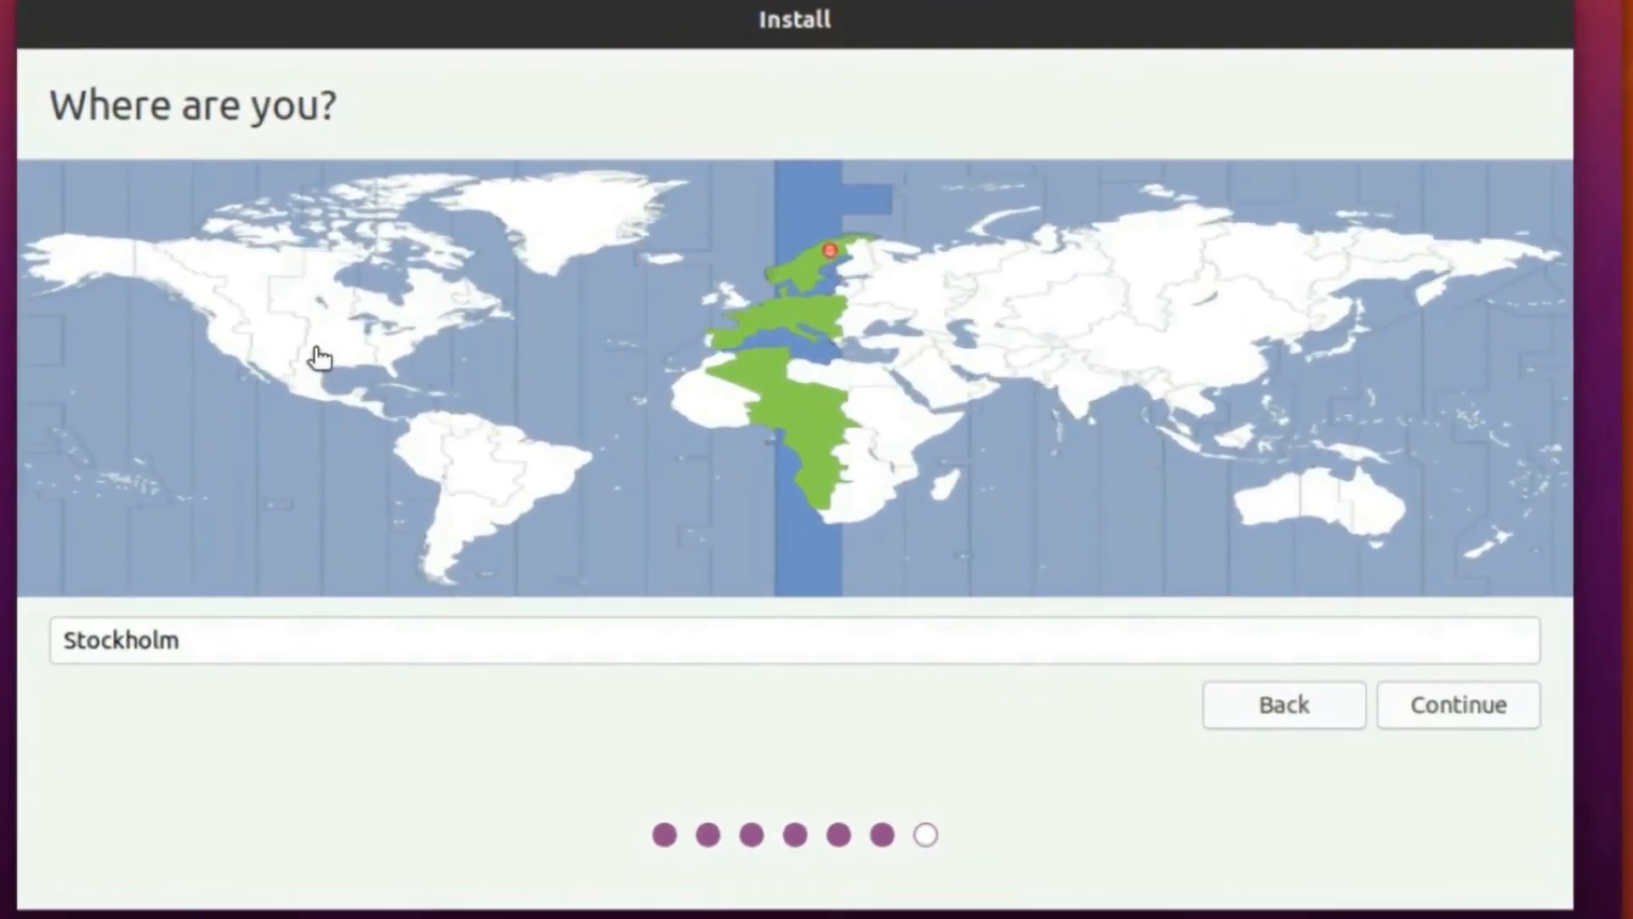
Pick Stockholm on the map as the time zone and continue to account setup
left_click(339, 322)
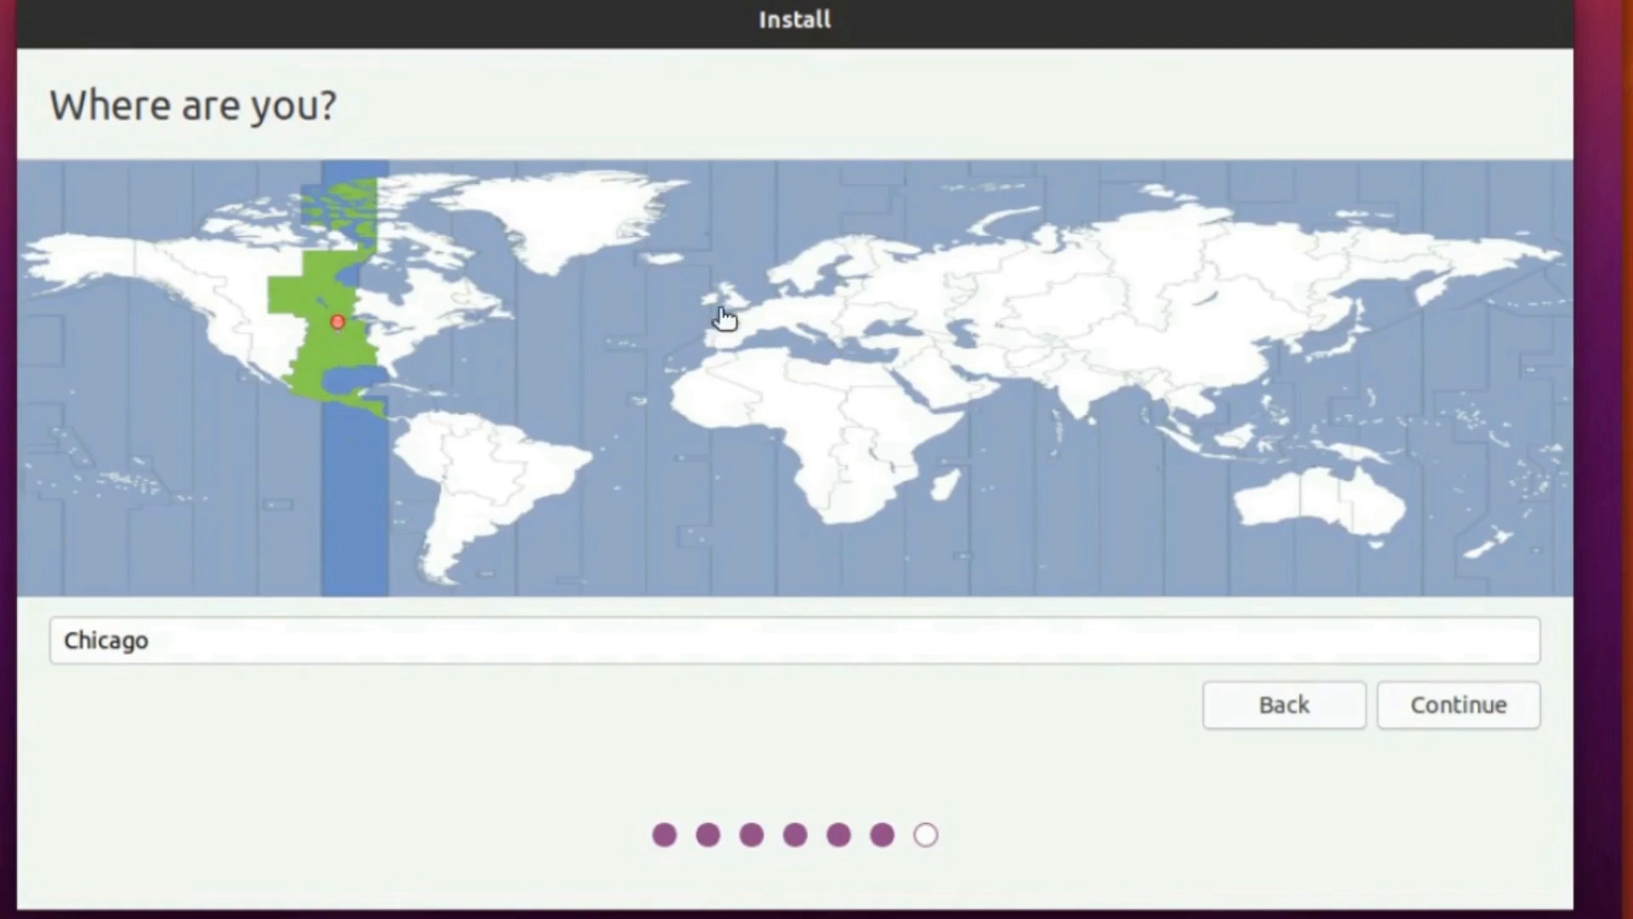
left_click(815, 269)
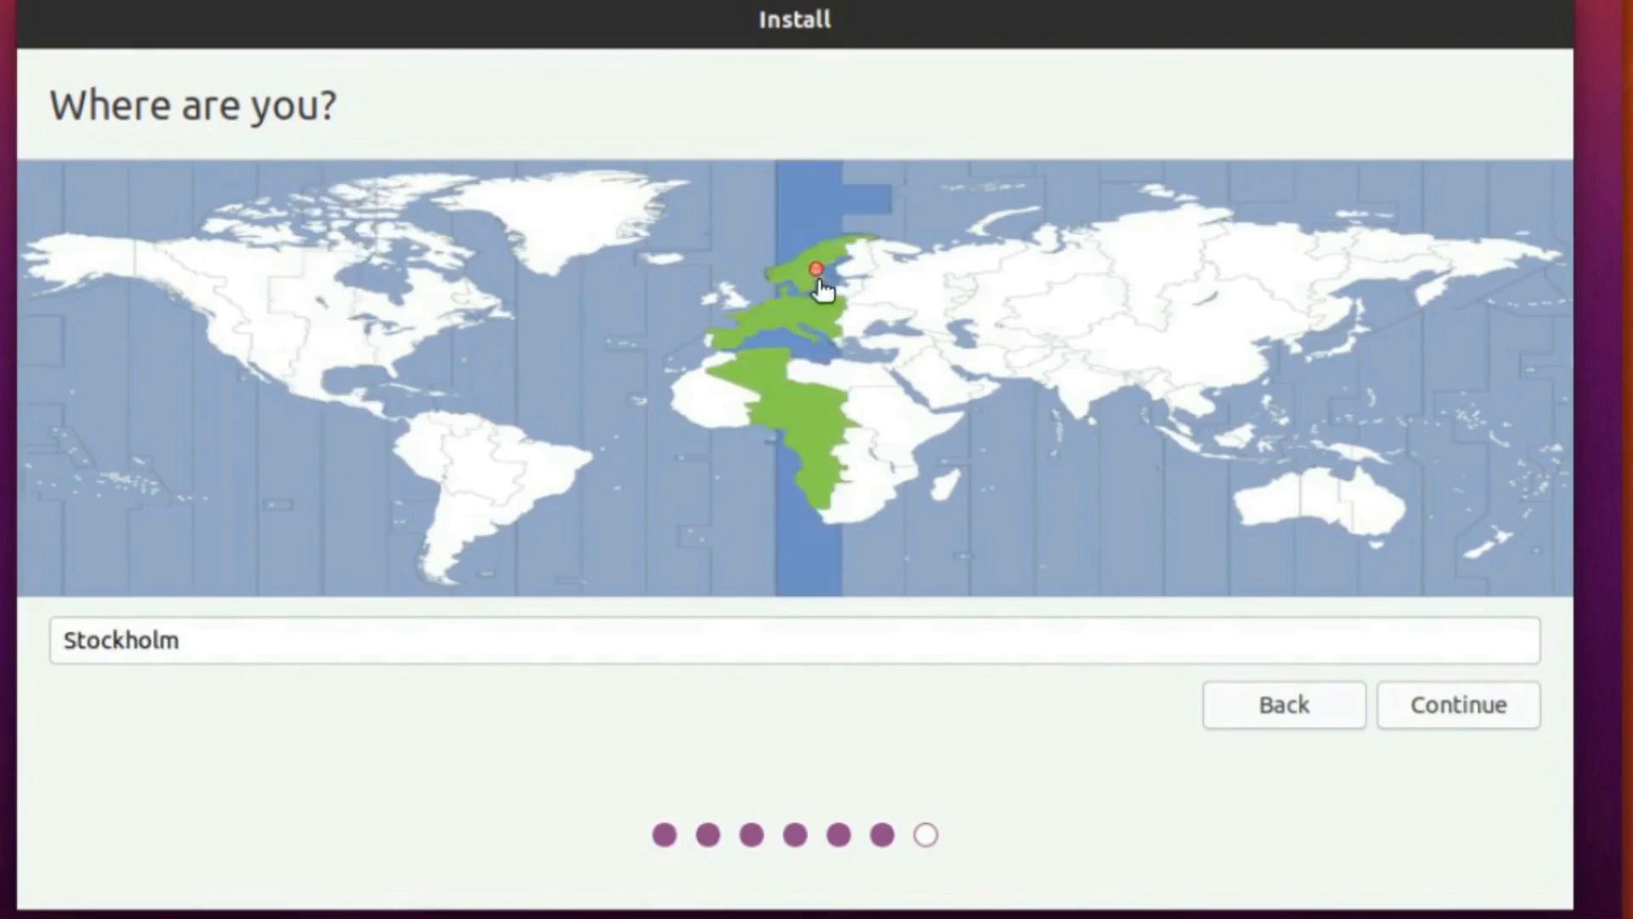
mouse_move(1117, 604)
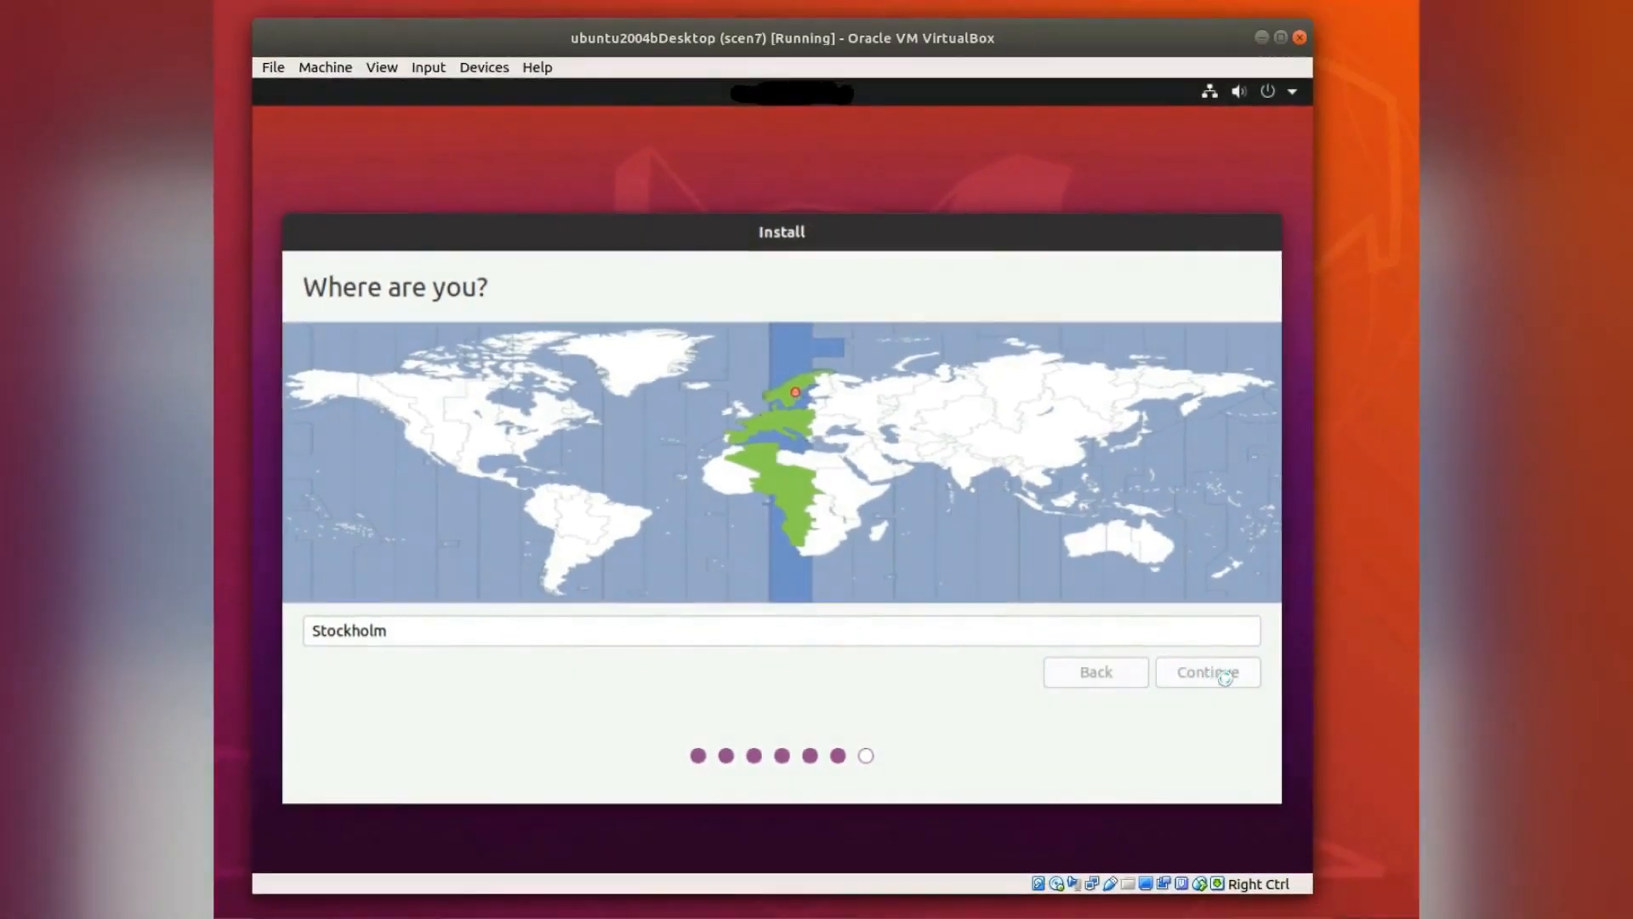
left_click(1206, 672)
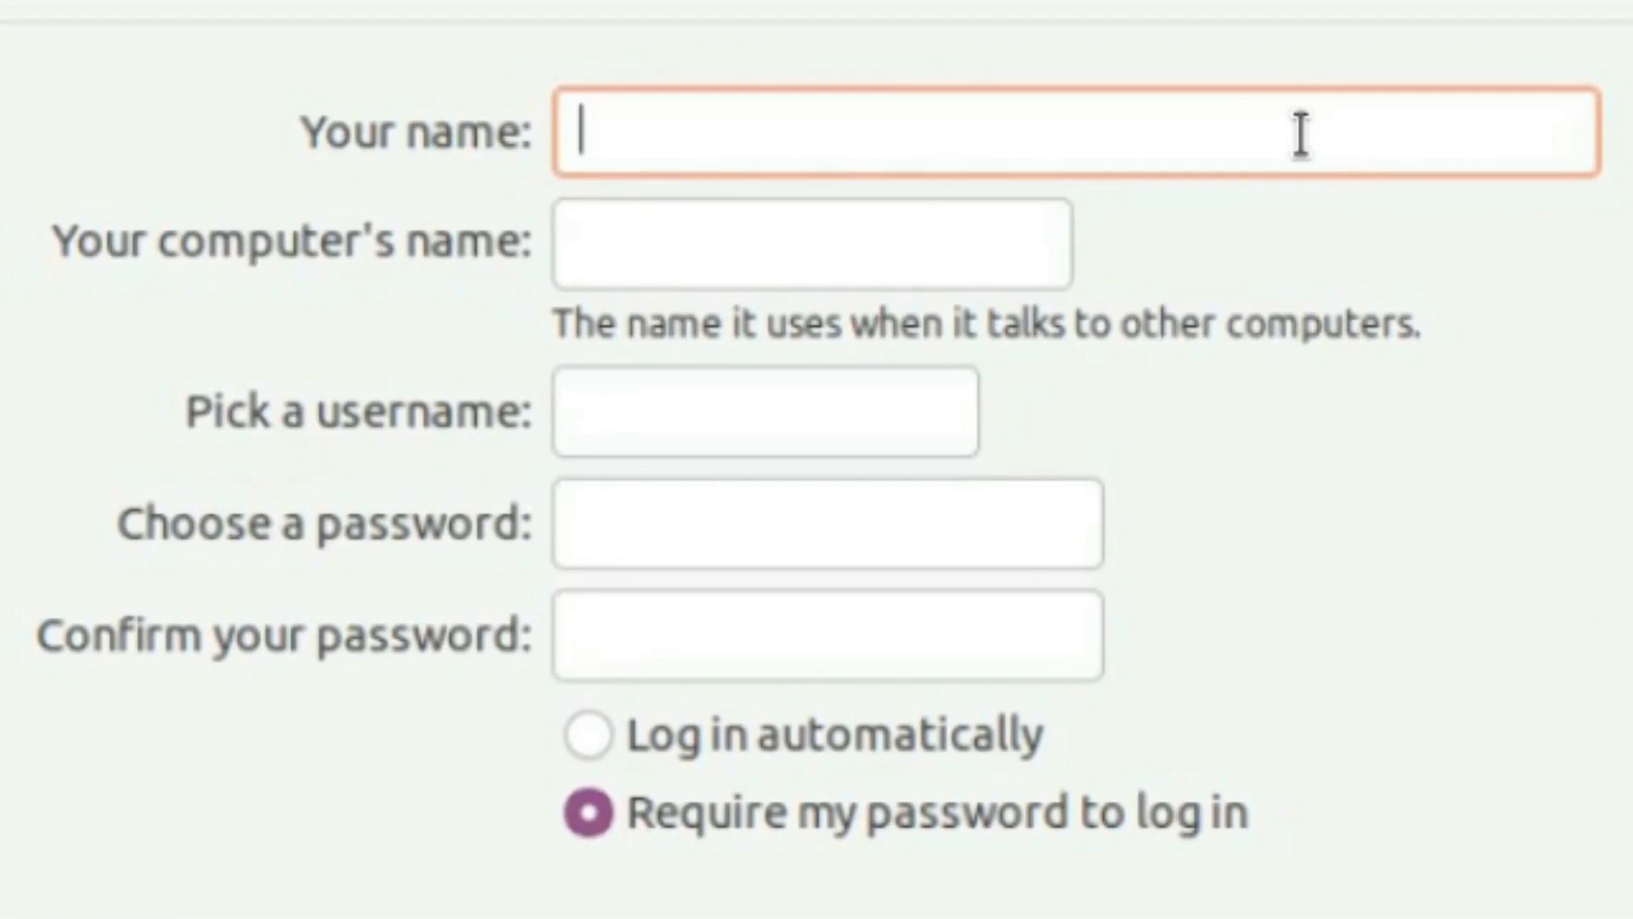
Enter Andrew as the name and myvm as the computer name
type("A")
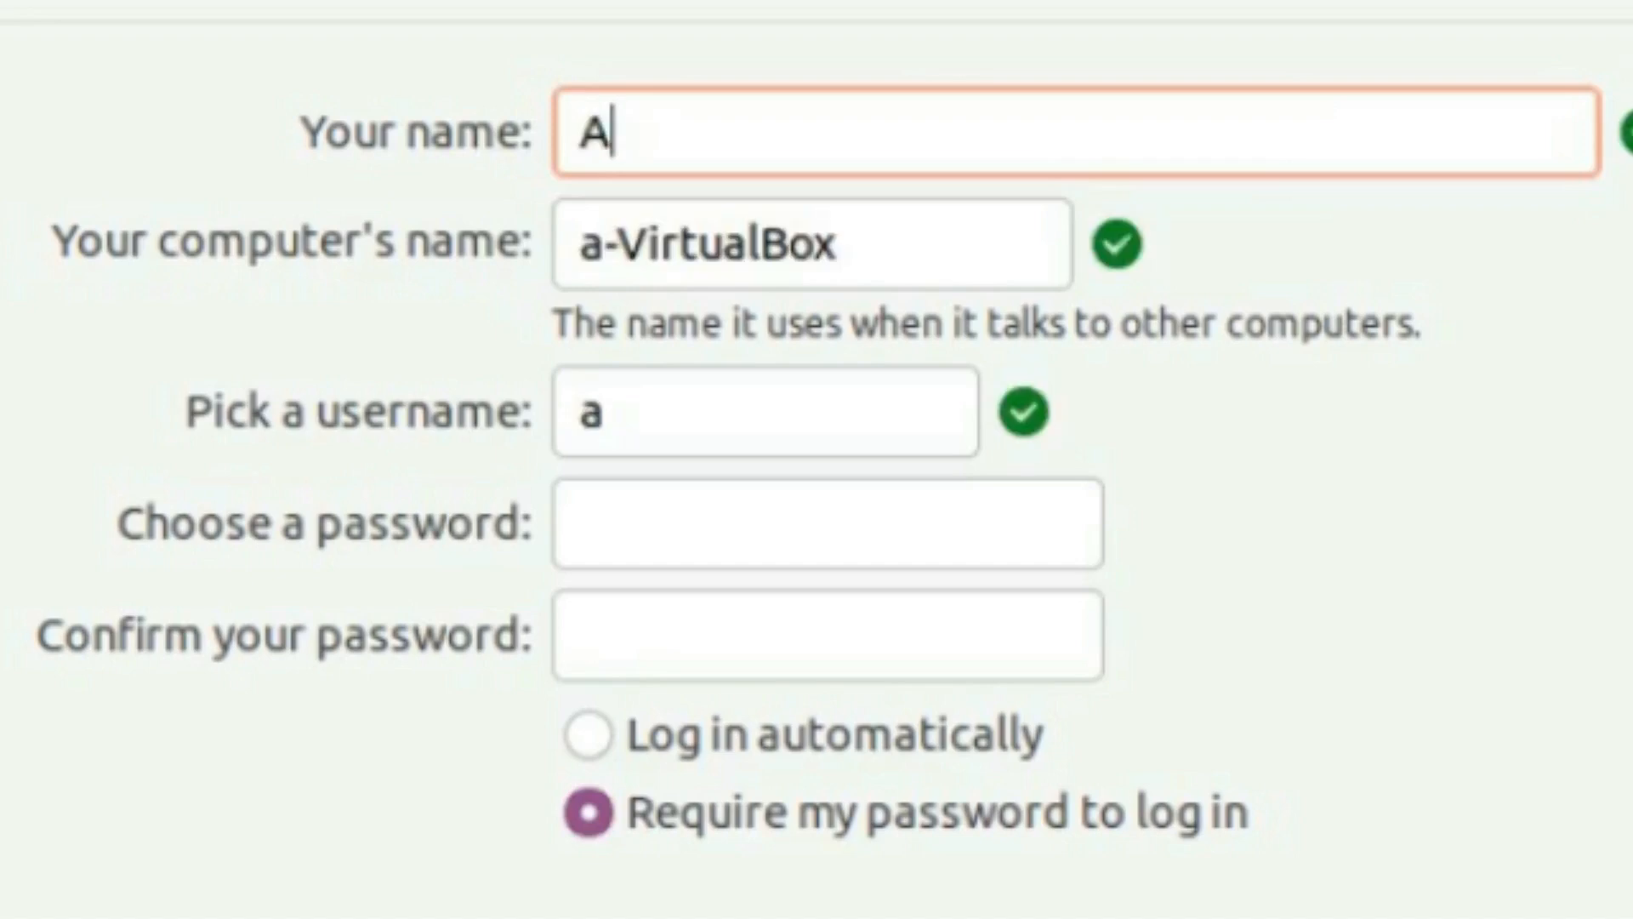
type("ndre")
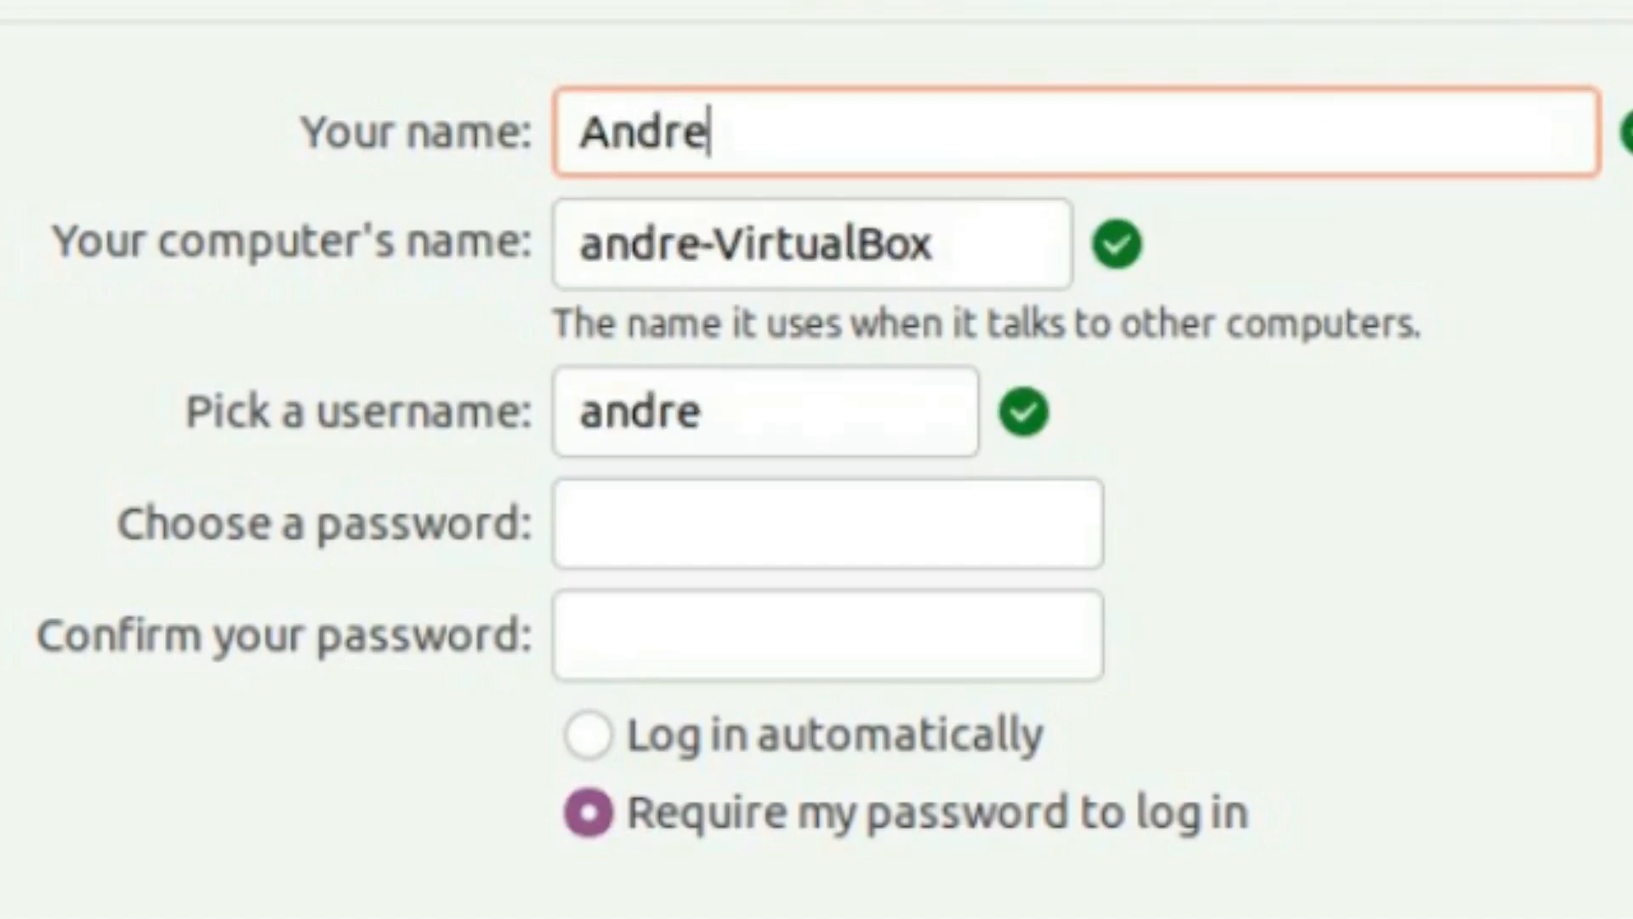
type("w")
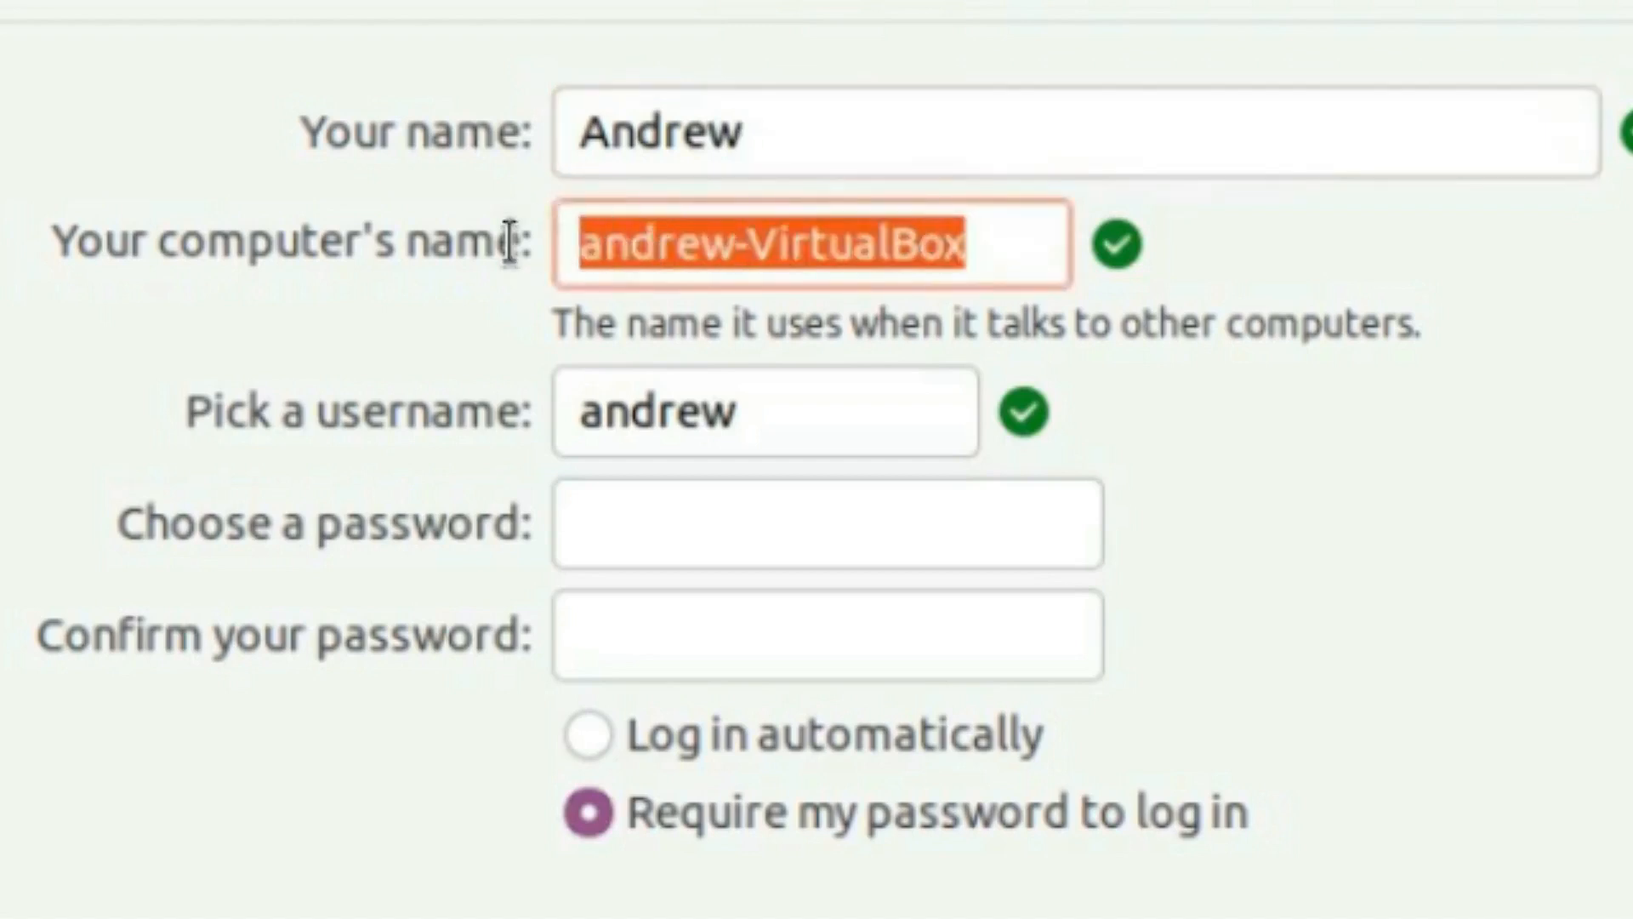
type("m")
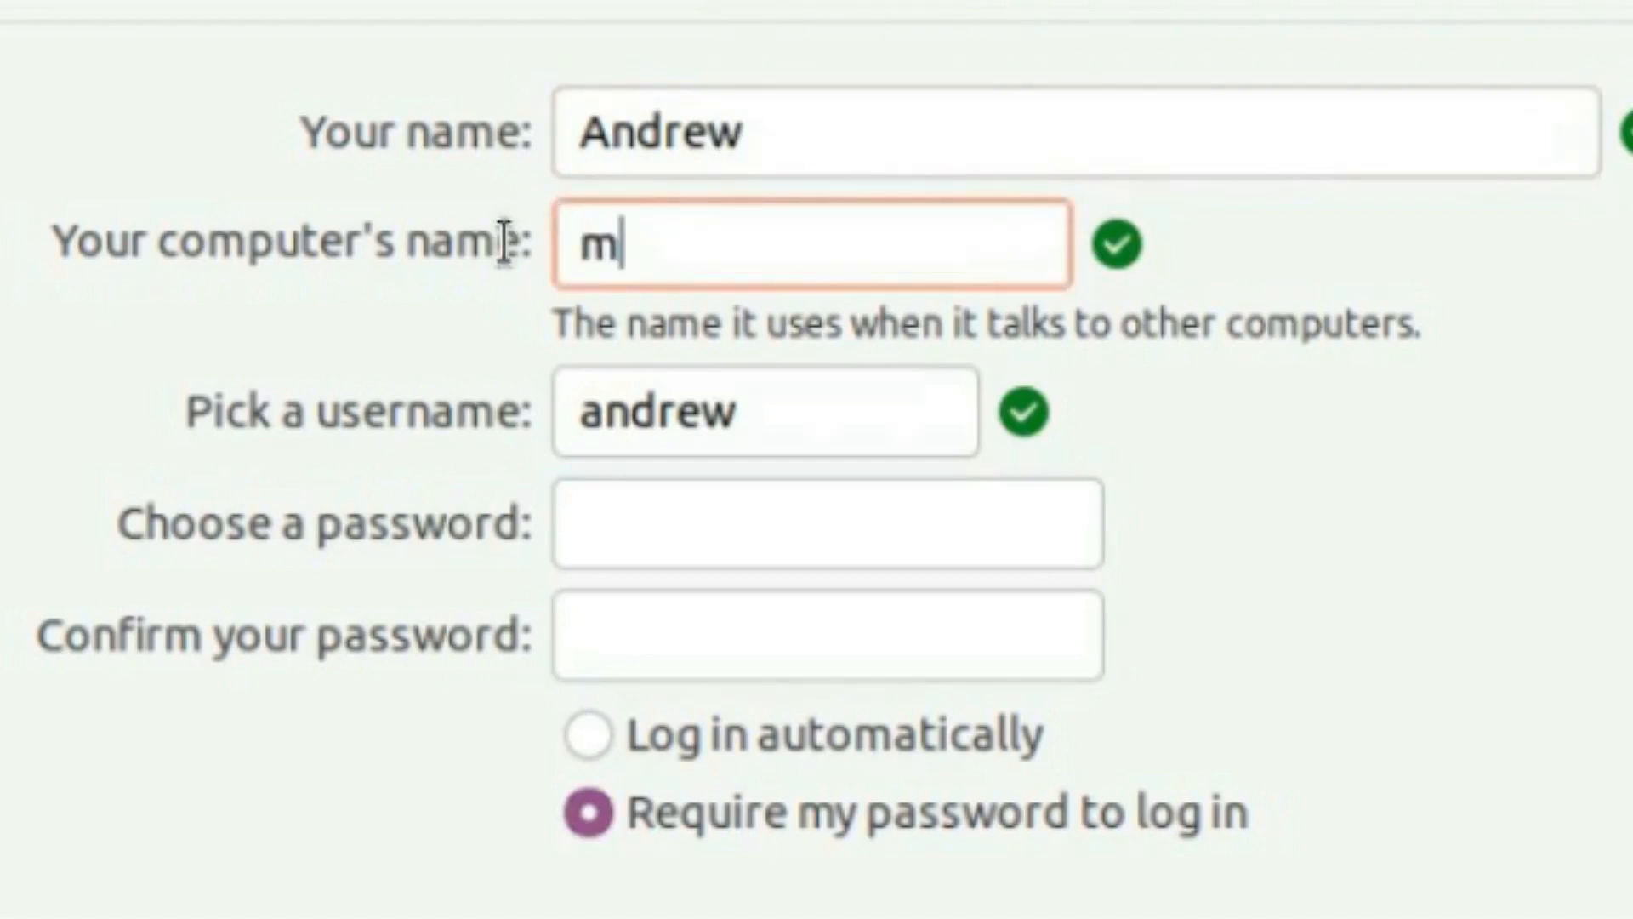
type("yvm")
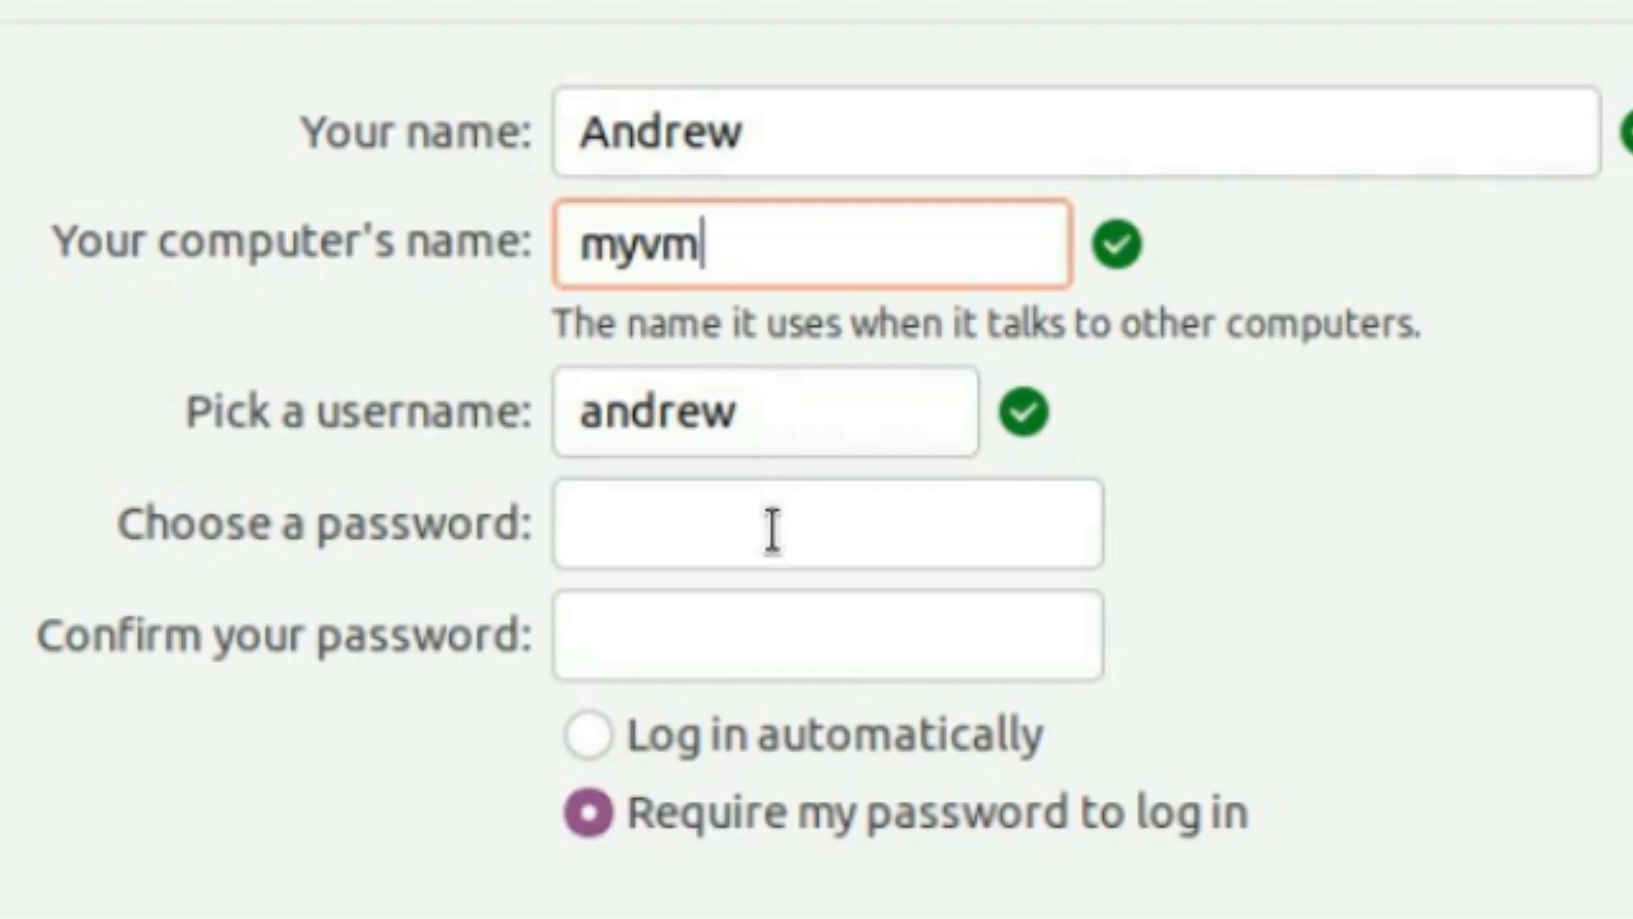
Enter and confirm the login password and submit the account details
left_click(824, 524)
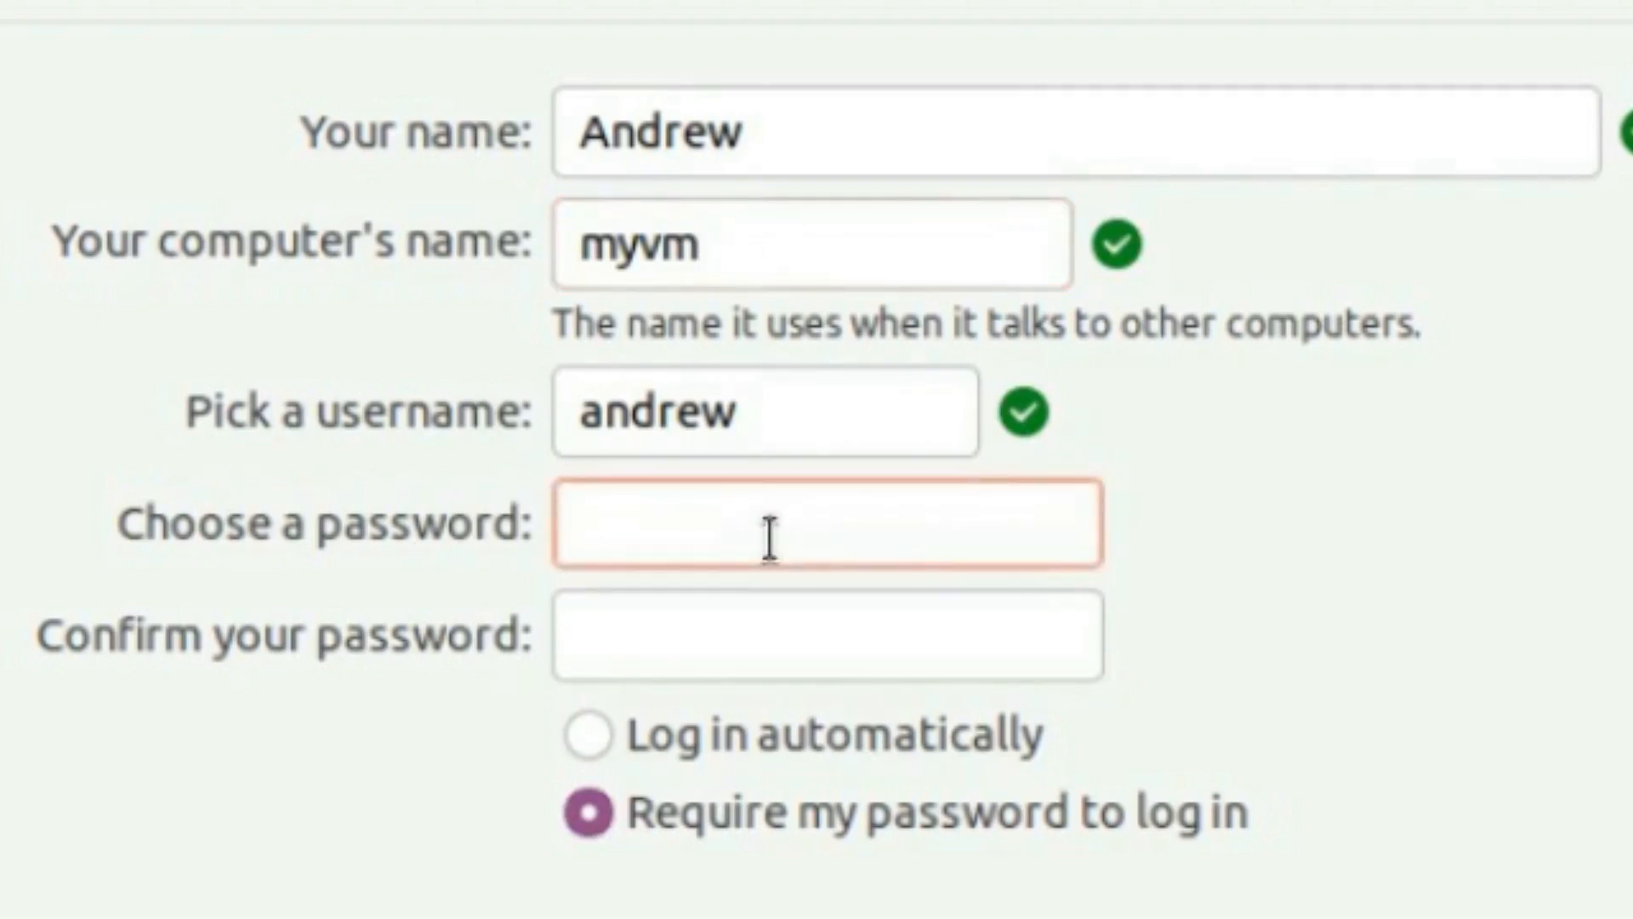
left_click(823, 524)
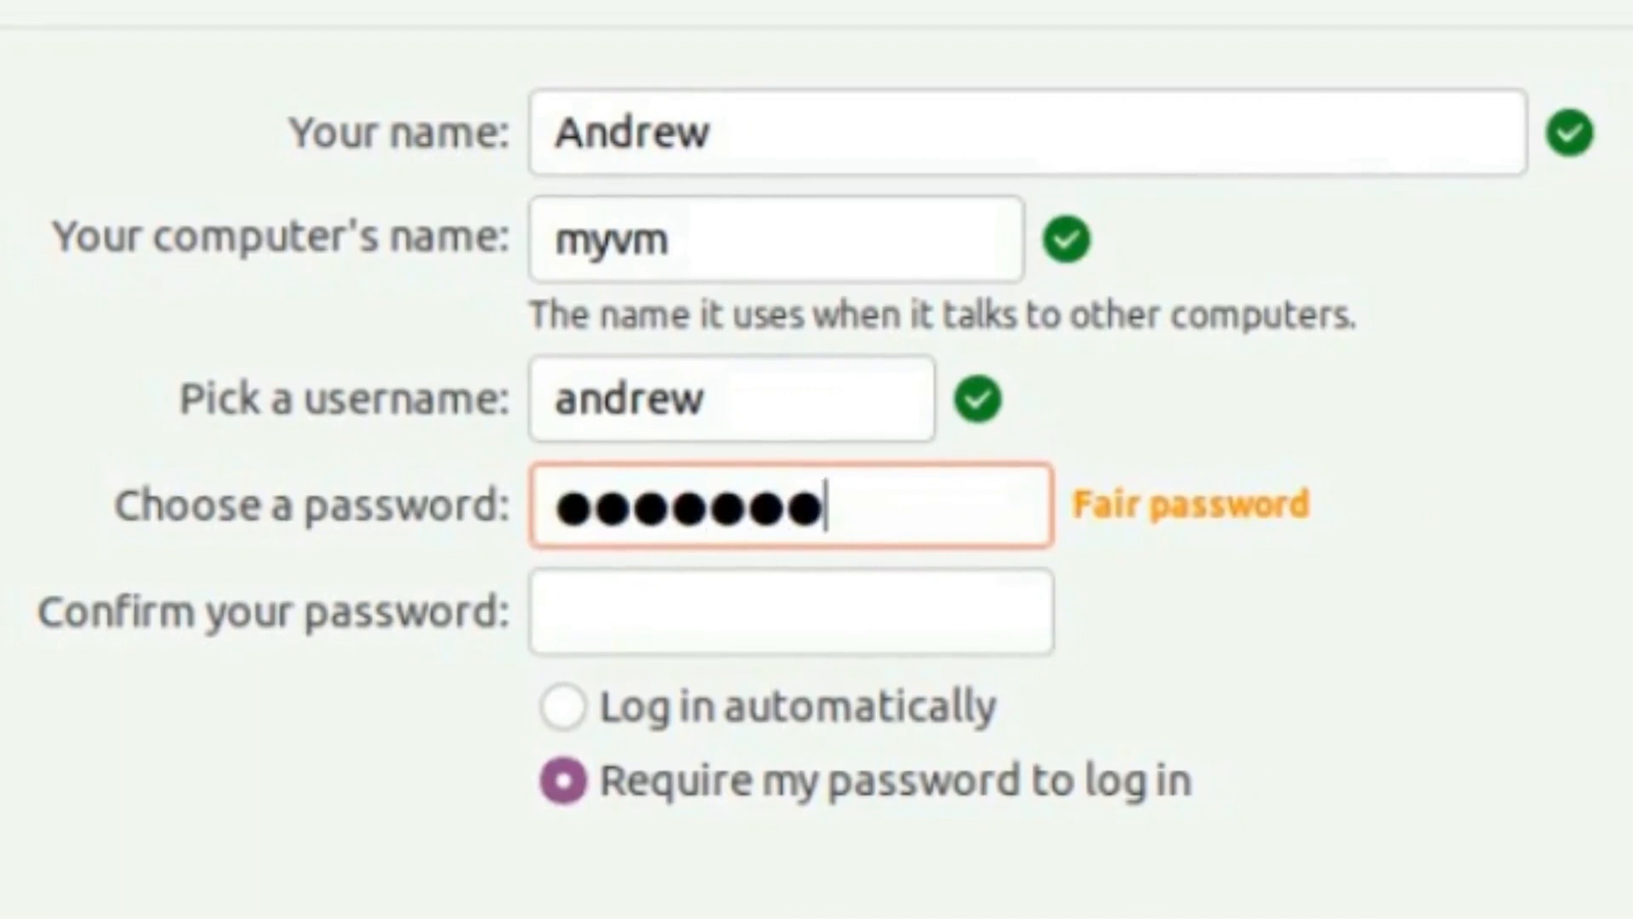
left_click(716, 565)
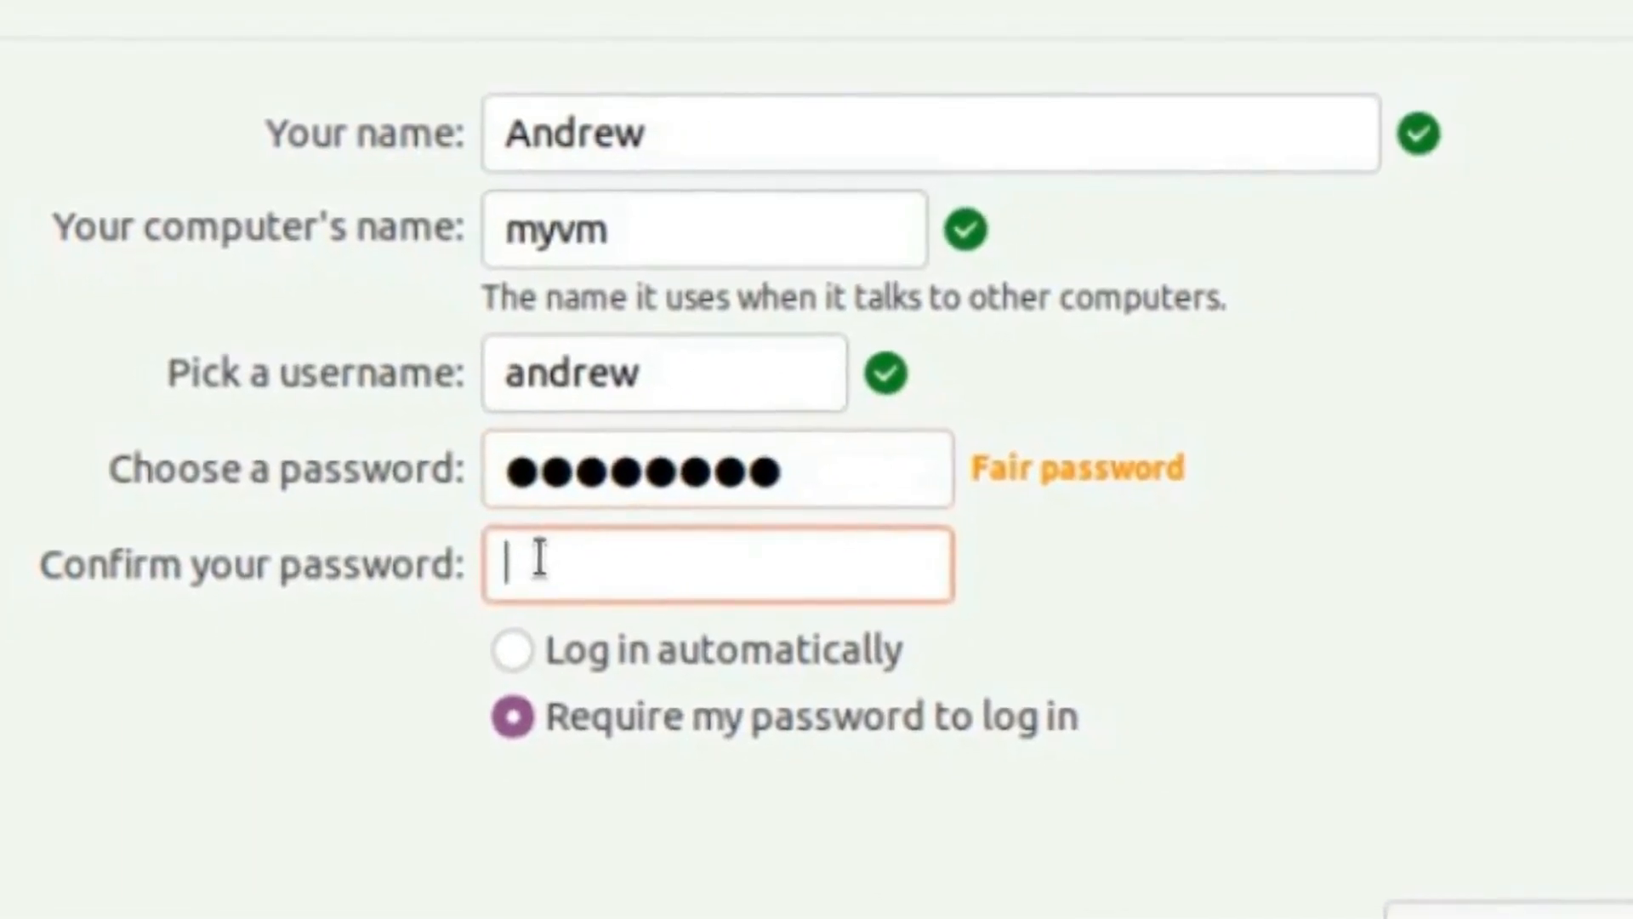
type("••••")
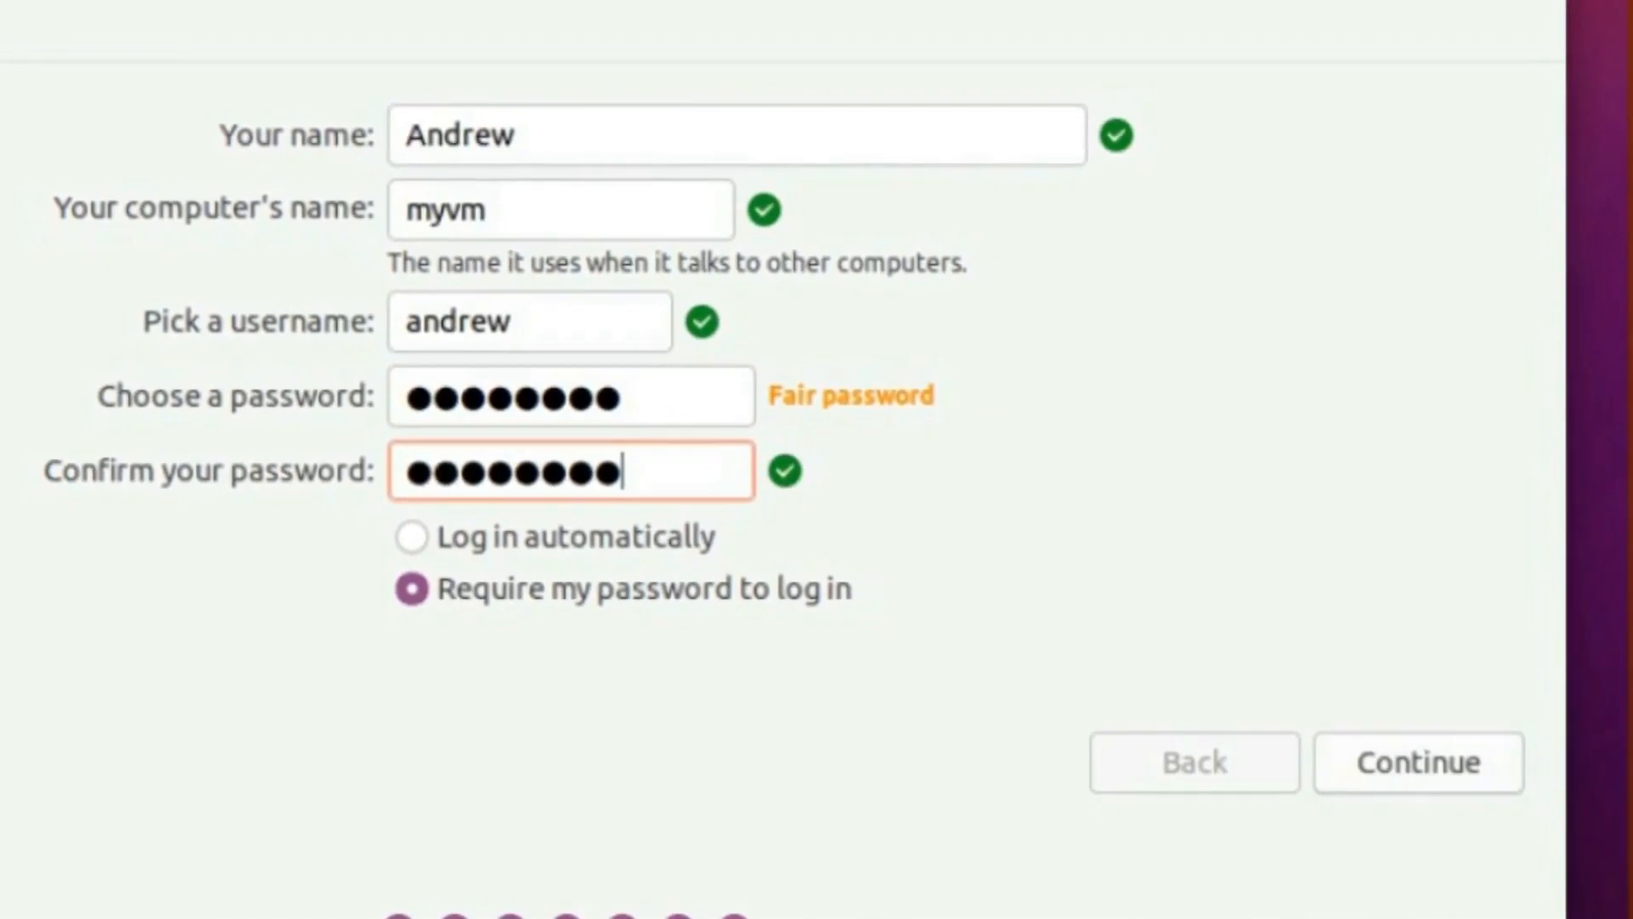
mouse_move(1428, 775)
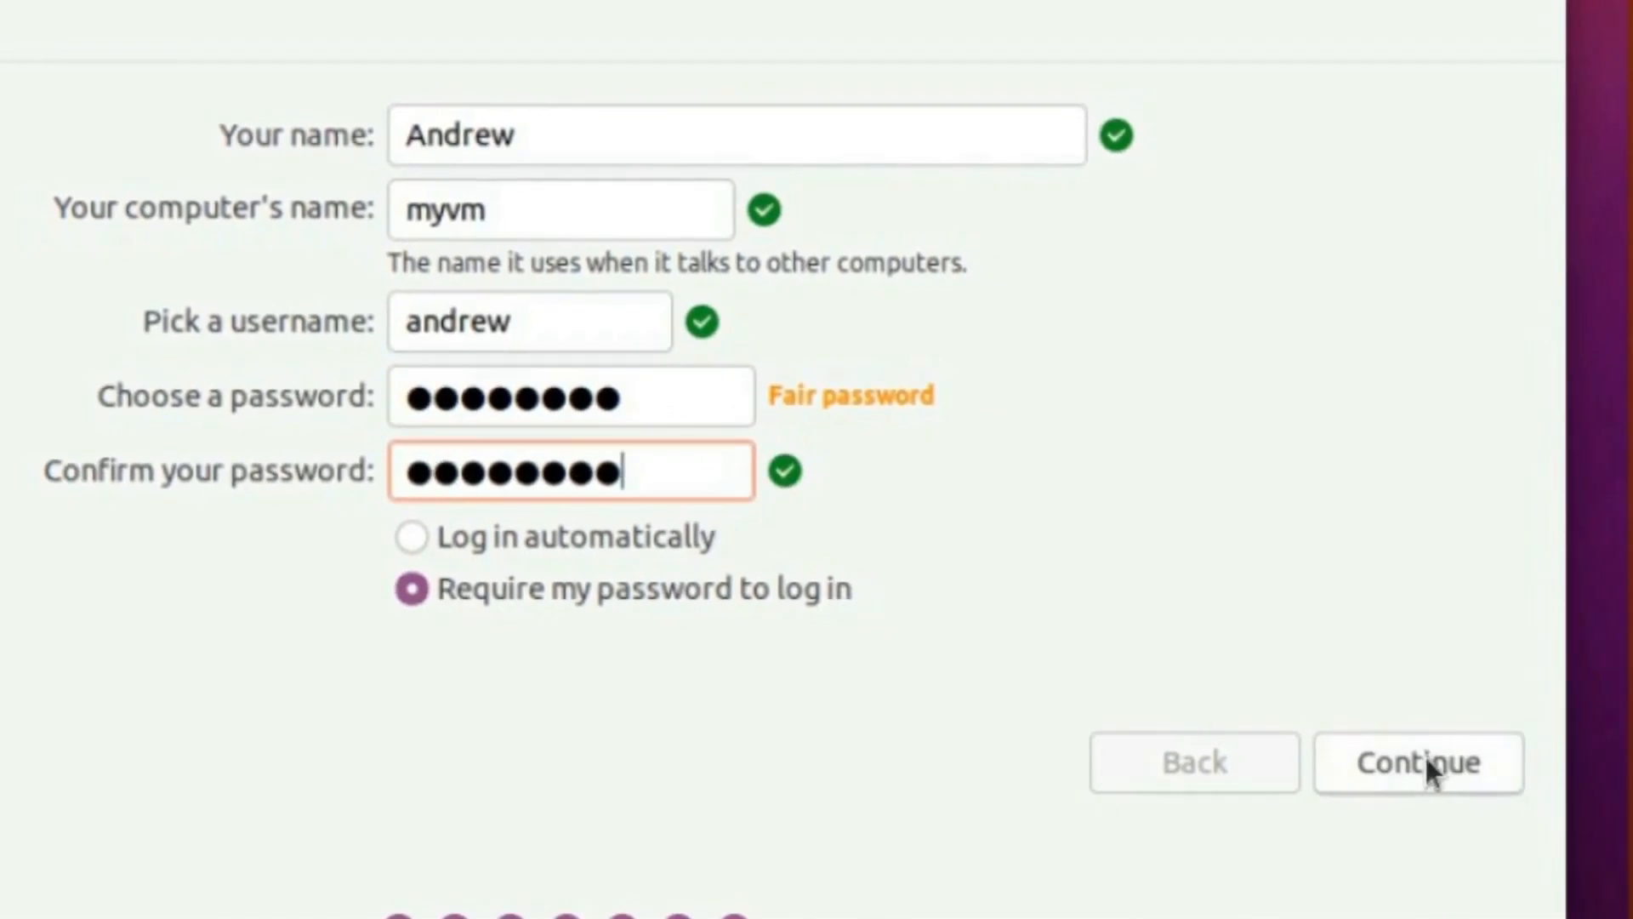
left_click(1417, 762)
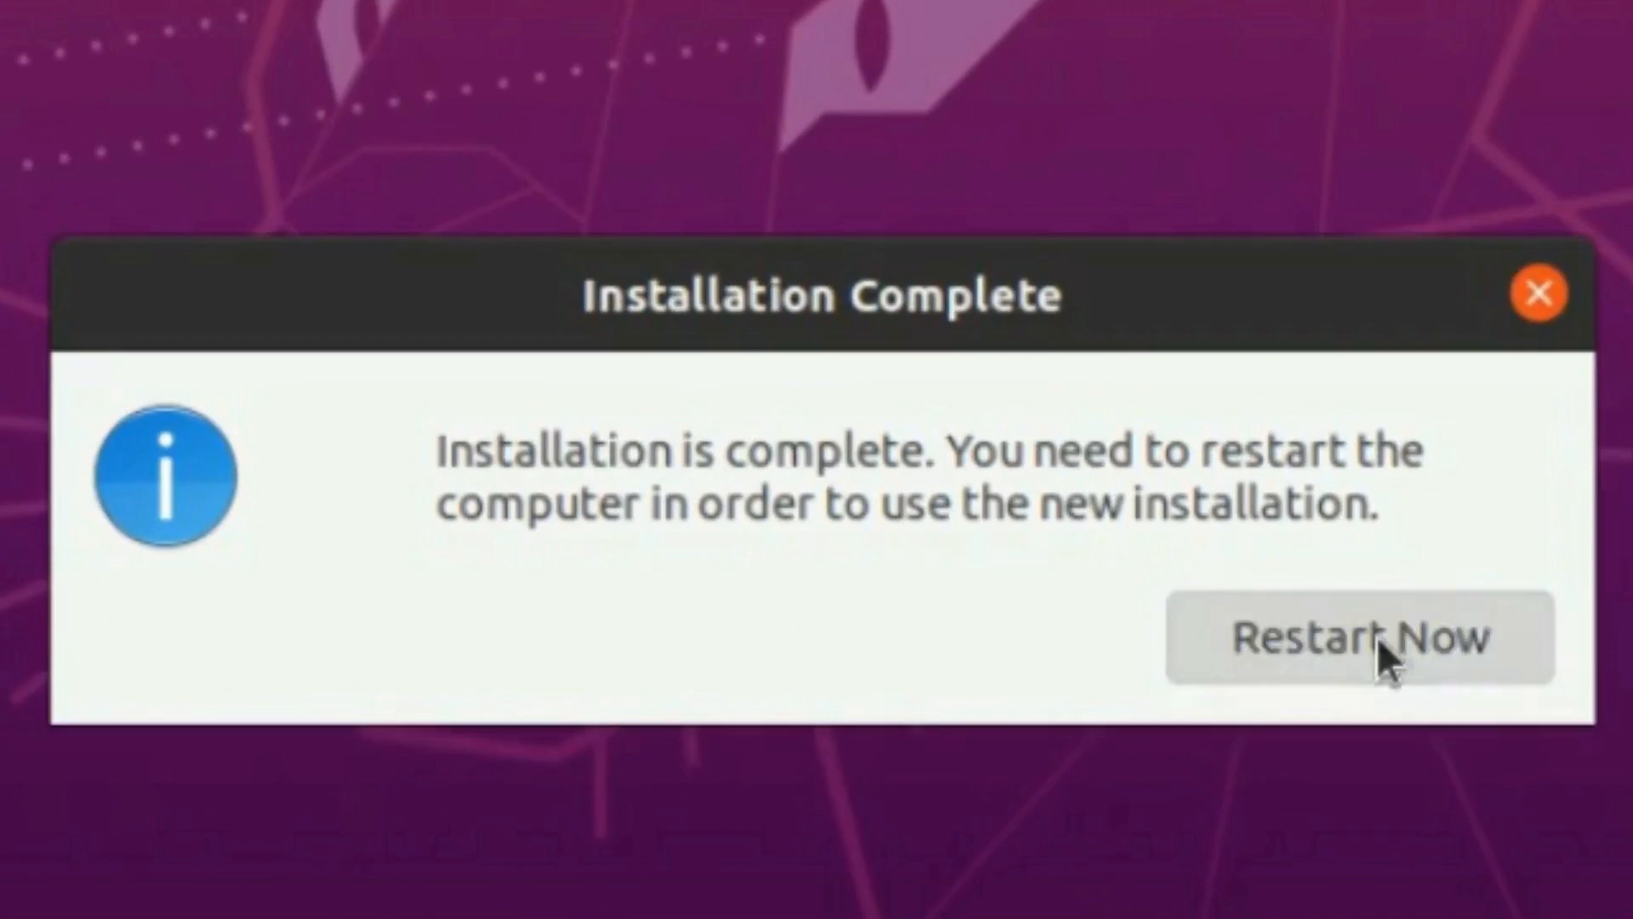
Restart Now into the newly installed Ubuntu desktop showing andrew's home folder
left_click(1356, 635)
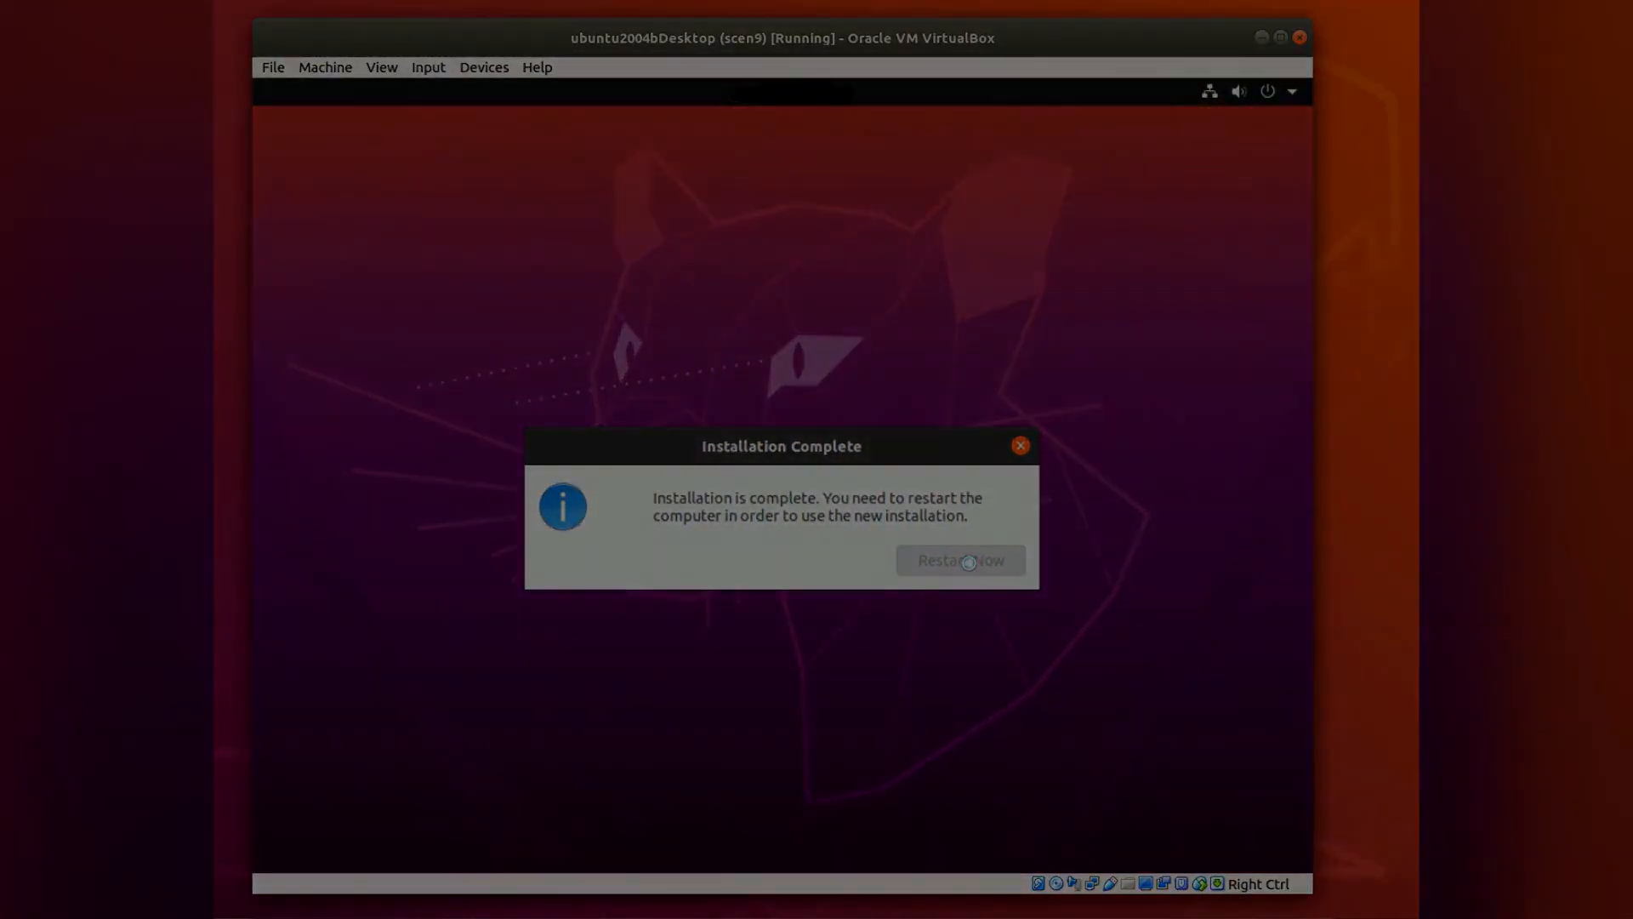
left_click(959, 560)
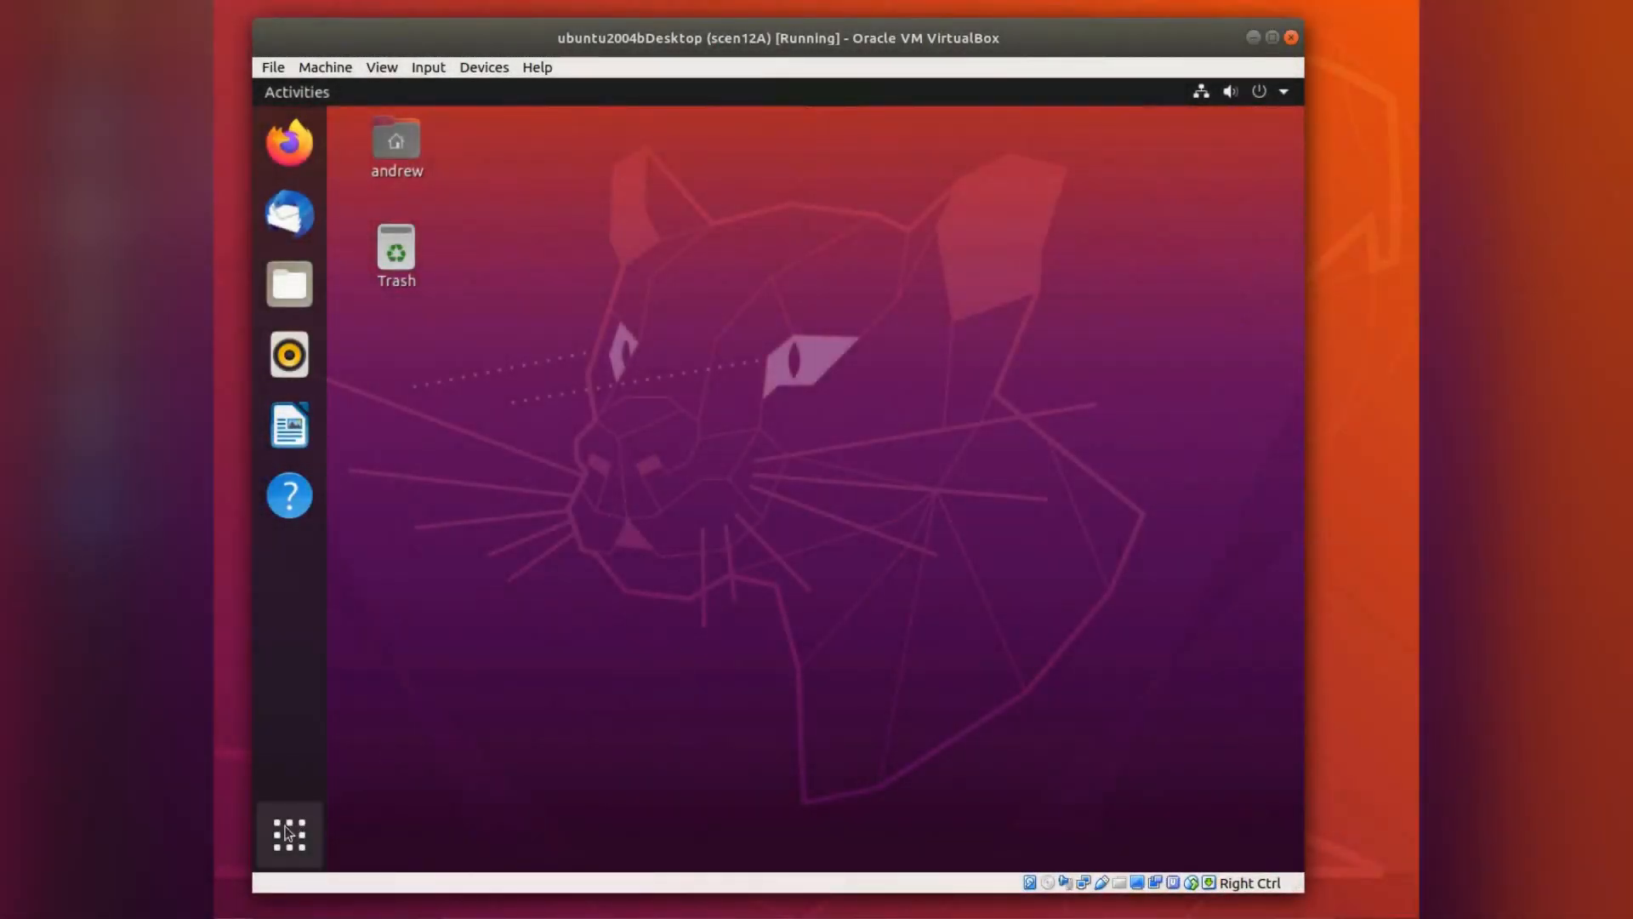
mouse_move(289, 834)
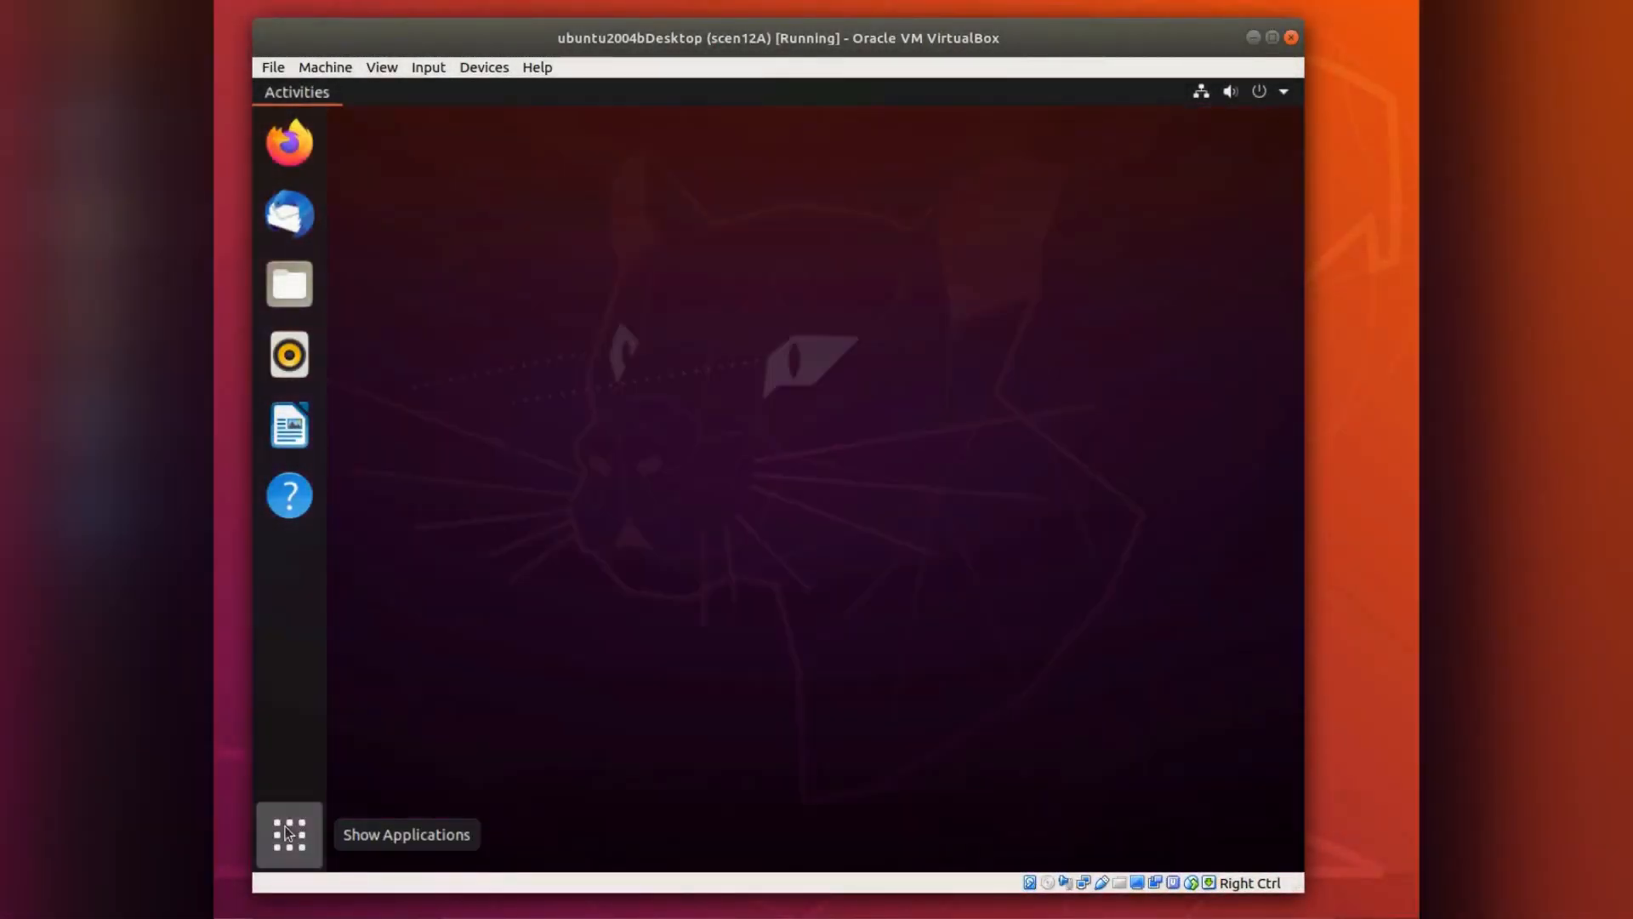
Show all installed applications and begin a search with the letter 'u'
left_click(290, 833)
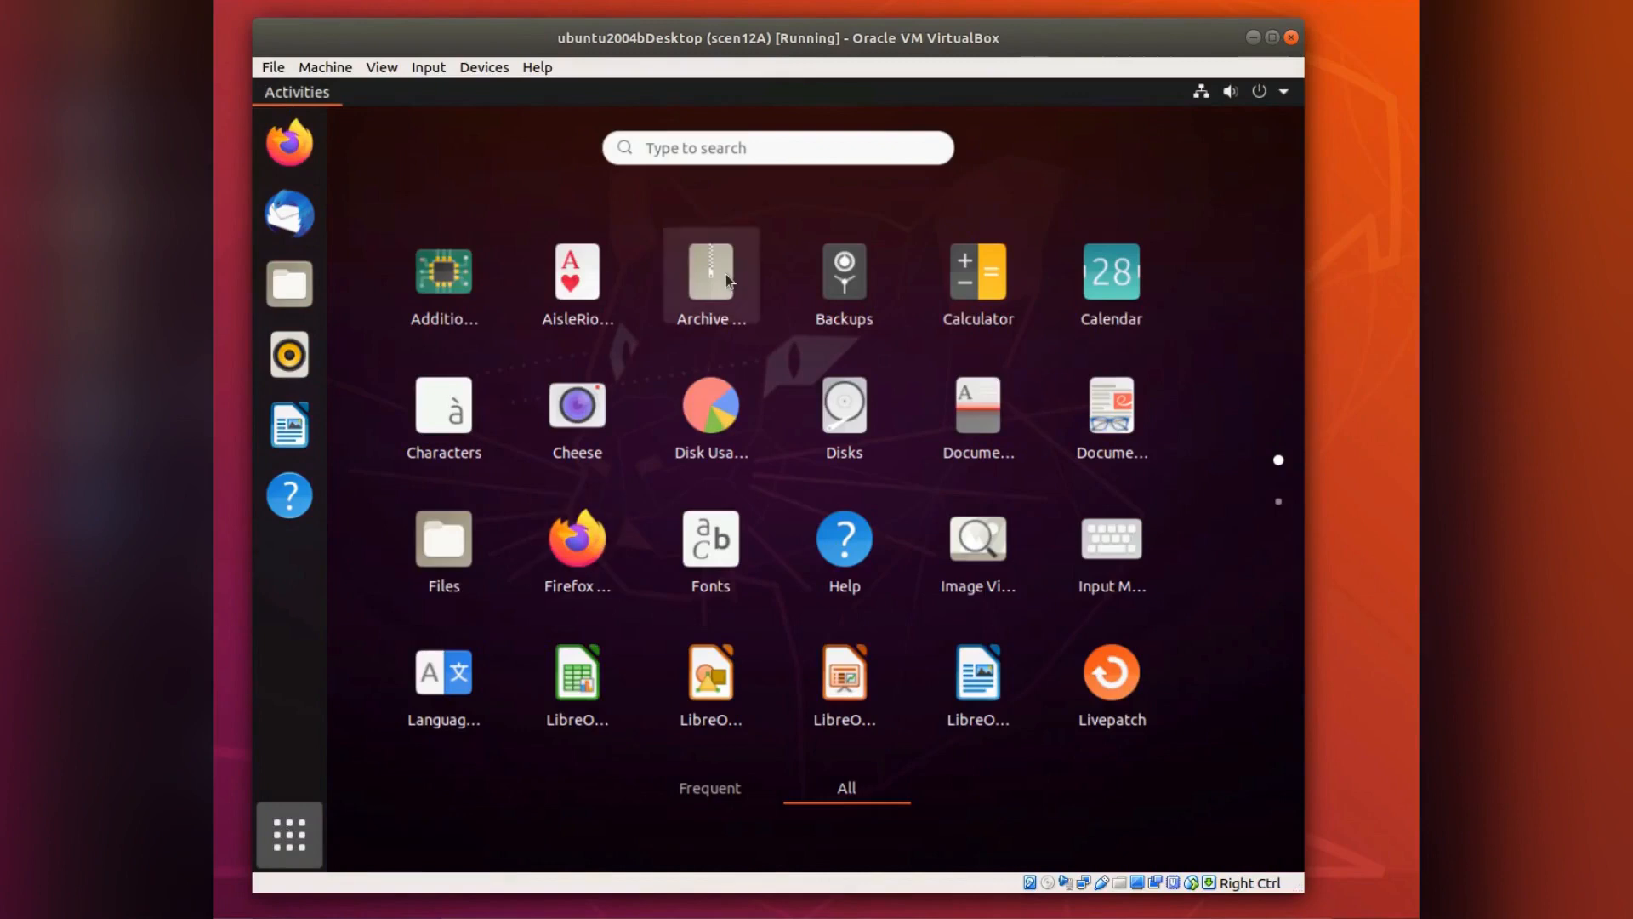
type("u")
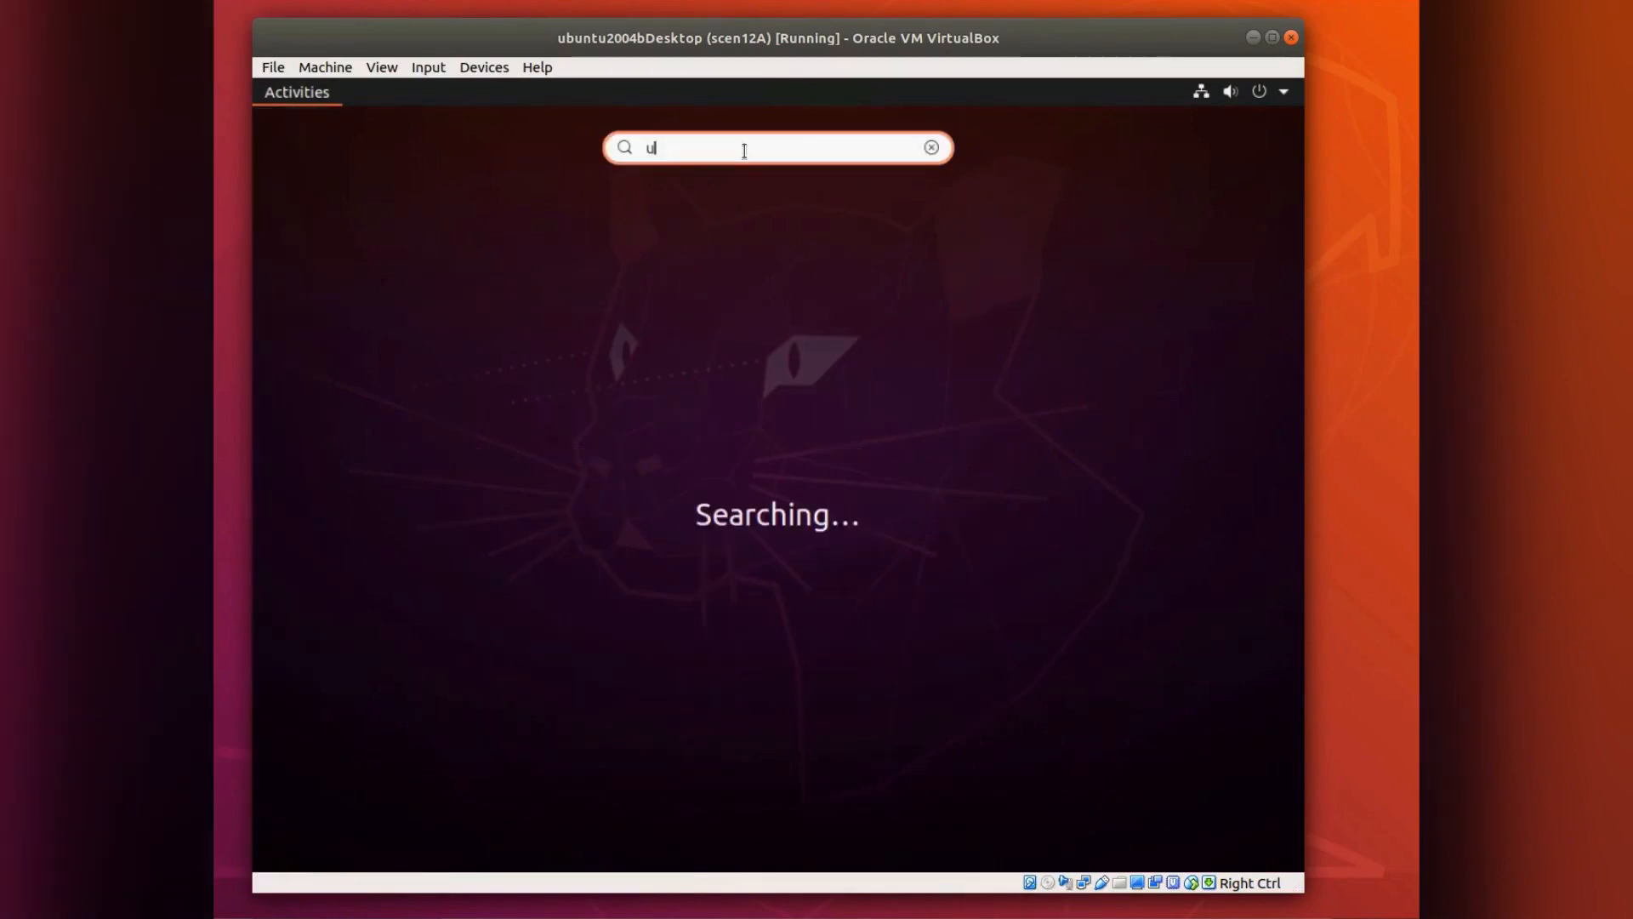